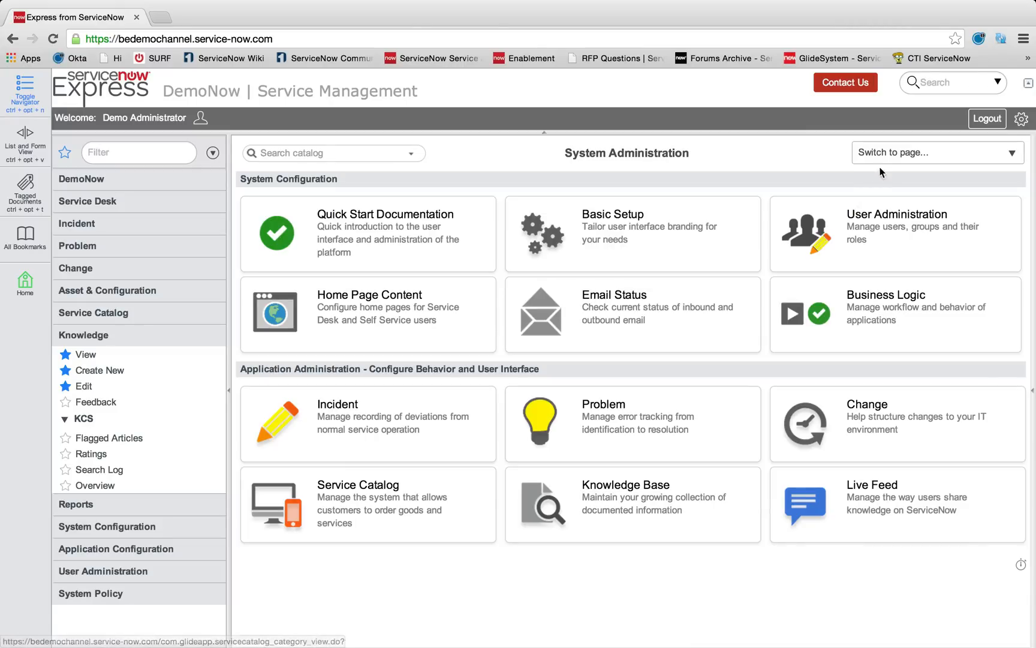
# Search the knowledge base for 'email' and open the Email Interruption reminder article
pyautogui.click(85, 355)
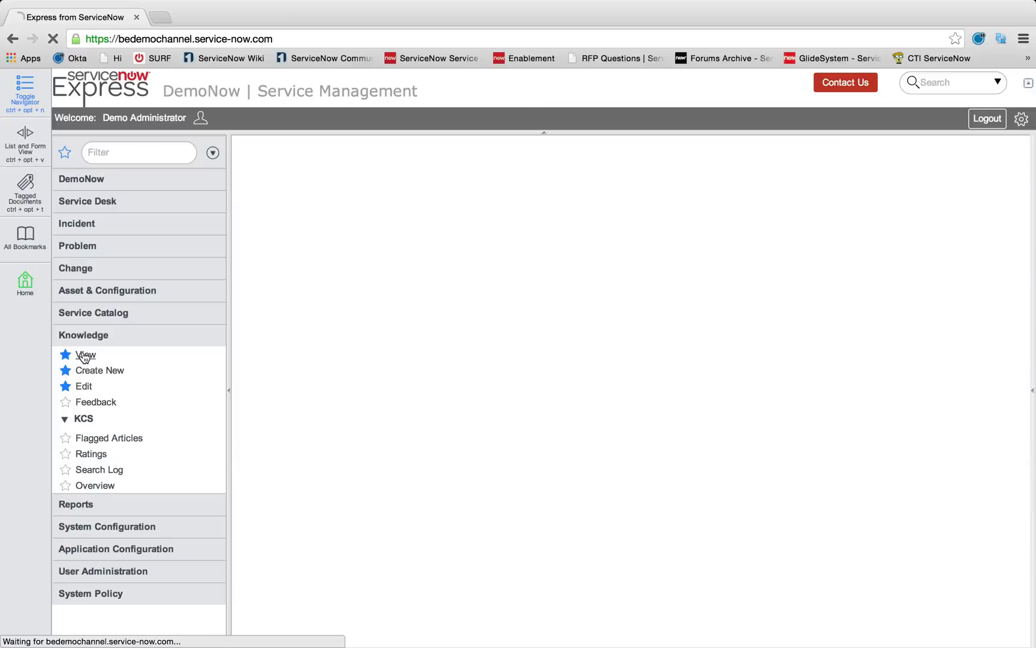
pyautogui.click(85, 355)
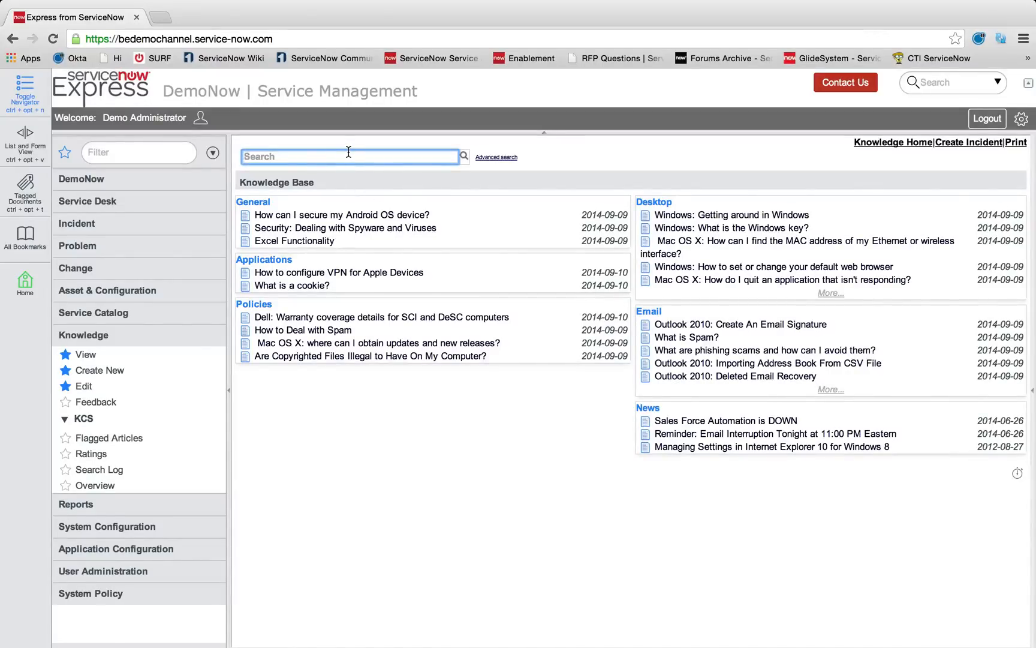
pyautogui.write('email')
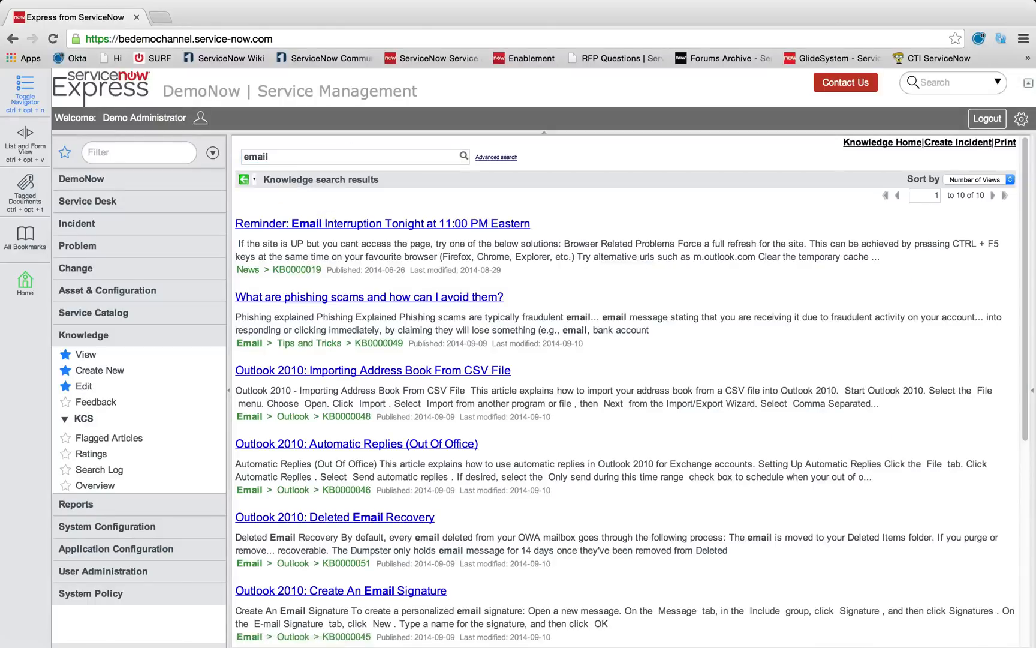
pyautogui.click(382, 223)
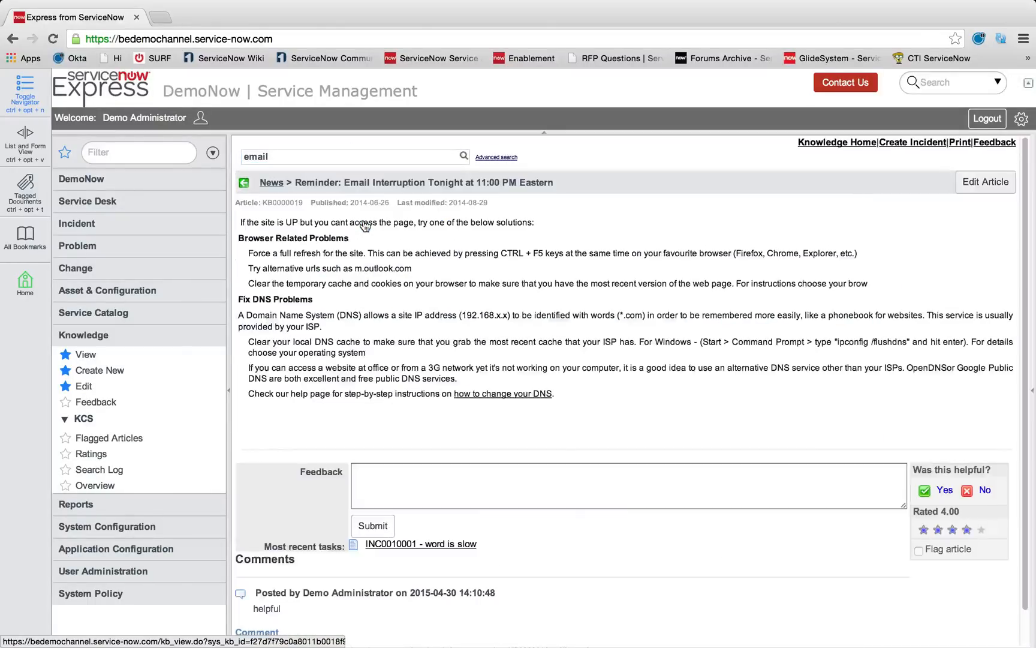
# Rate the article five stars, mark it helpful, and submit the feedback 'useful'
pyautogui.click(627, 485)
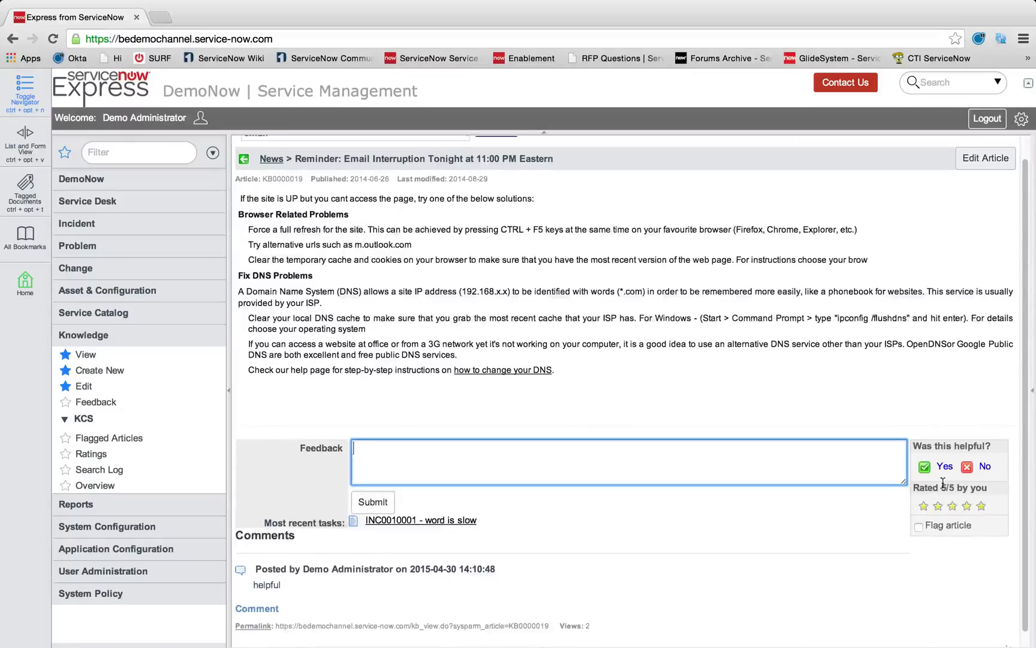
pyautogui.click(944, 466)
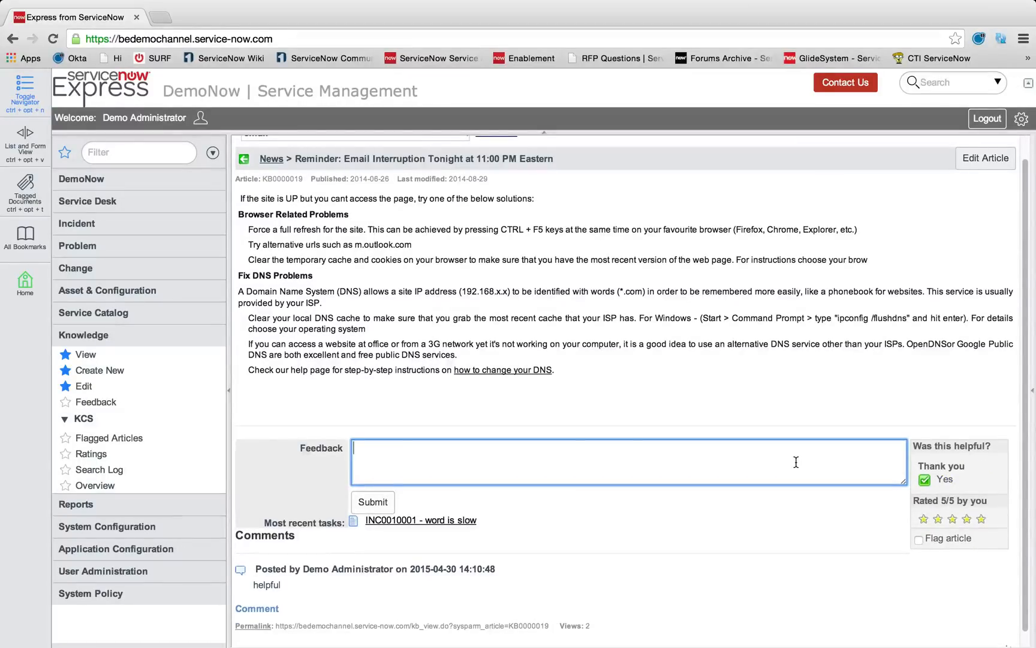
pyautogui.write('useful')
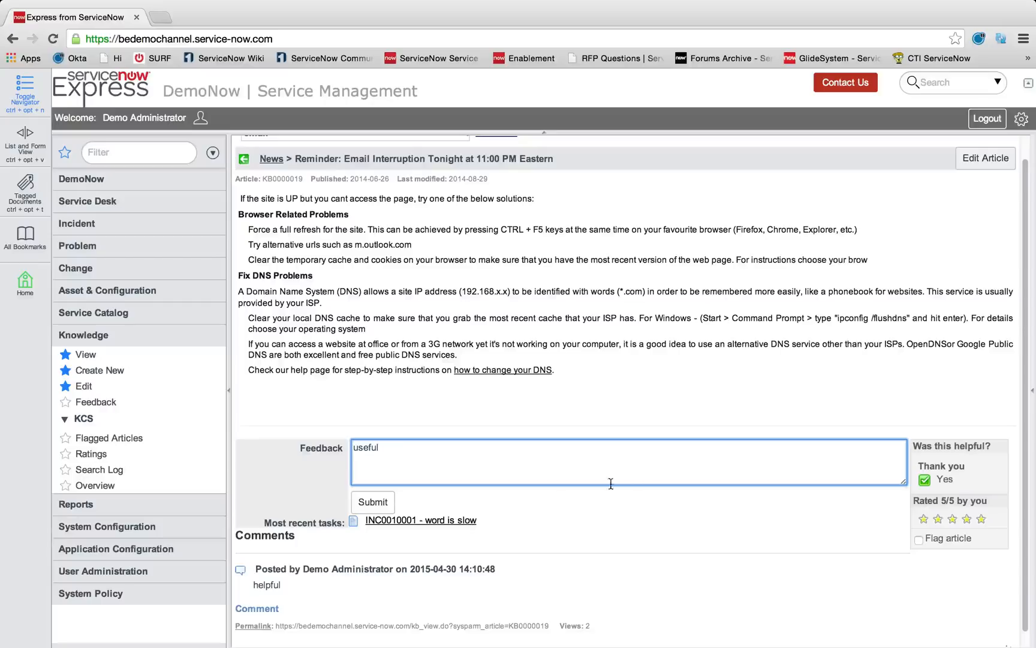
pyautogui.click(372, 502)
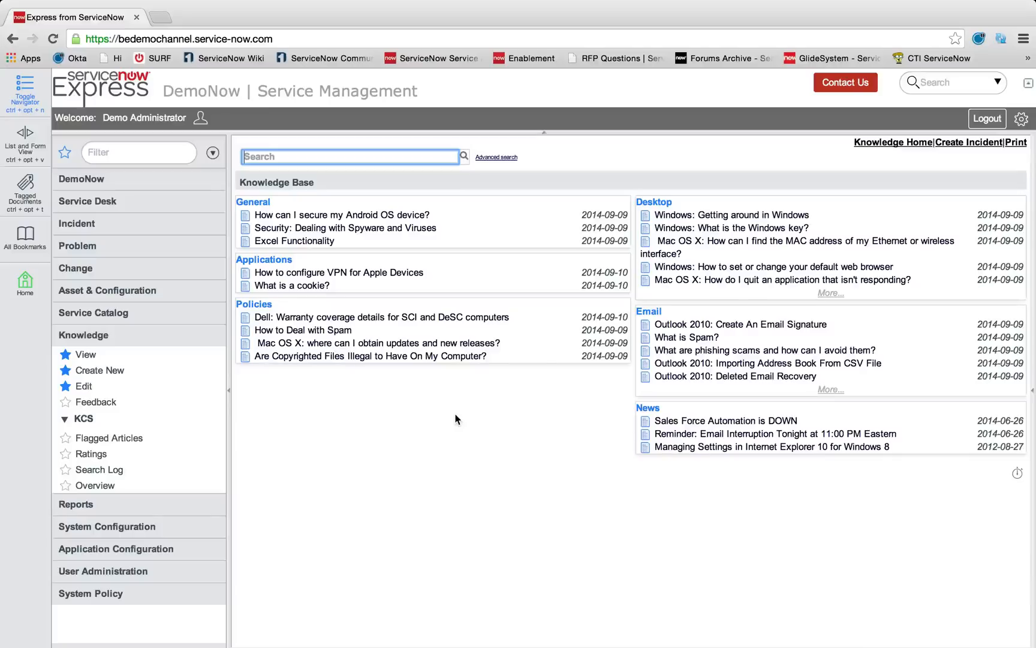
pyautogui.moveTo(491, 449)
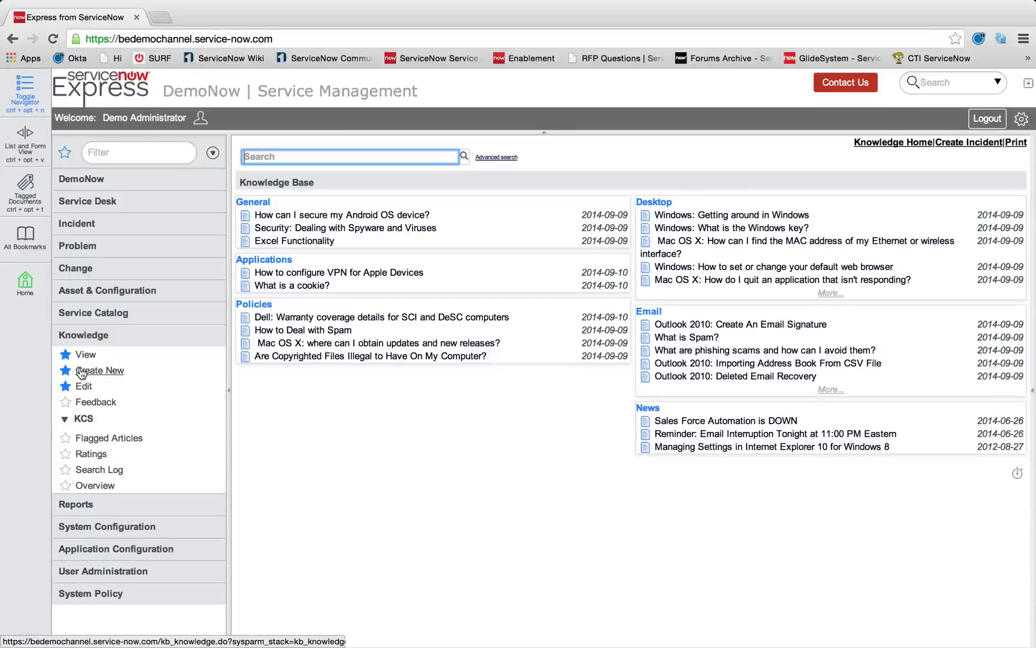
# Start a new knowledge article and bring up configuration for its Topic field
pyautogui.click(99, 370)
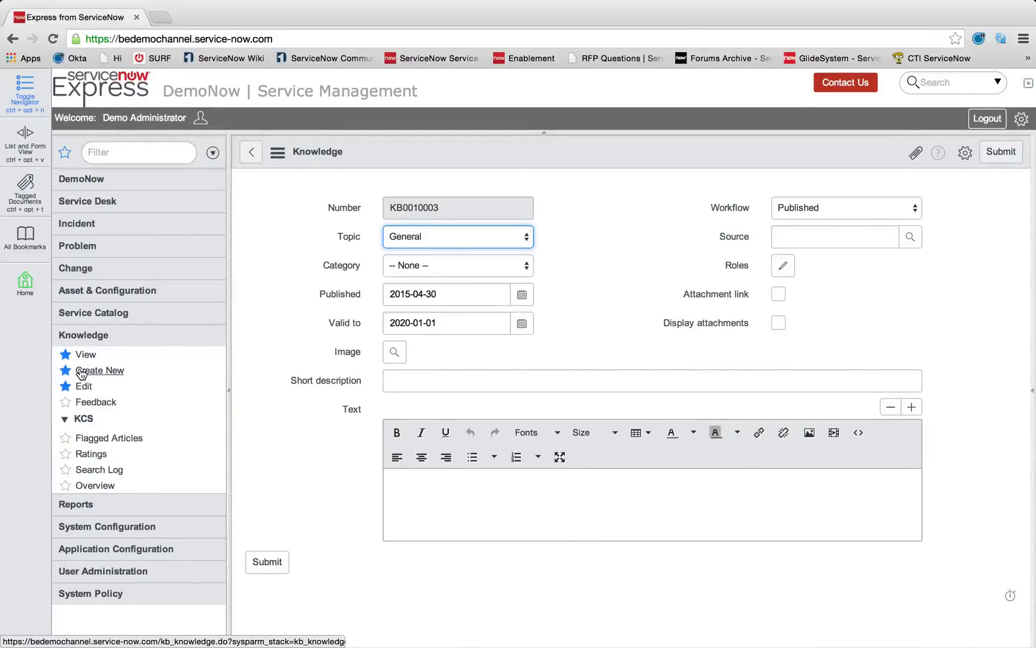
pyautogui.moveTo(696, 261)
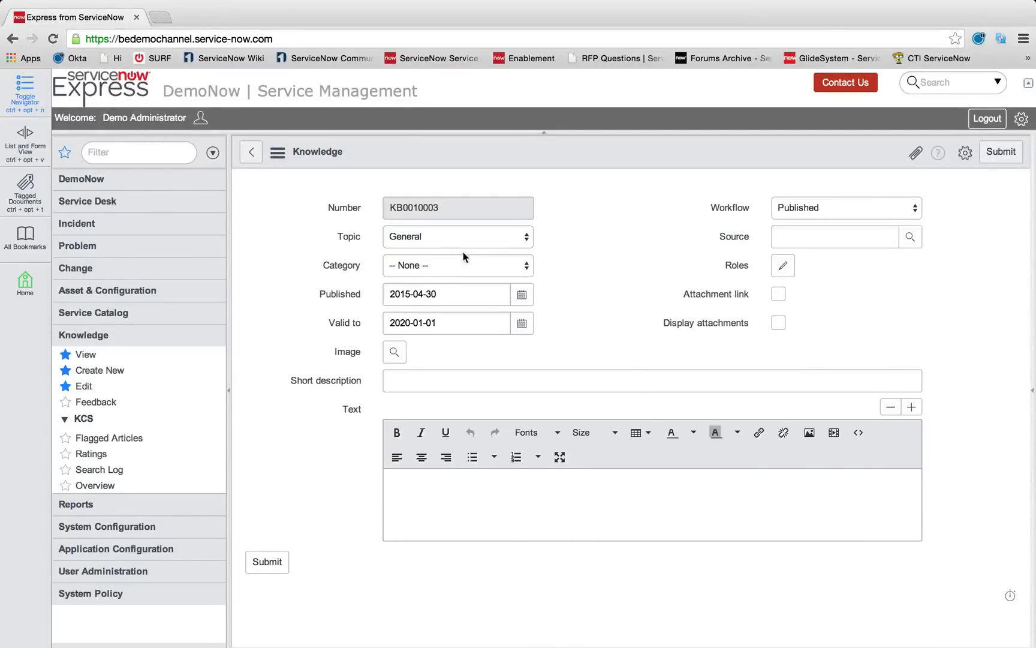
pyautogui.click(457, 236)
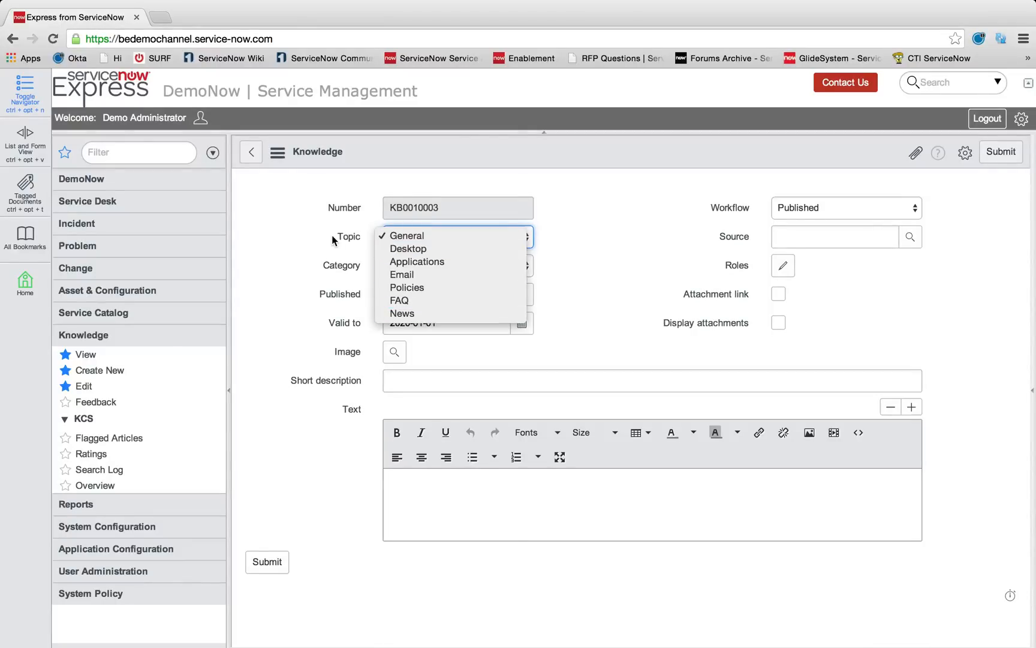
pyautogui.rightClick(347, 236)
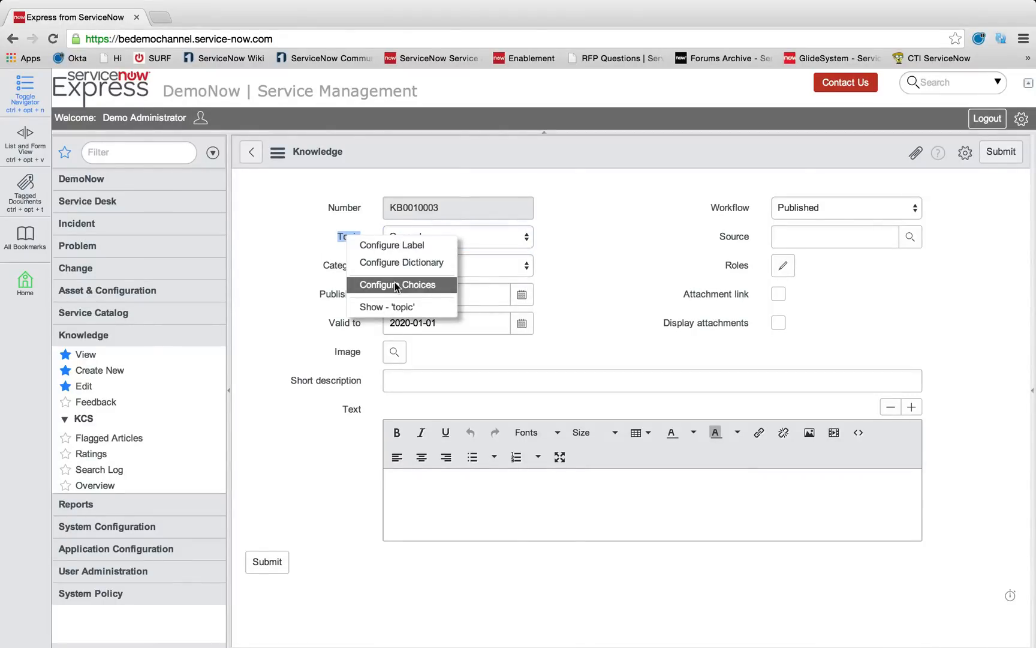
# Add a Human Resources item to the Topic choice list
pyautogui.click(401, 284)
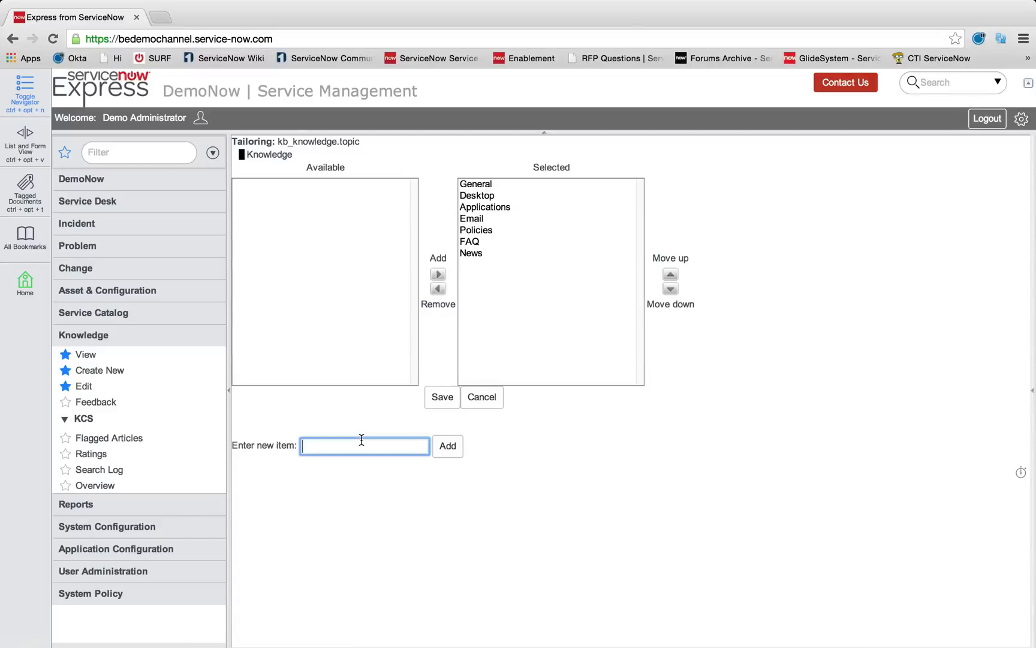
pyautogui.write('Human Re')
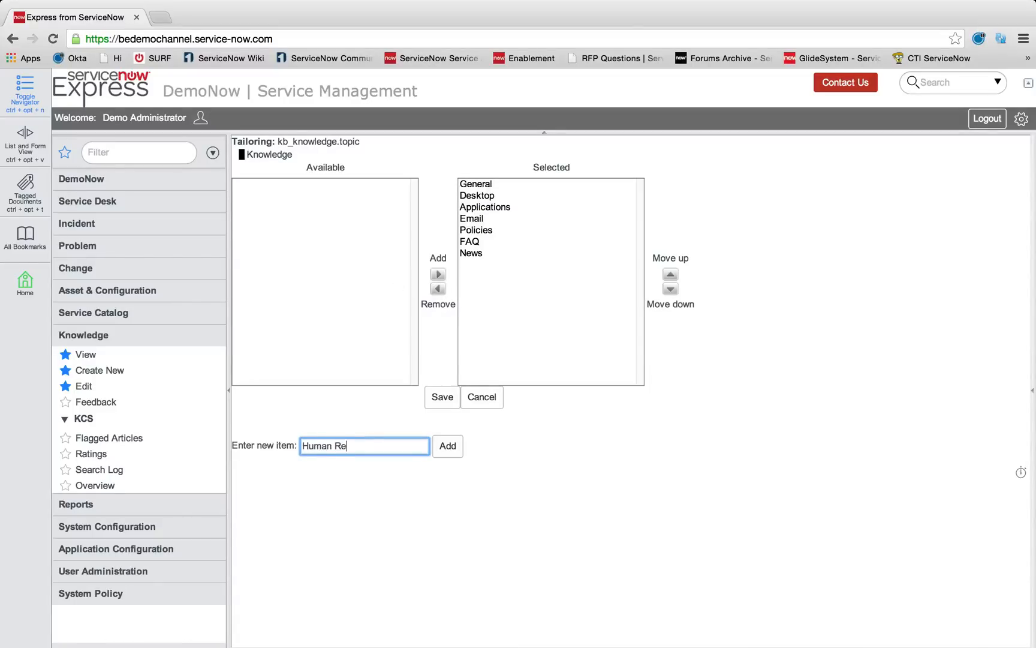
pyautogui.click(448, 445)
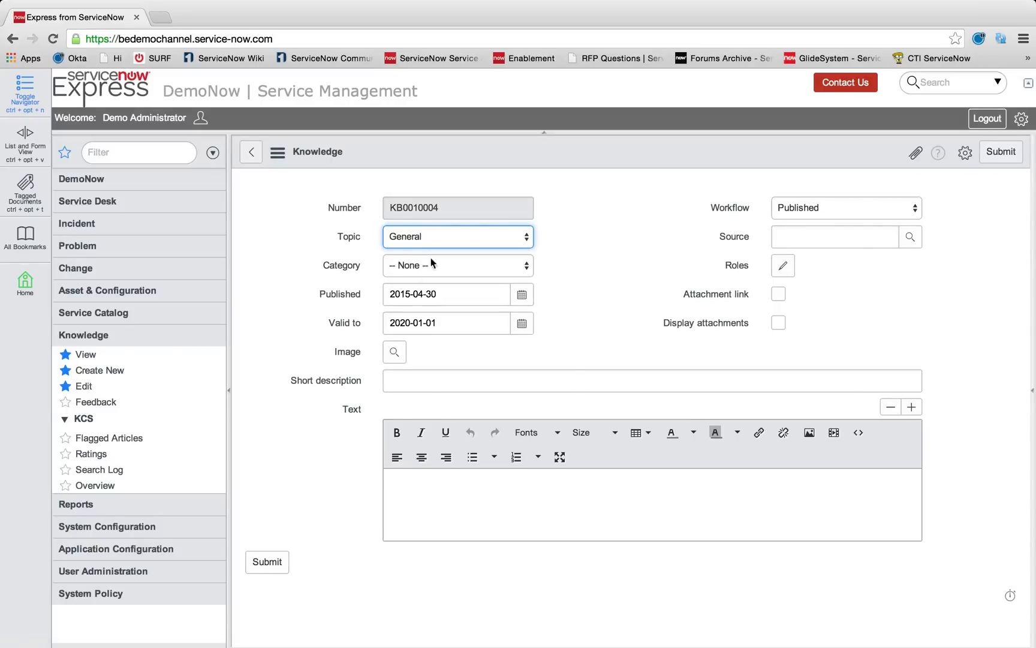
# Set the topic to Human Resources and the short description to 'HTML HR Article'
pyautogui.click(457, 236)
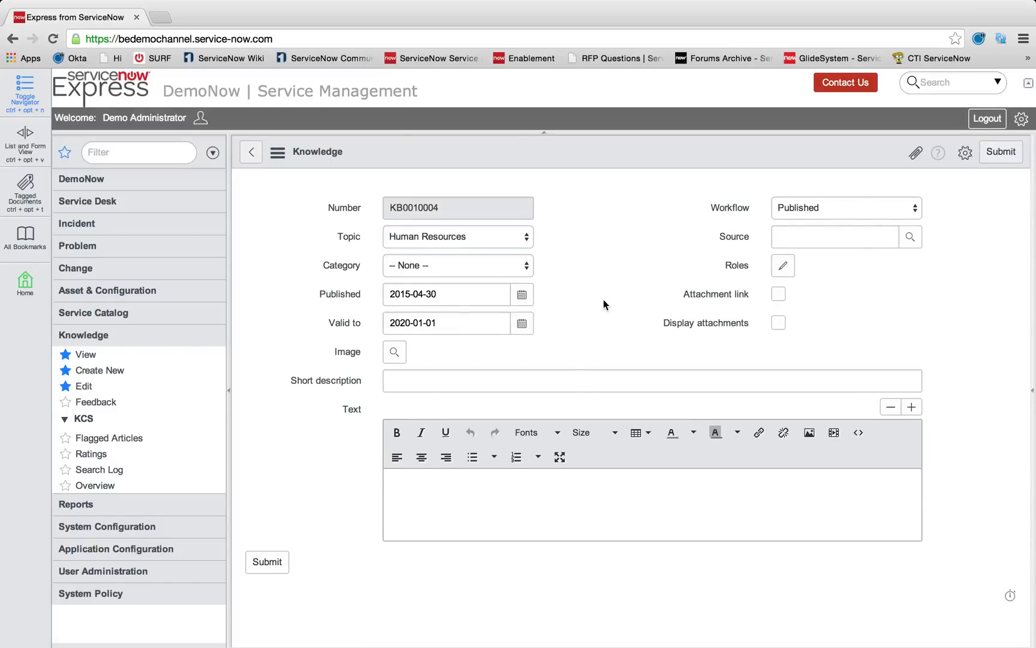
pyautogui.click(457, 265)
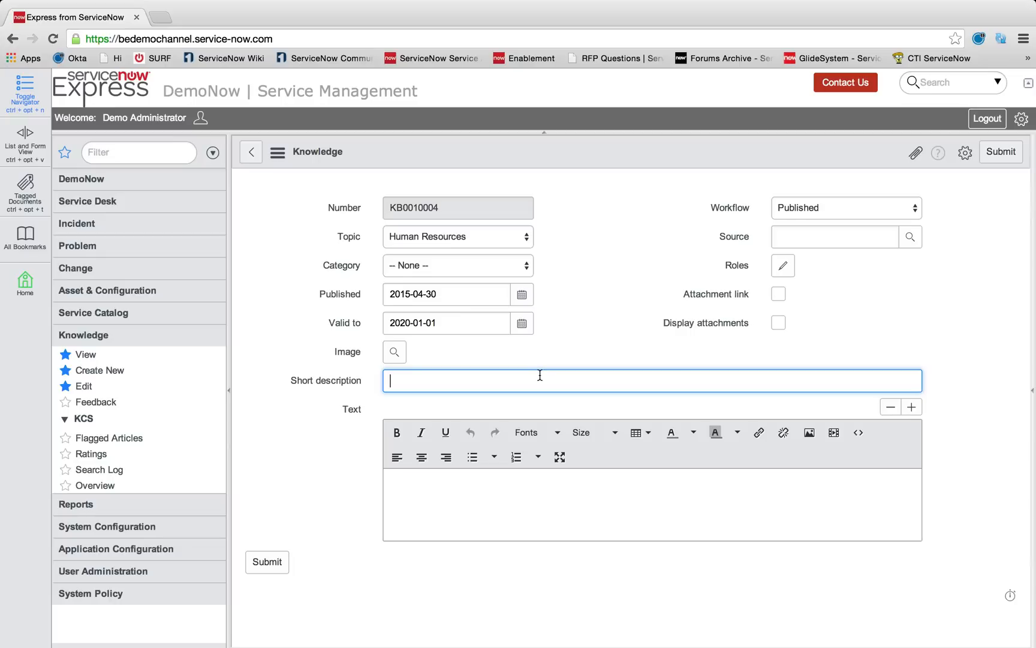
pyautogui.write('HTML')
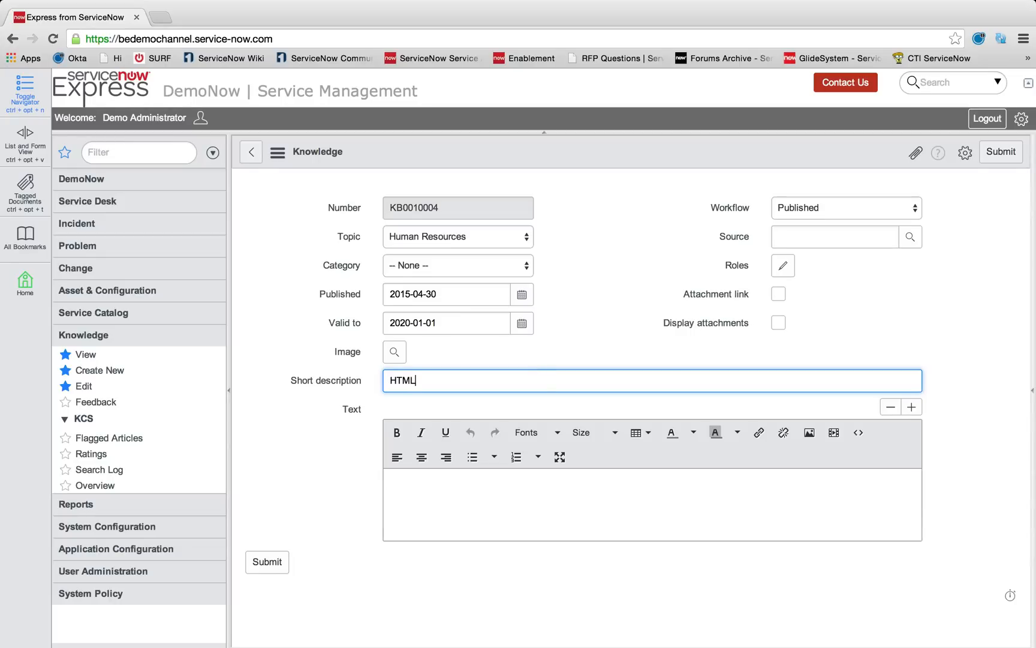
pyautogui.write('HR')
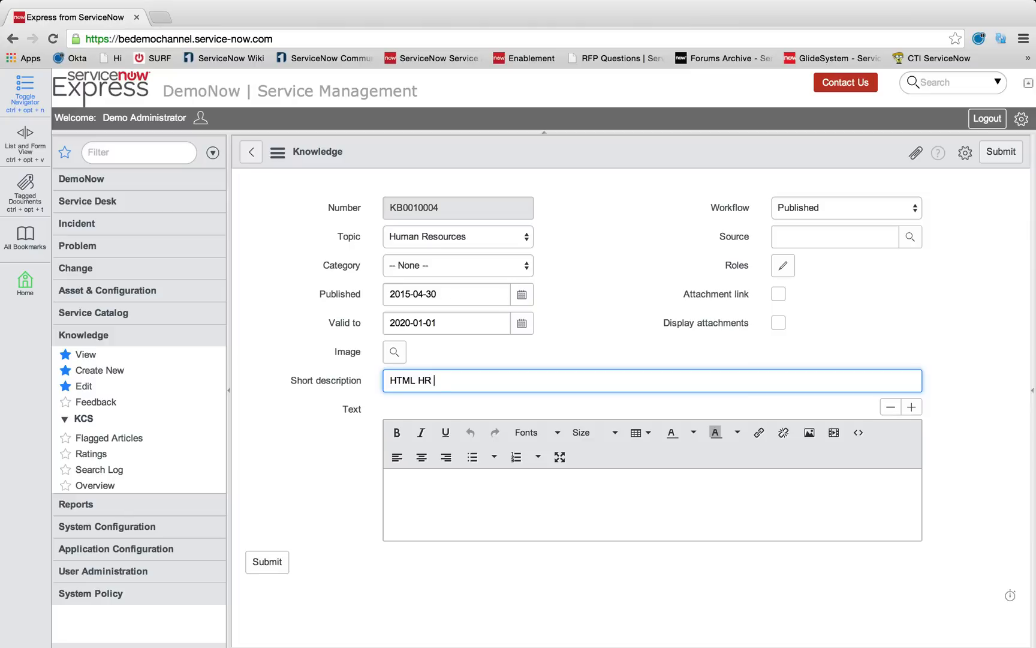
pyautogui.write('Article')
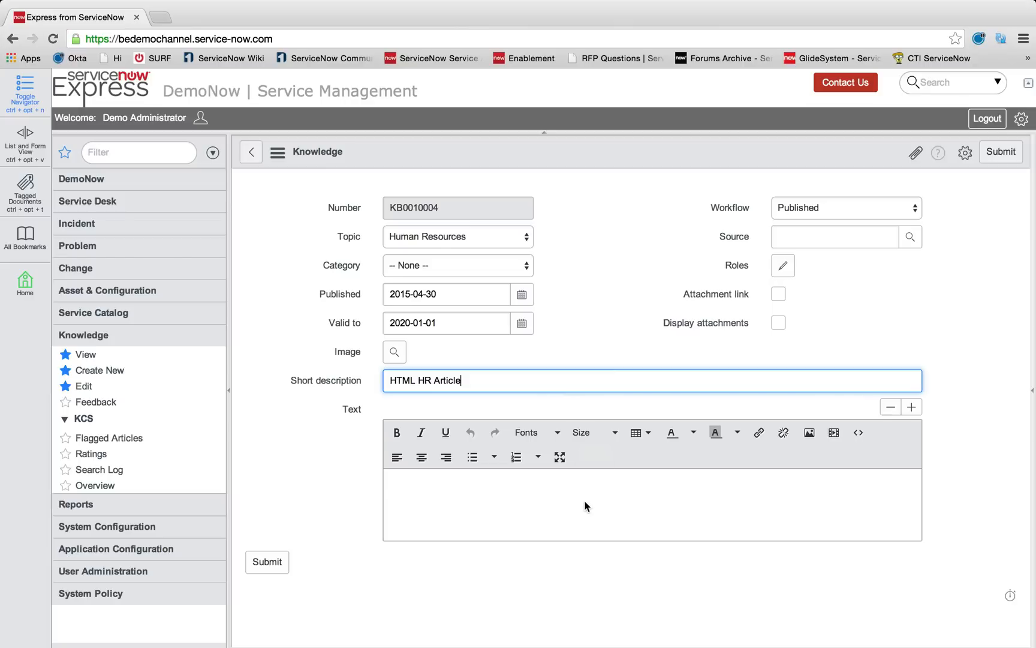
pyautogui.moveTo(859, 432)
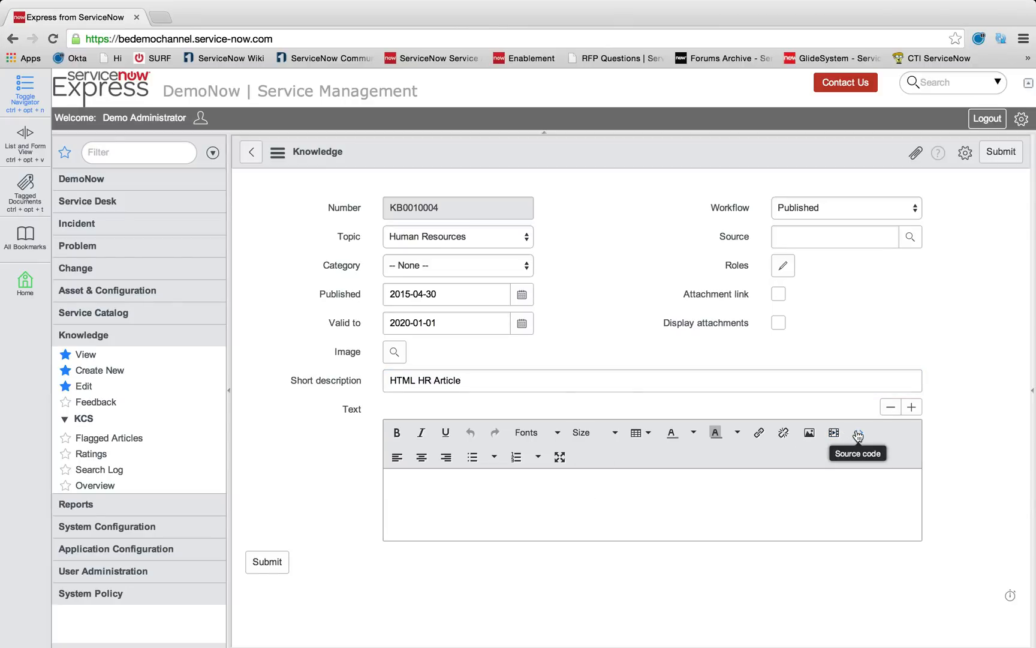
# Paste the HR email landing page HTML template into the article body's source
pyautogui.click(858, 432)
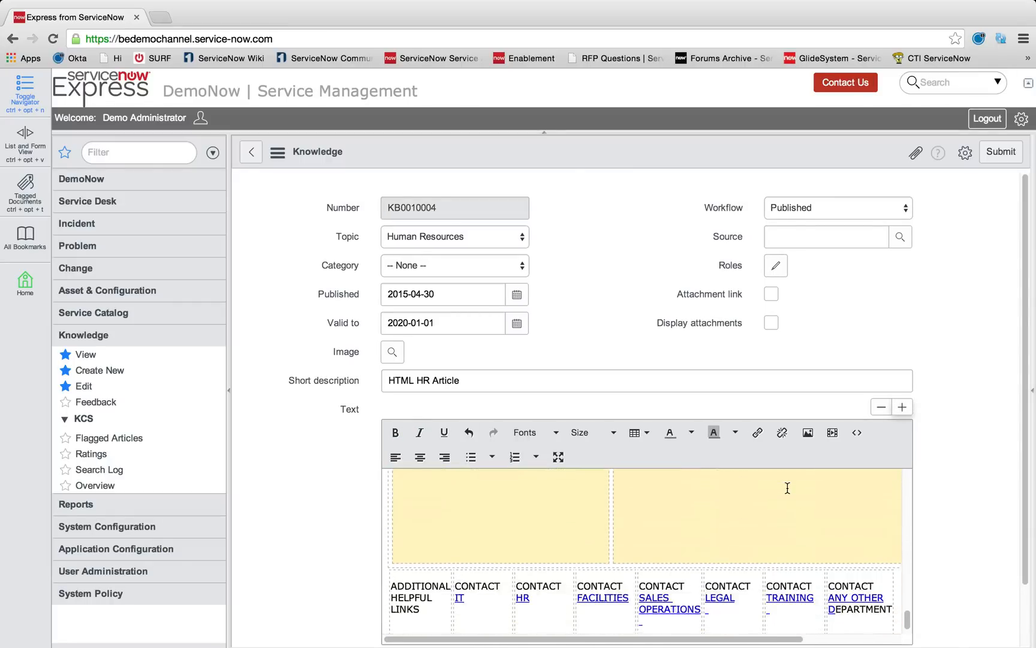
pyautogui.scroll(-3)
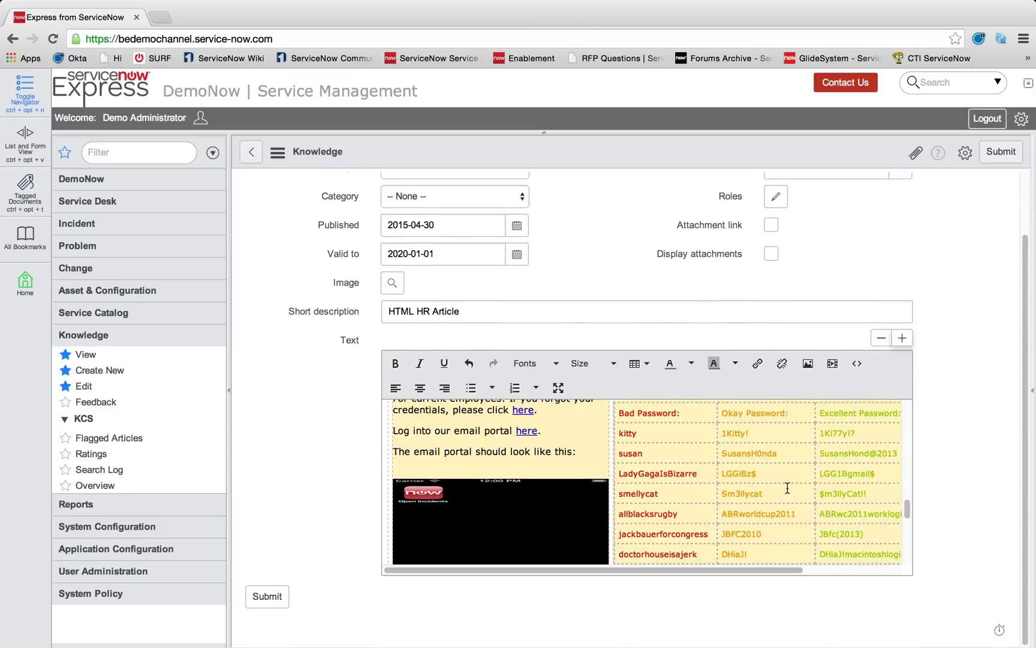
pyautogui.scroll(-3)
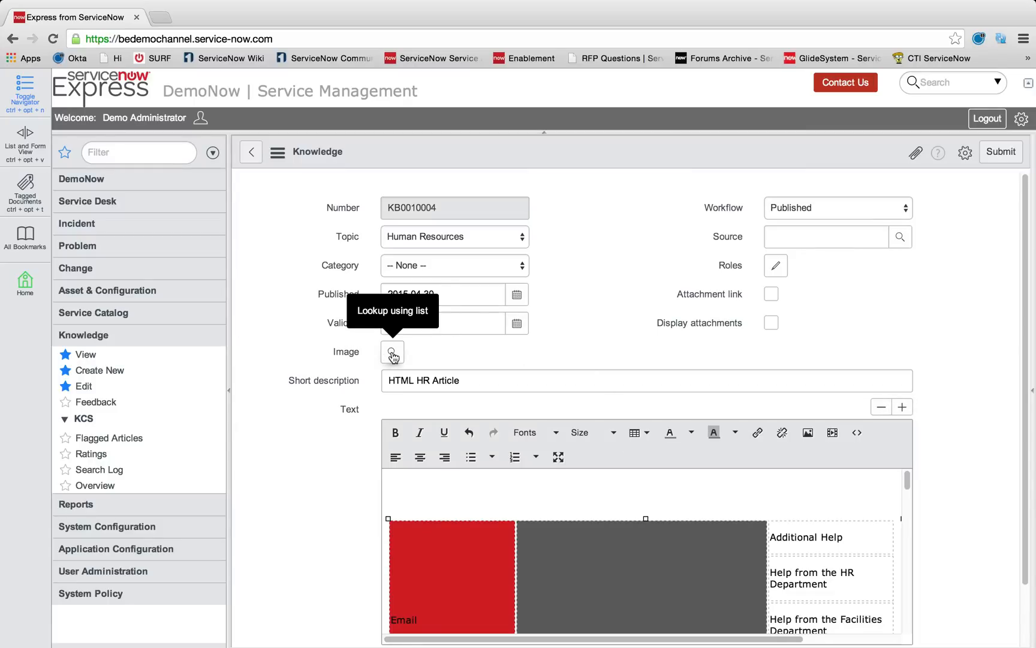
# Give the article the red alert image and save it as KB0010004
pyautogui.click(392, 351)
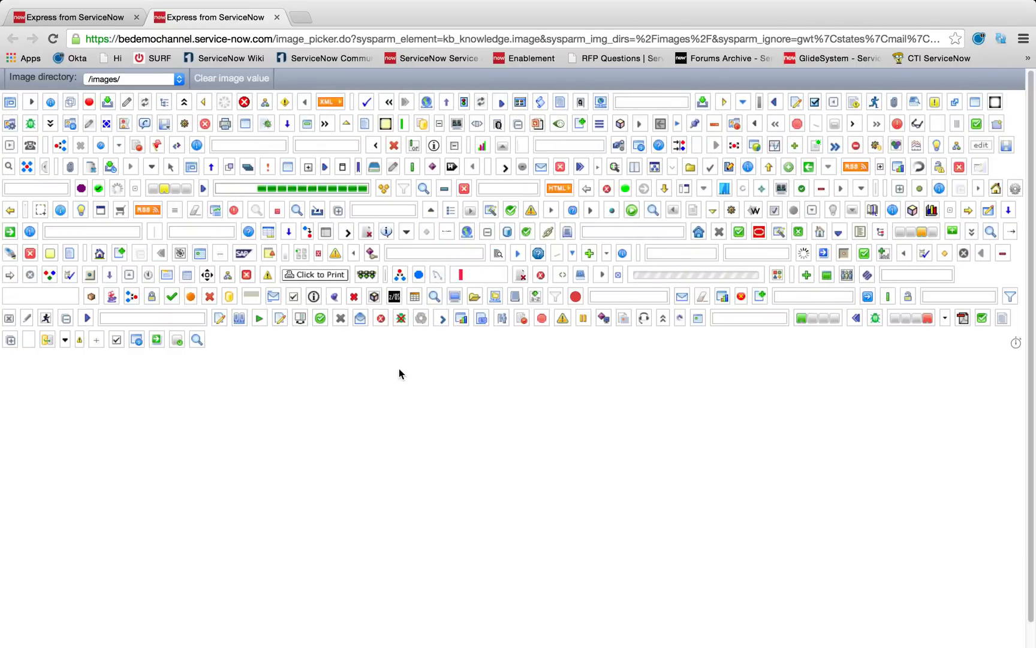
pyautogui.moveTo(897, 124)
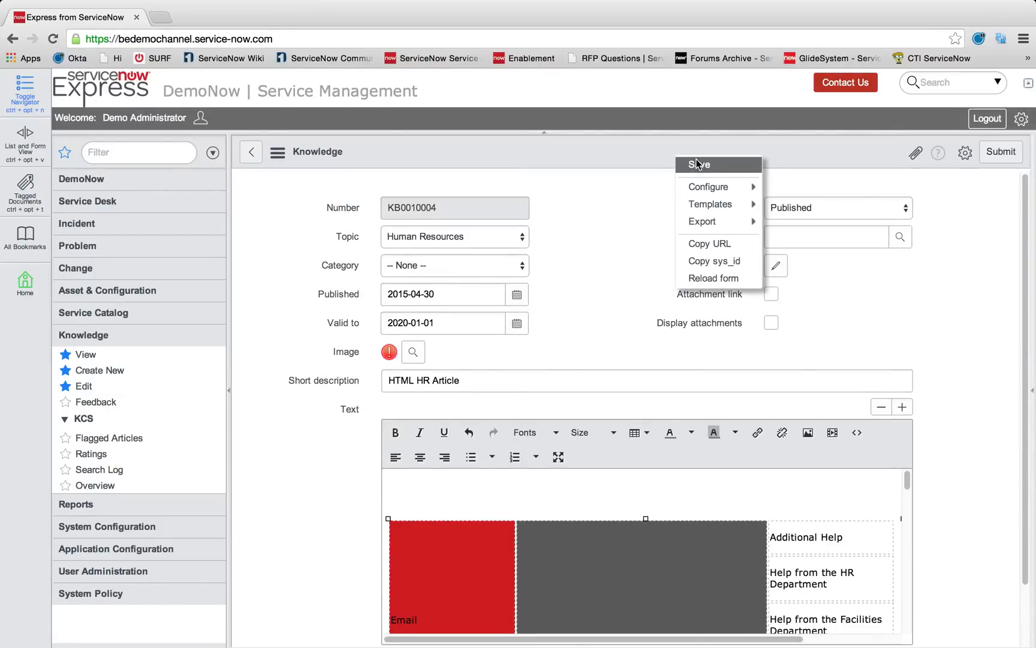
pyautogui.click(701, 165)
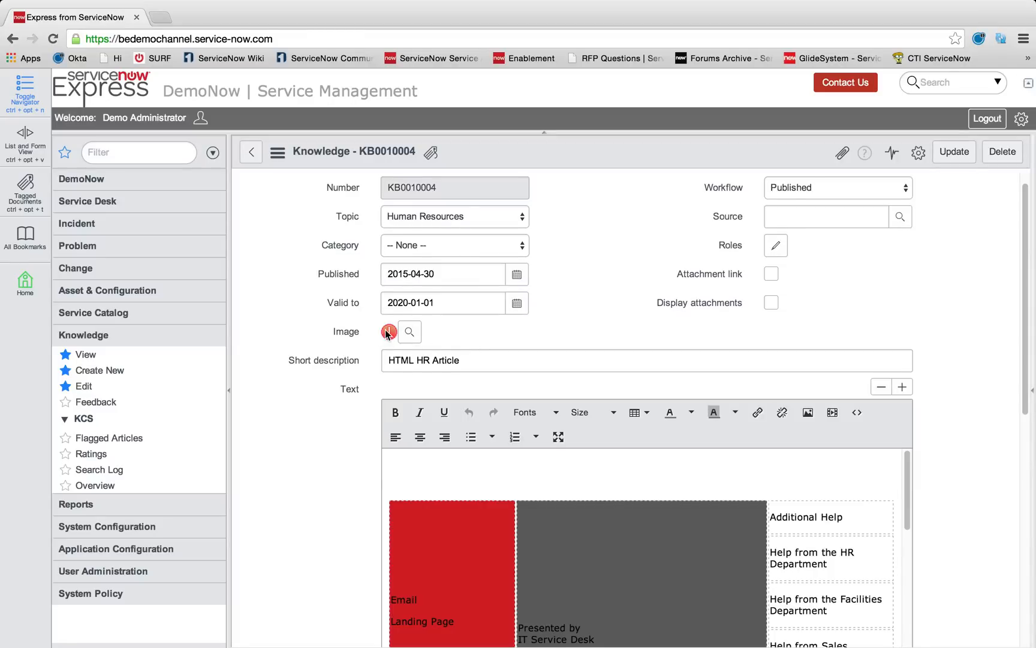
pyautogui.scroll(-3)
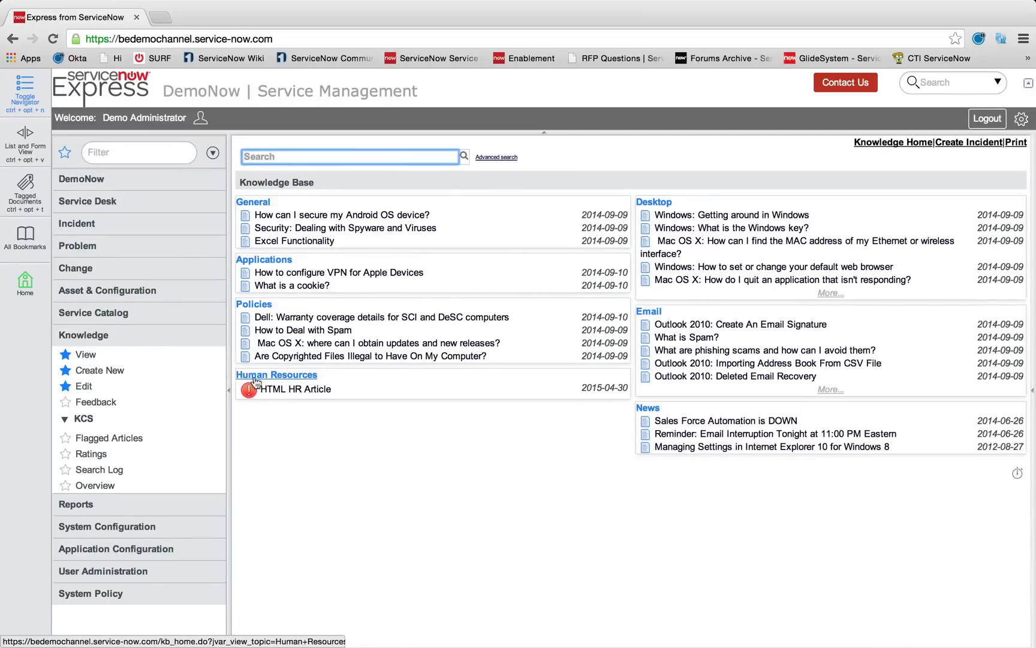
pyautogui.moveTo(283, 469)
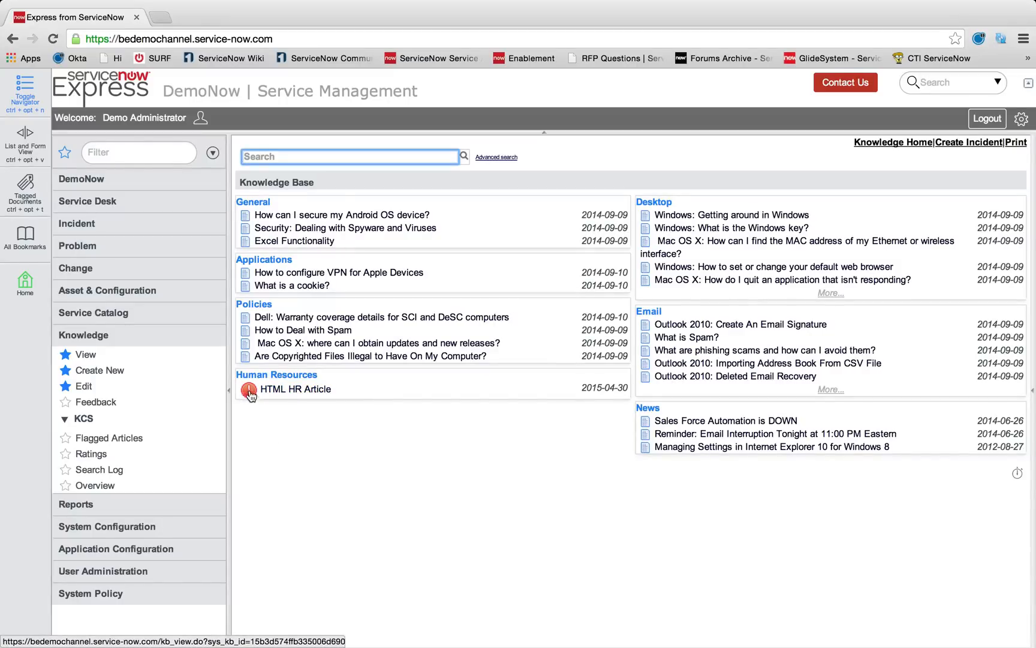
# View the rendered HTML HR Article, then go to the Knowledge article list
pyautogui.click(295, 389)
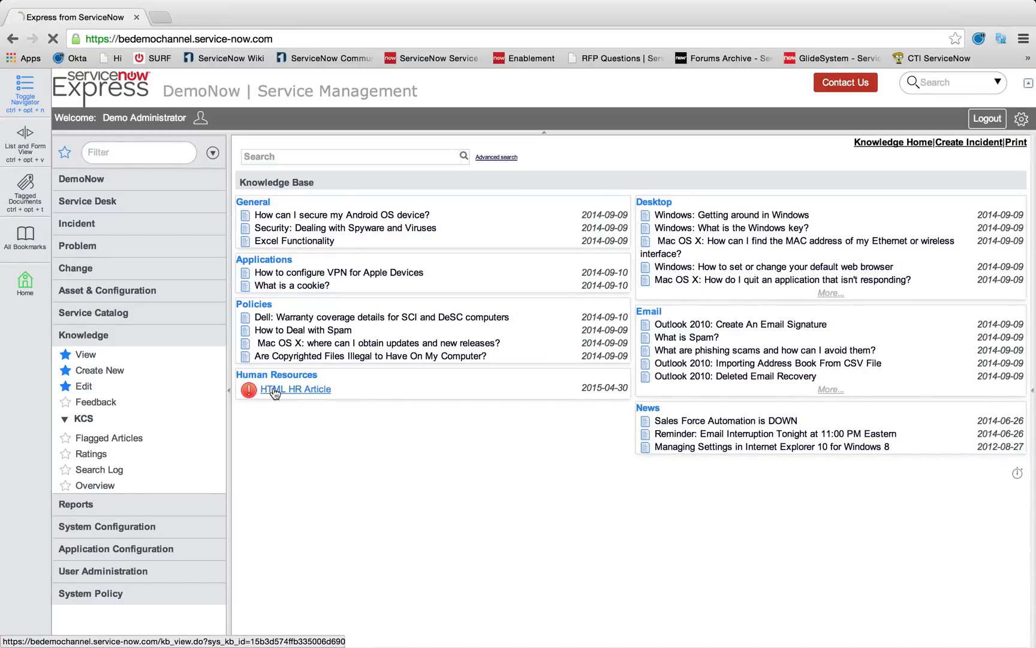
pyautogui.click(295, 389)
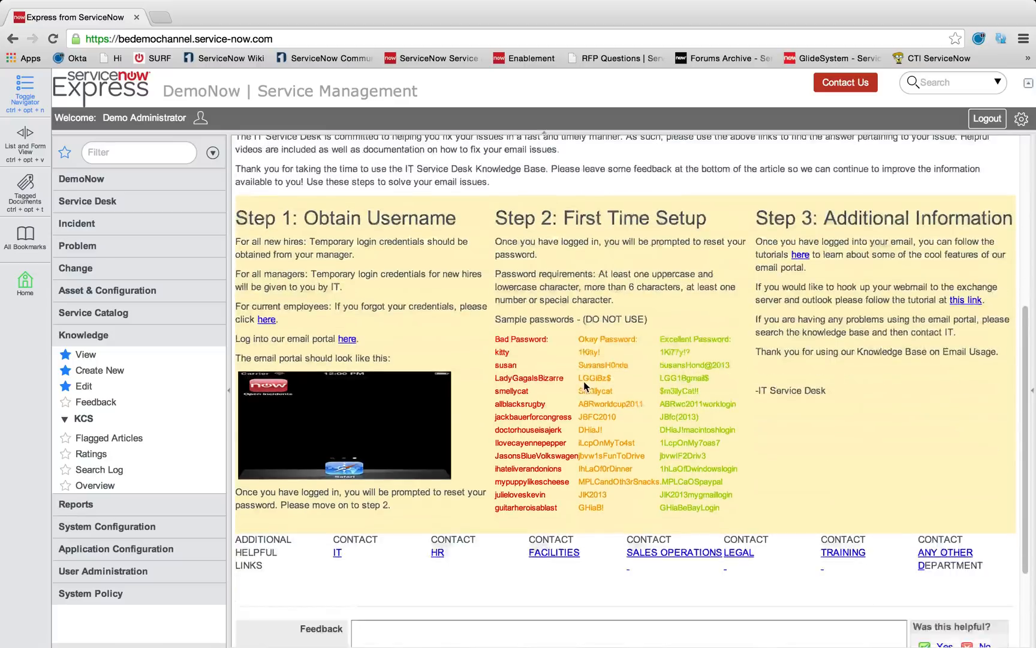
pyautogui.scroll(-3)
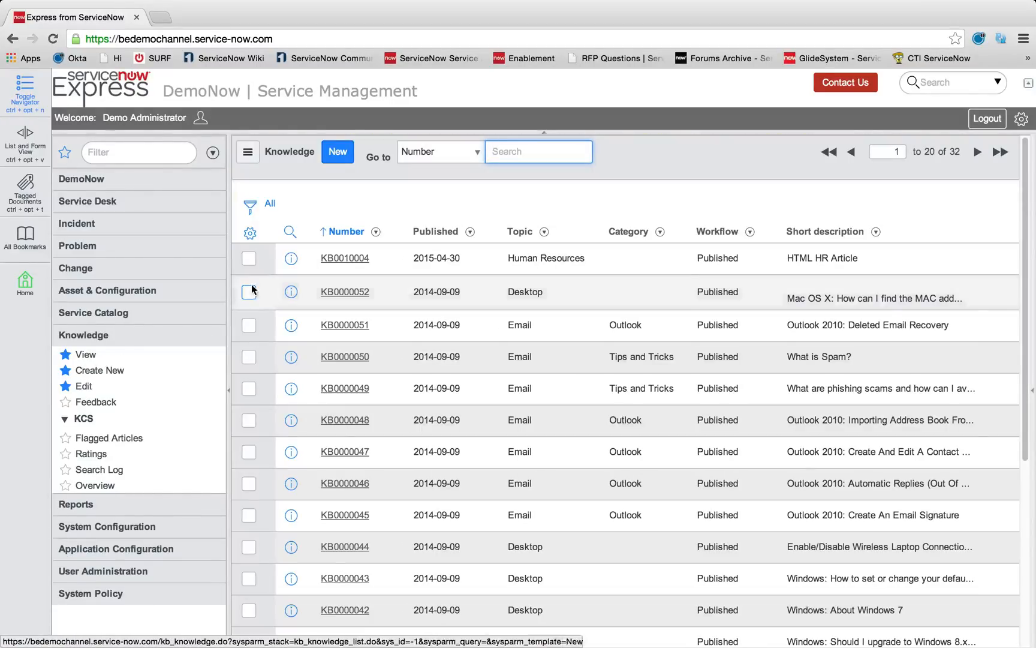
# Open record KB0010004 and launch Form Design for knowledge articles
pyautogui.click(344, 257)
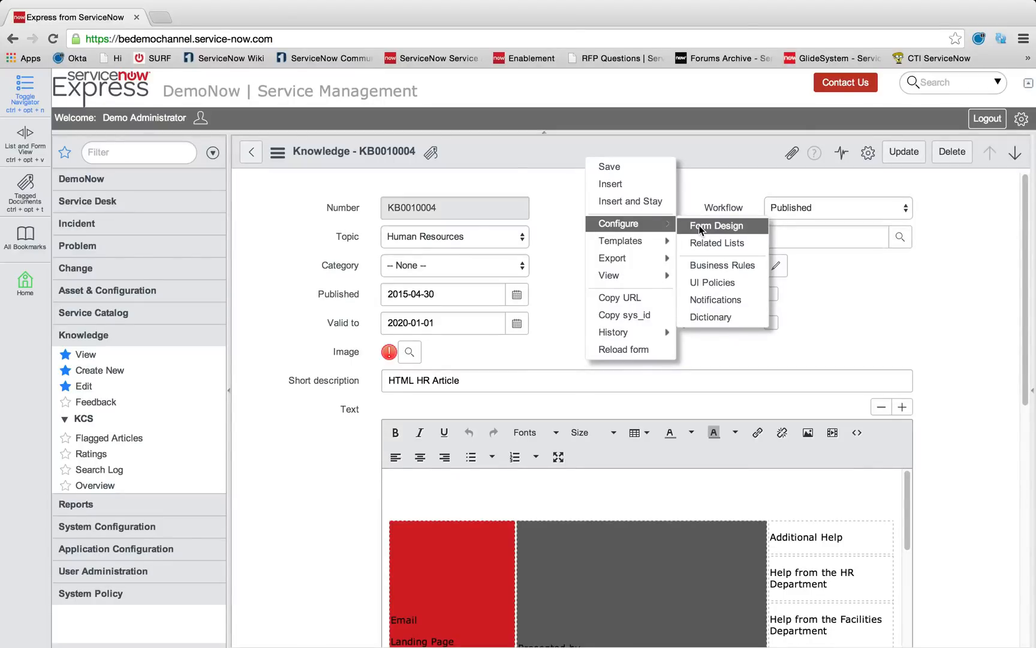
pyautogui.click(718, 225)
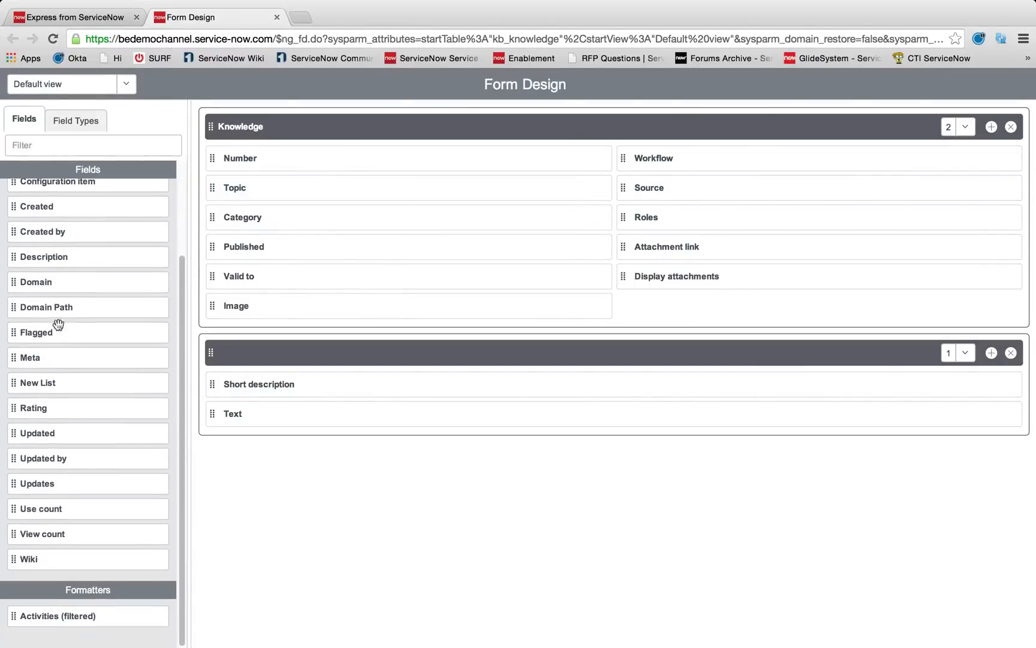
# Place Meta, Use count and View count fields below Text and save the form layout
pyautogui.moveTo(30, 358); pyautogui.dragTo(298, 390)
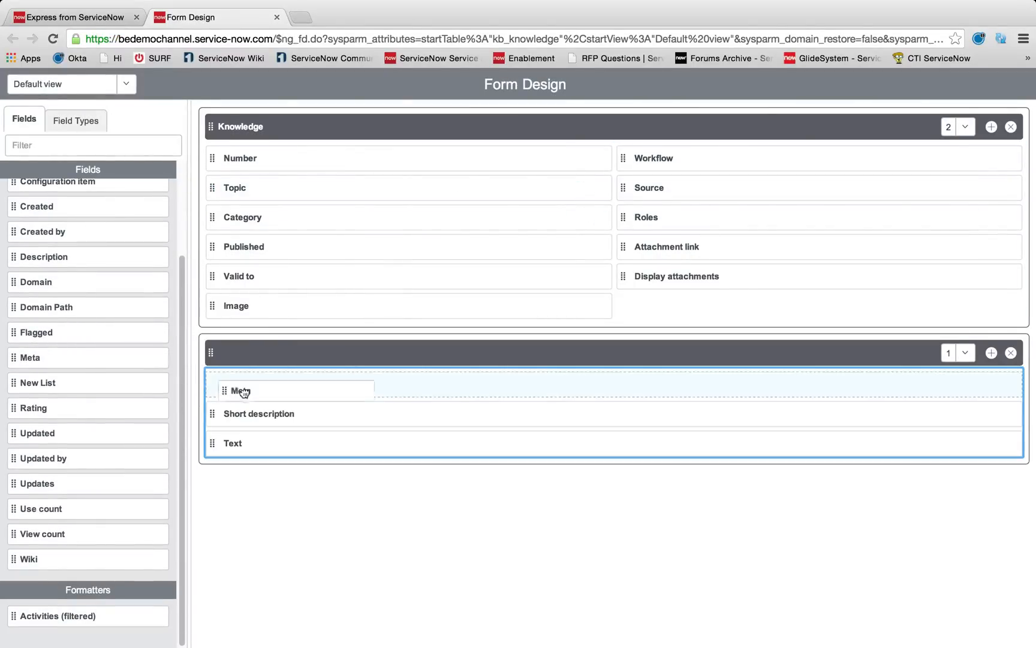
pyautogui.moveTo(240, 390); pyautogui.dragTo(240, 443)
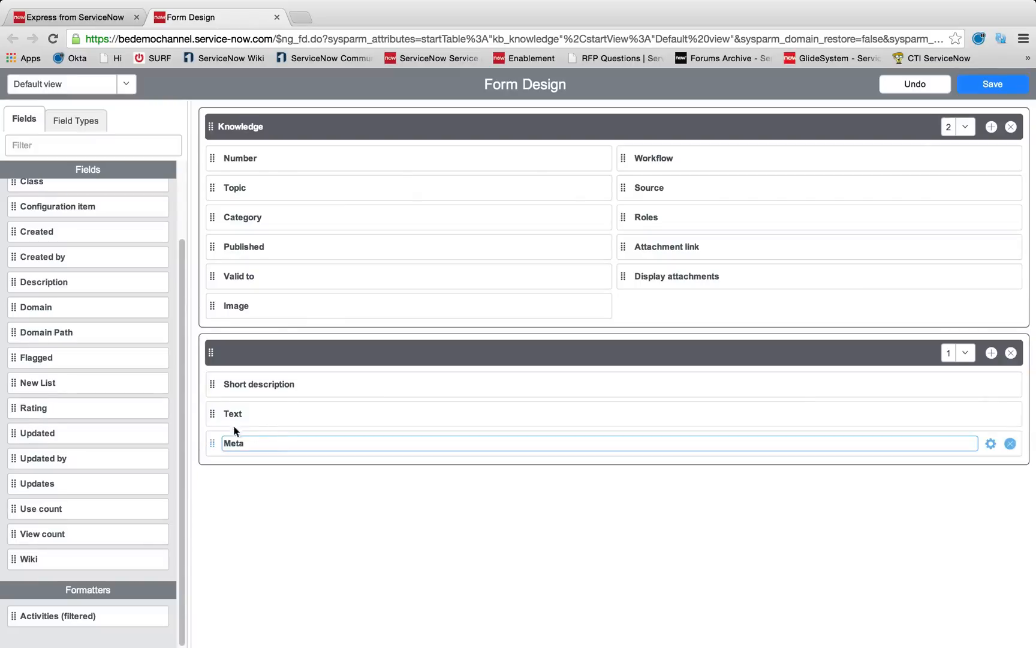
pyautogui.moveTo(41, 509); pyautogui.dragTo(285, 478)
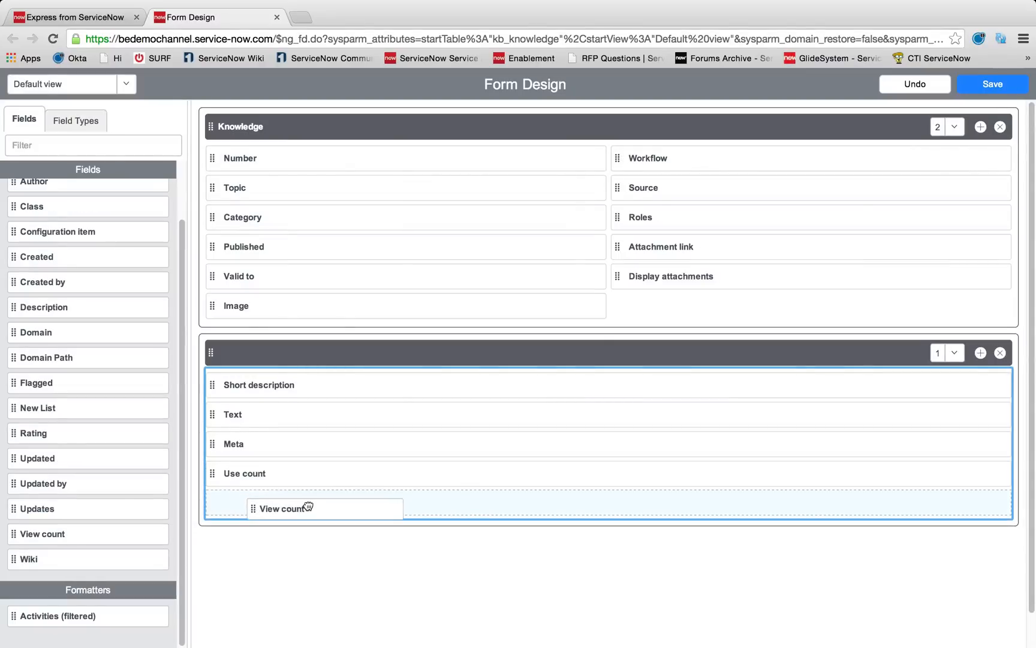
pyautogui.click(992, 84)
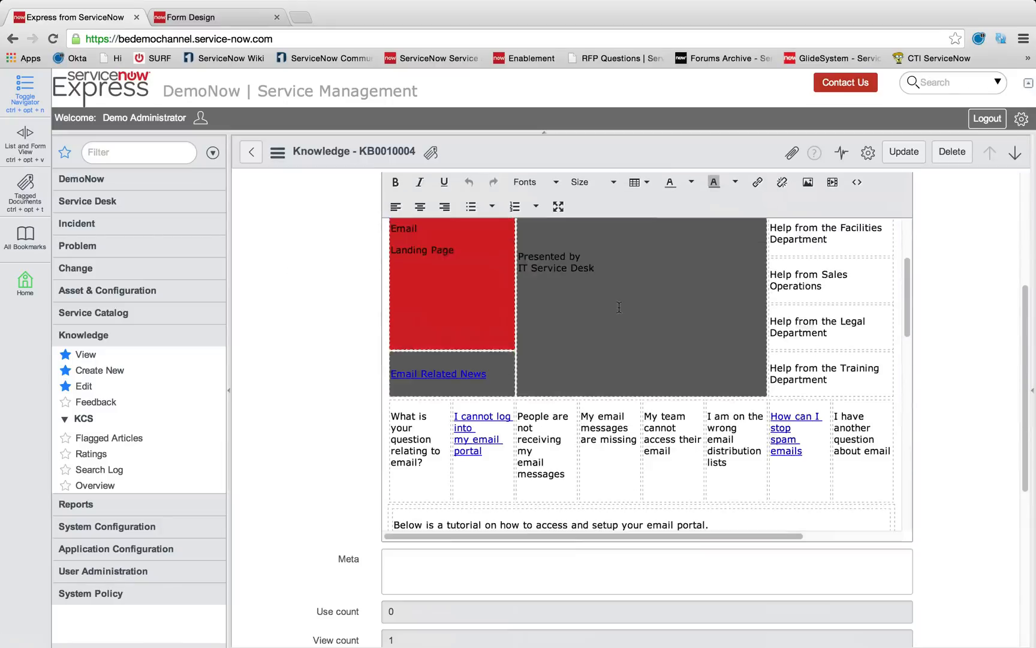
# Enter 'servicenow' in the article's Meta field and update the record
pyautogui.scroll(-3)
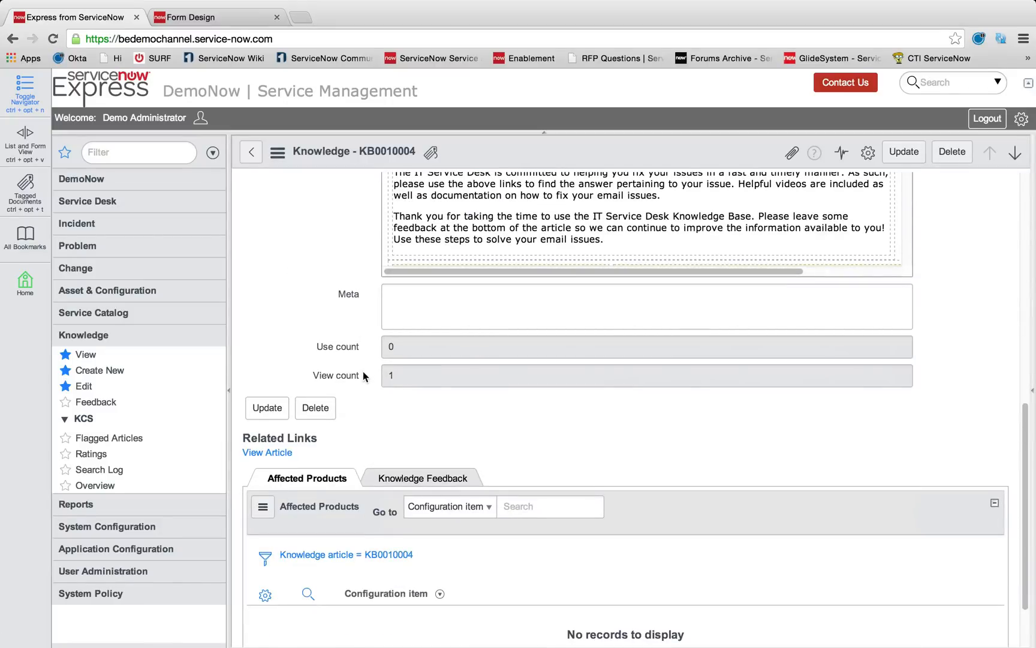
pyautogui.moveTo(409, 364)
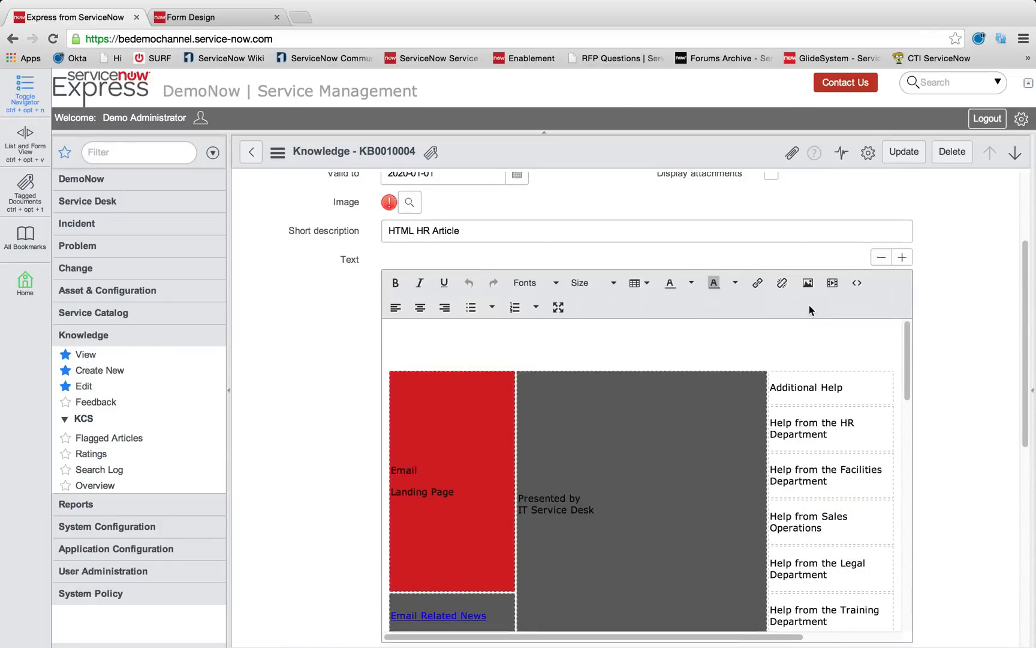
pyautogui.scroll(-3)
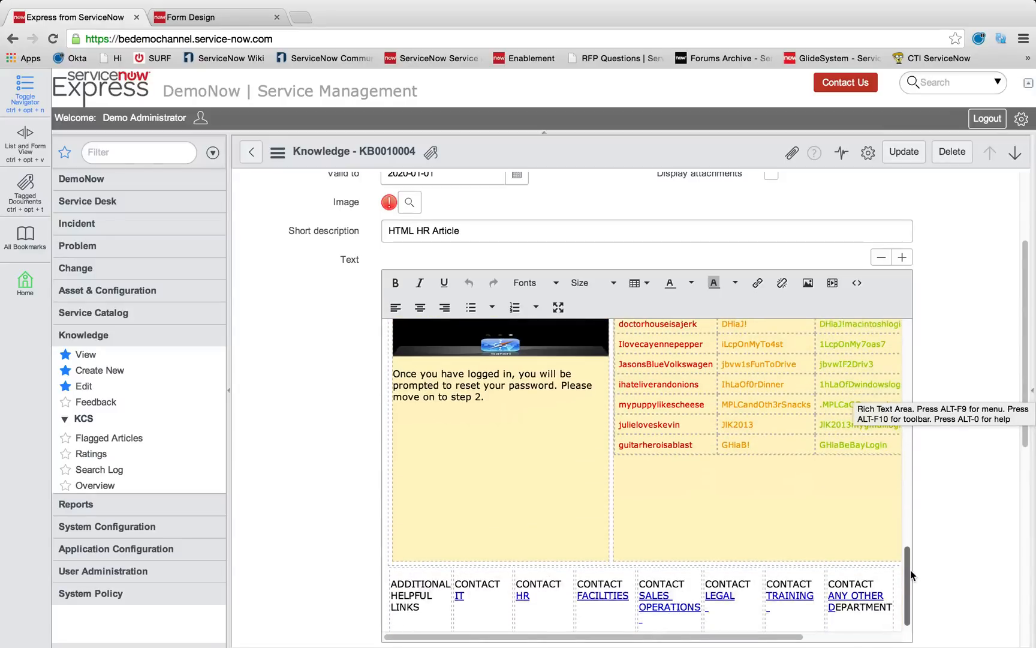
pyautogui.scroll(-3)
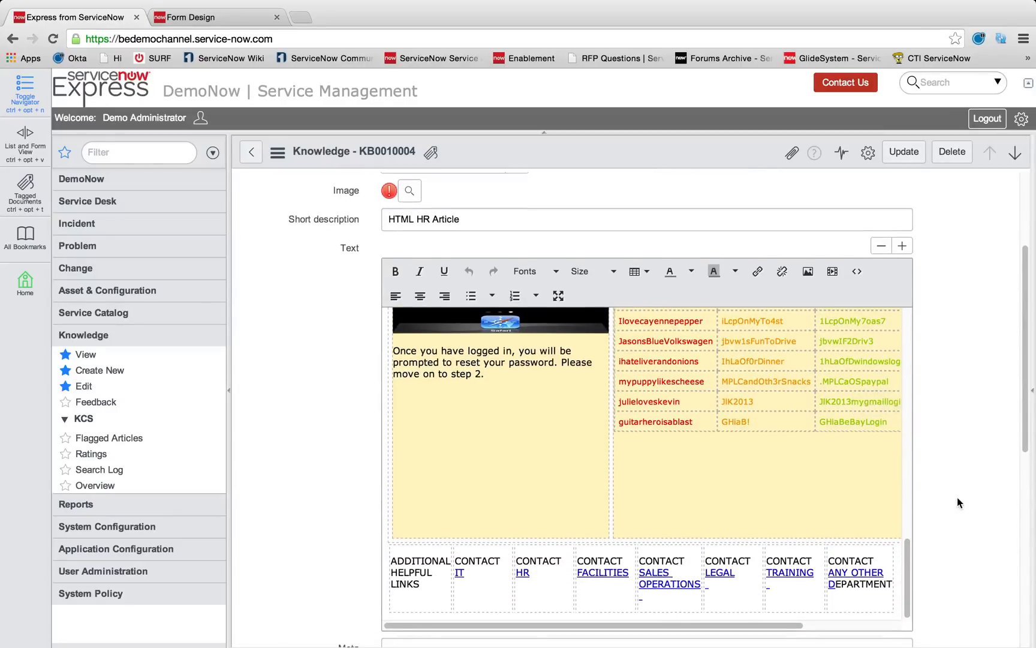
pyautogui.scroll(-3)
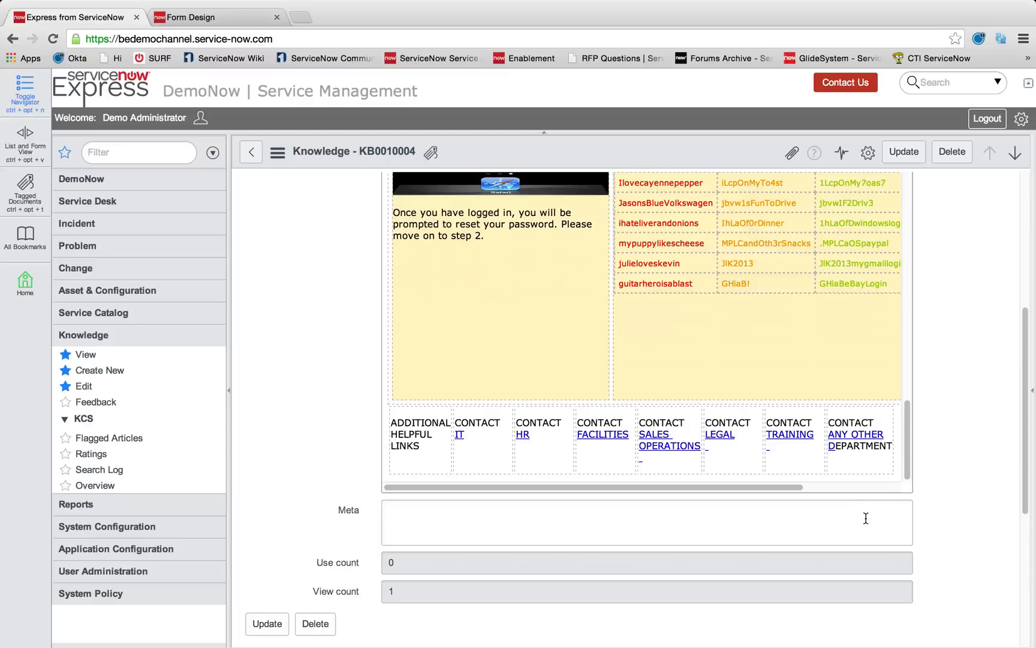
pyautogui.write('servicenow')
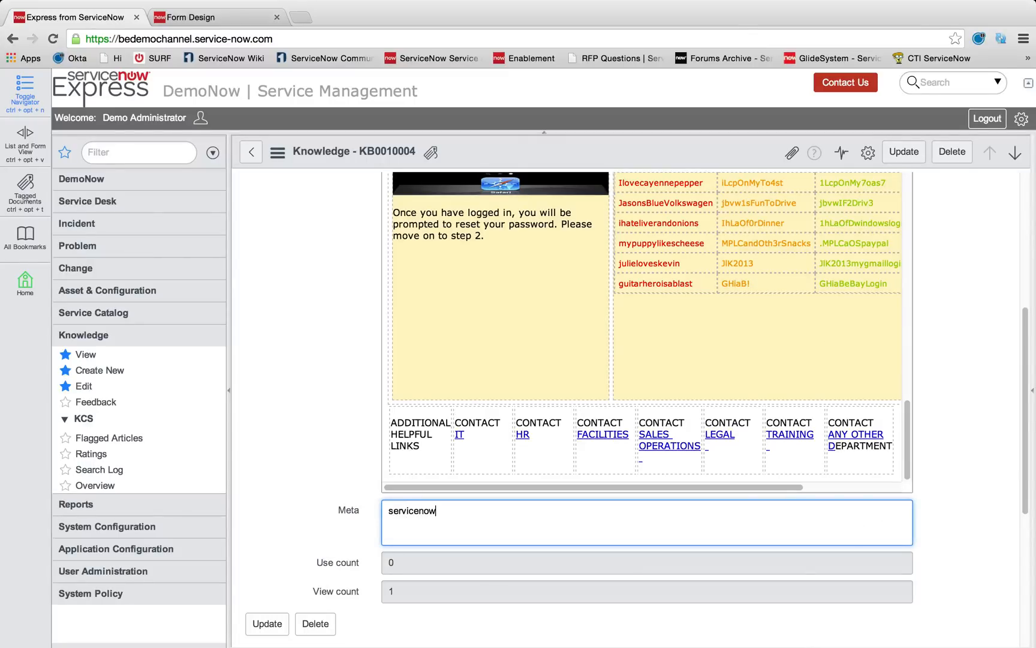
pyautogui.click(904, 151)
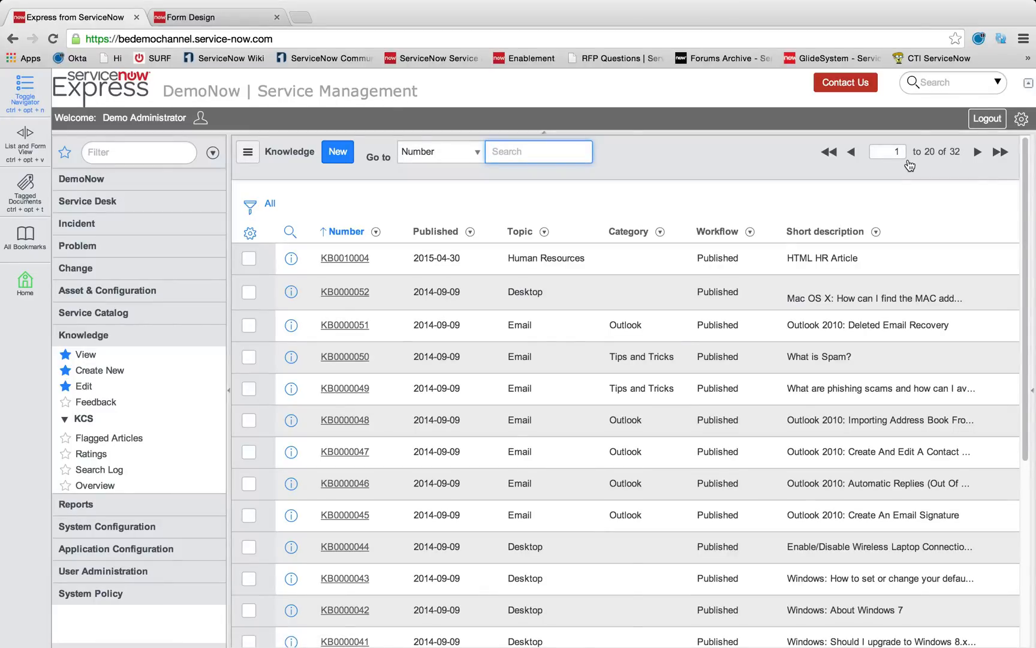
pyautogui.moveTo(789, 158)
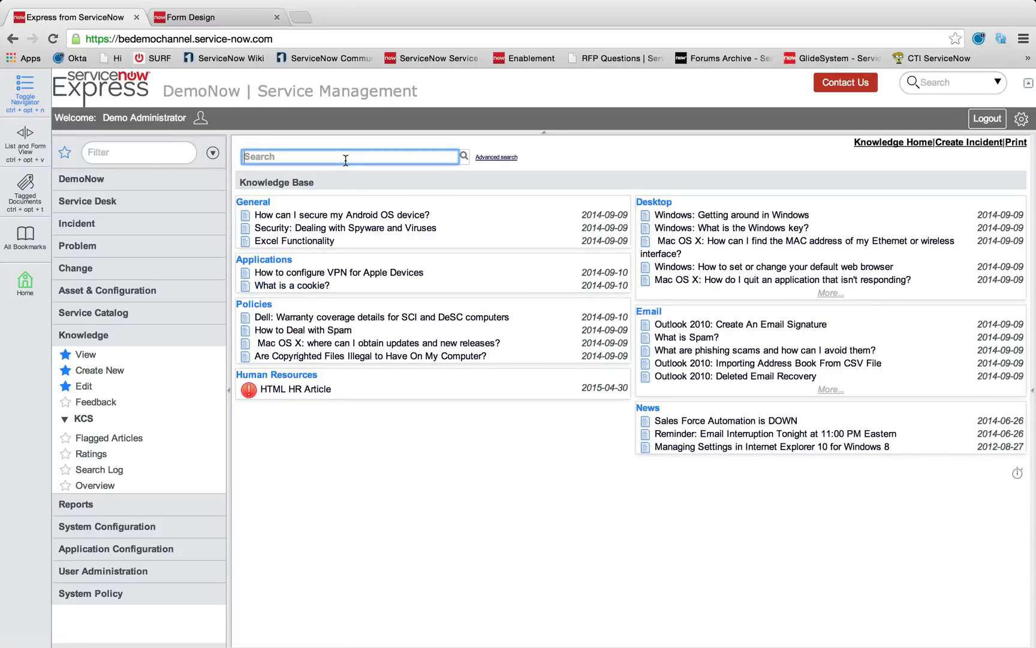
# Search the knowledge base for 'servicenow' and check HTML HR Article appears first
pyautogui.write('servicenow')
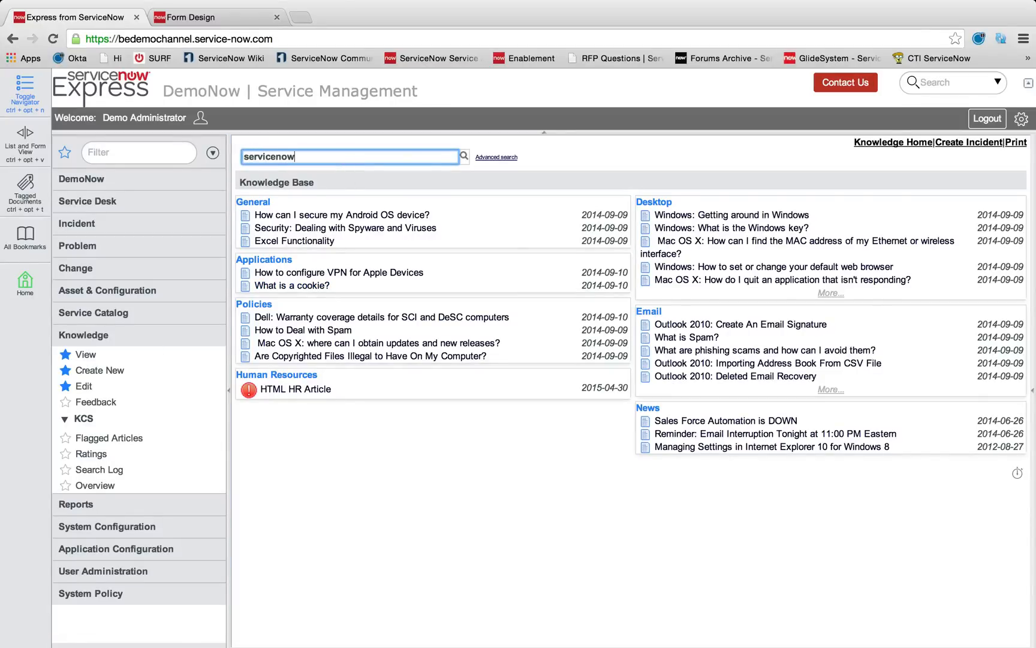
pyautogui.click(465, 157)
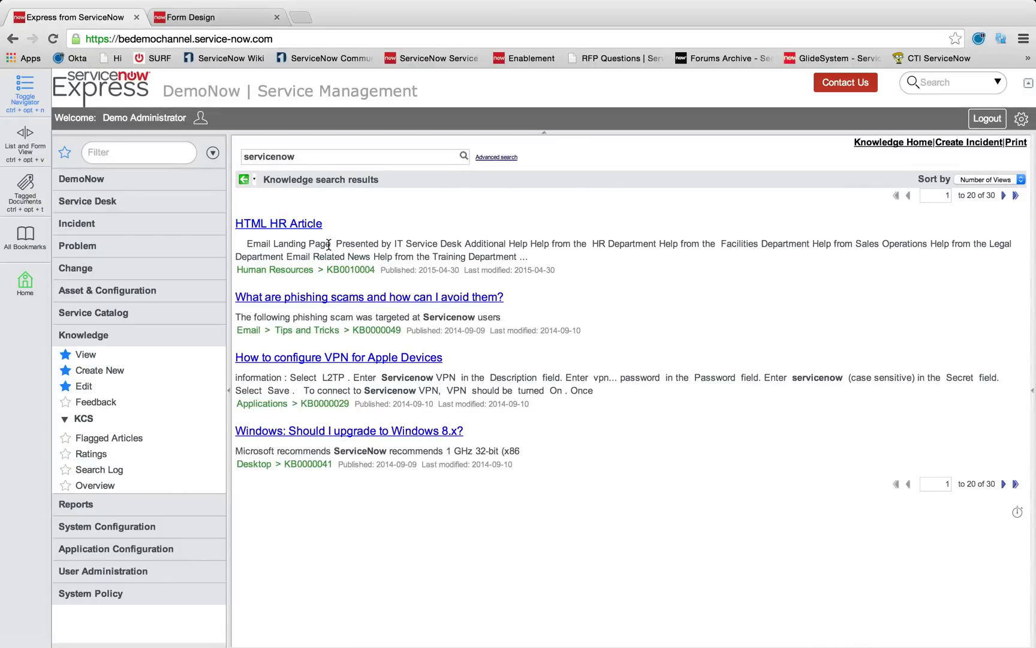
pyautogui.moveTo(333, 243); pyautogui.dragTo(456, 257)
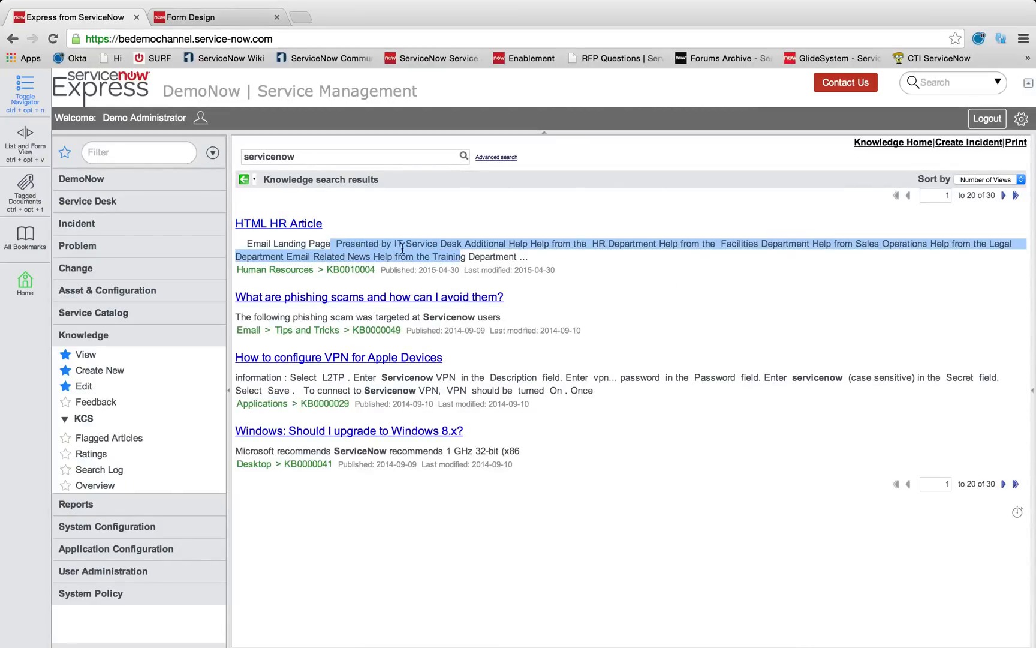
pyautogui.moveTo(281, 228)
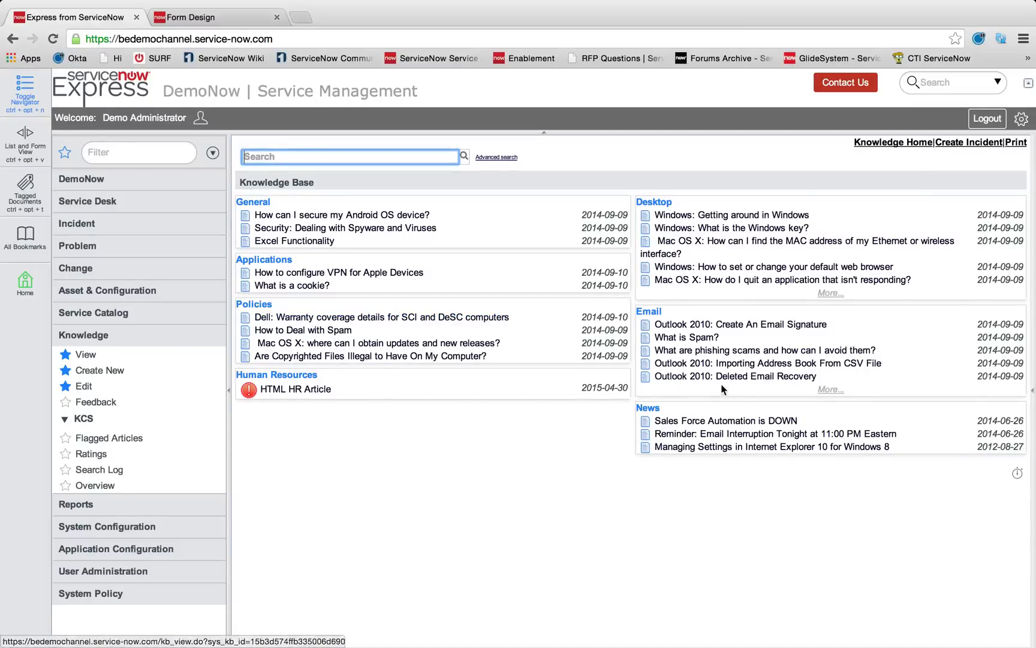
pyautogui.moveTo(151, 378)
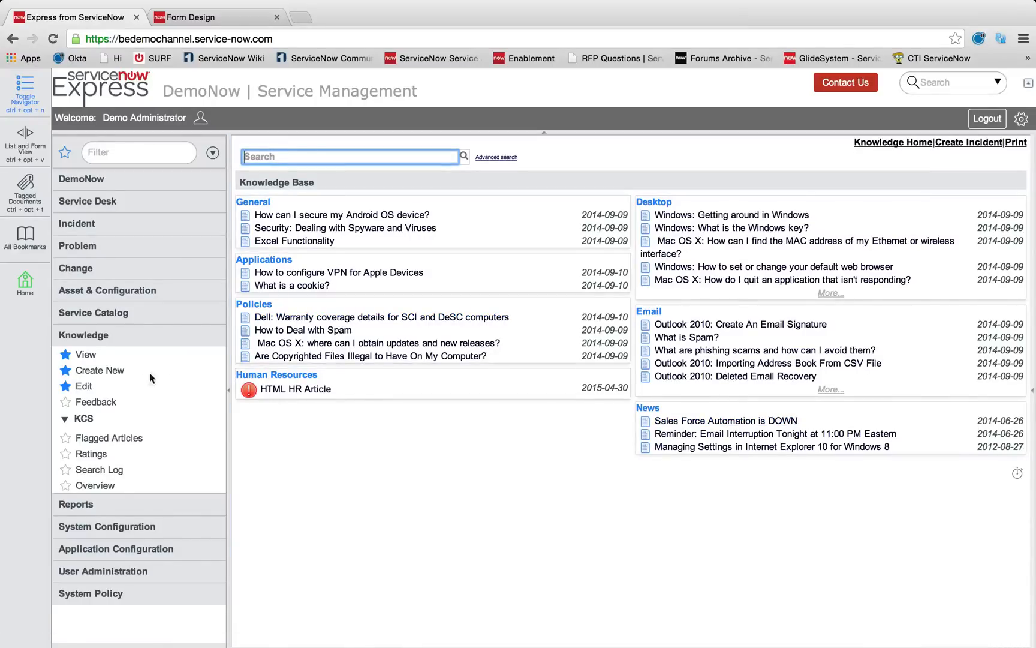
# Start a new knowledge article with topic Human Resources and short description 'HR Policies'
pyautogui.click(100, 371)
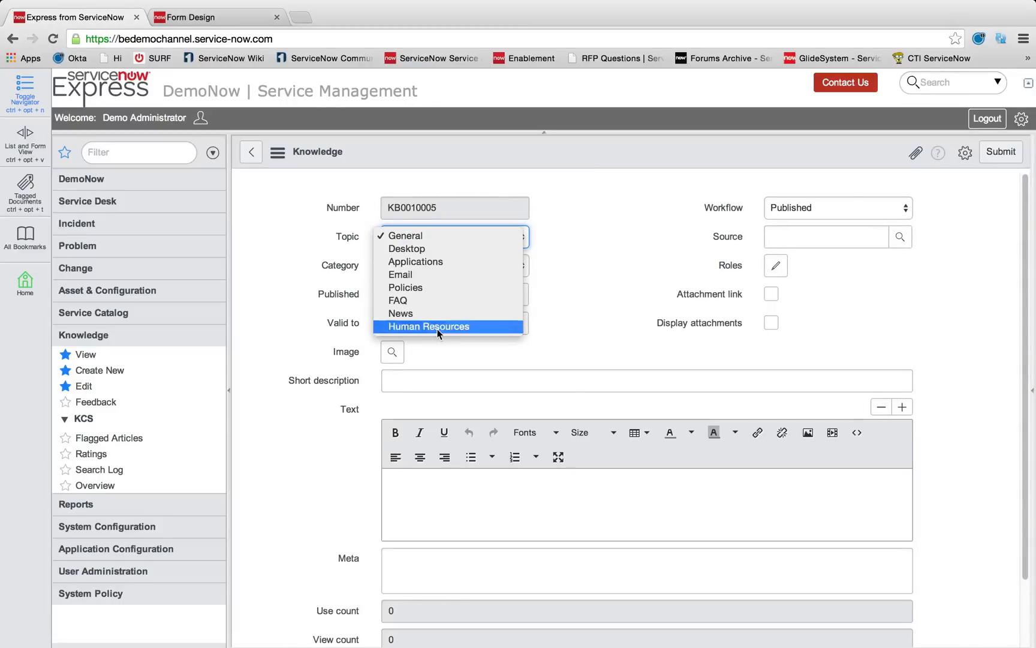
pyautogui.click(429, 327)
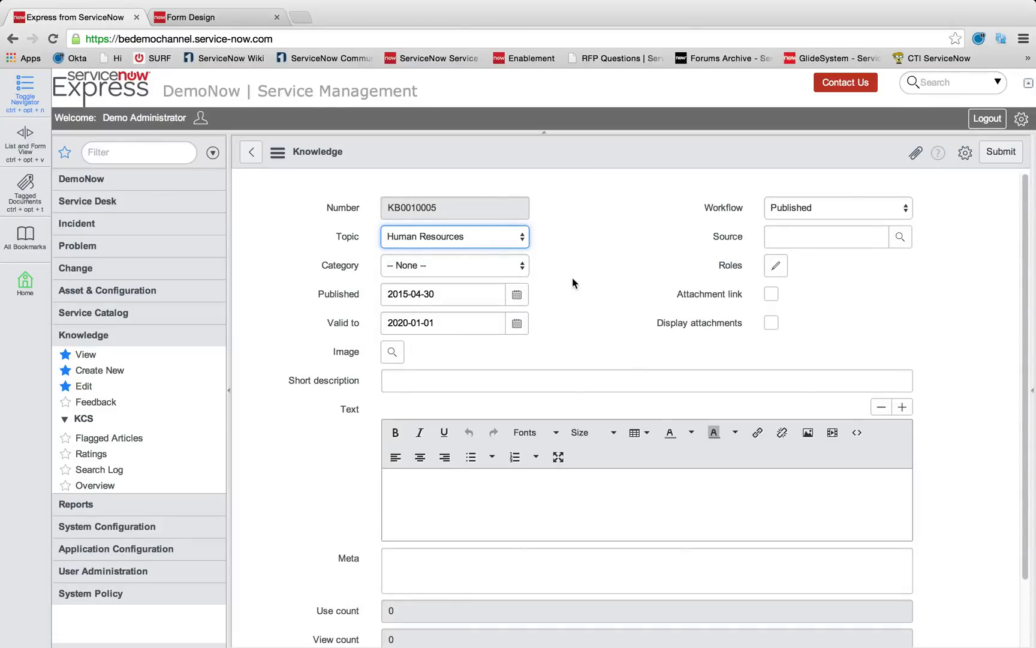
pyautogui.click(647, 380)
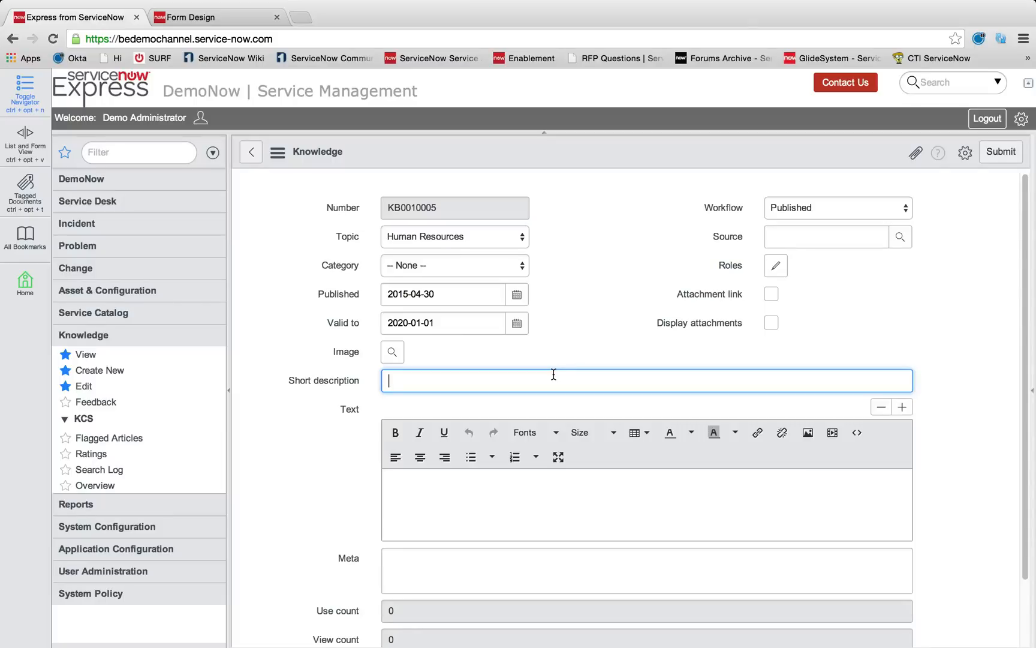
pyautogui.write('HR POlicies')
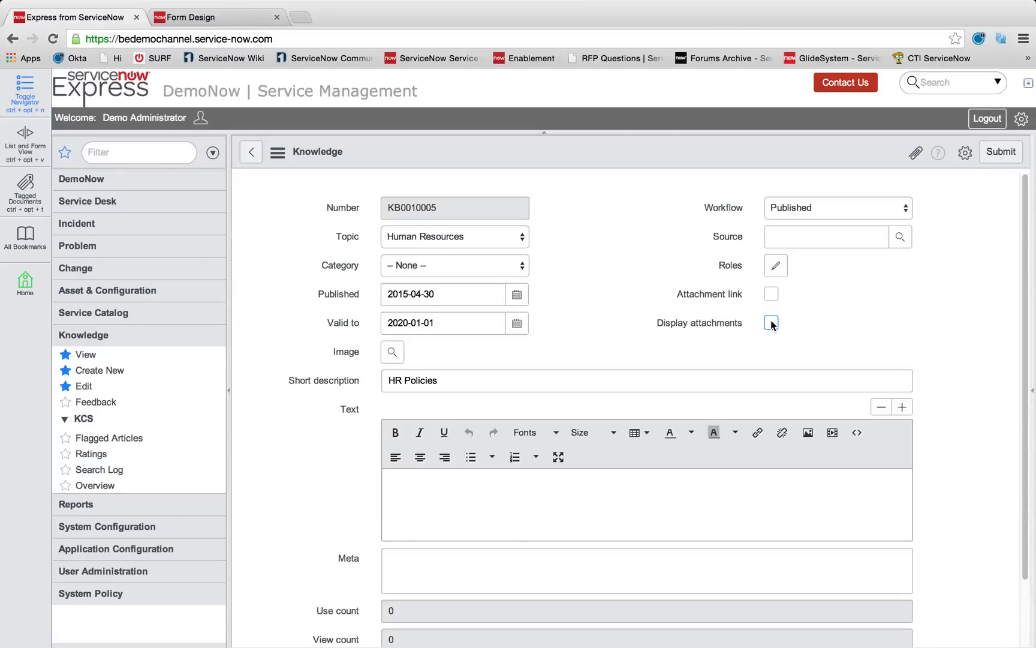
# Enable Display attachments, attach the two HR policy documents, and submit the article
pyautogui.click(770, 323)
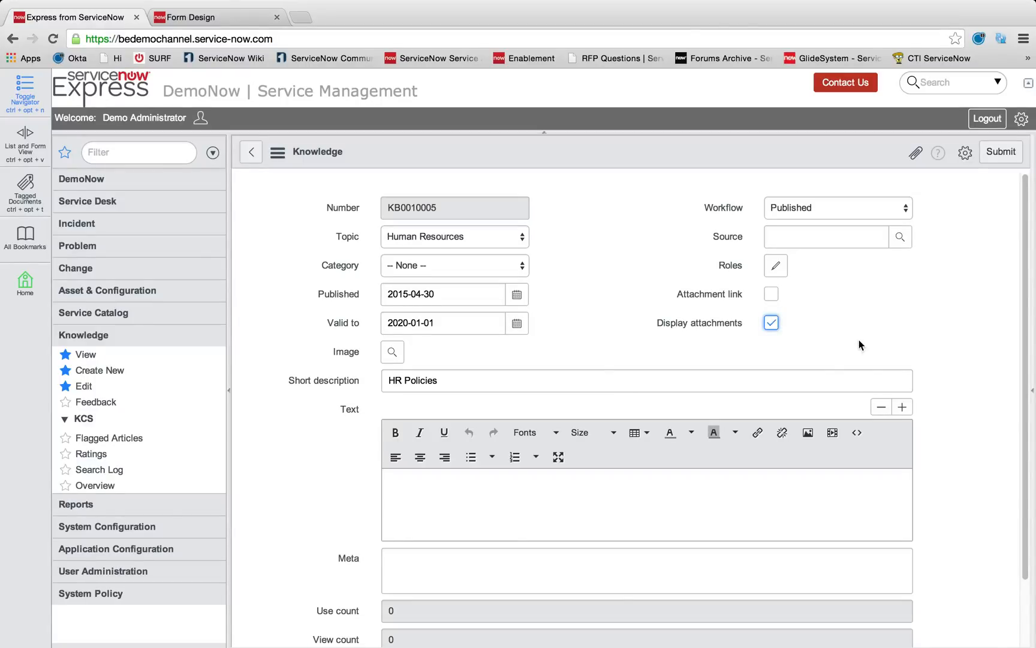
pyautogui.click(825, 236)
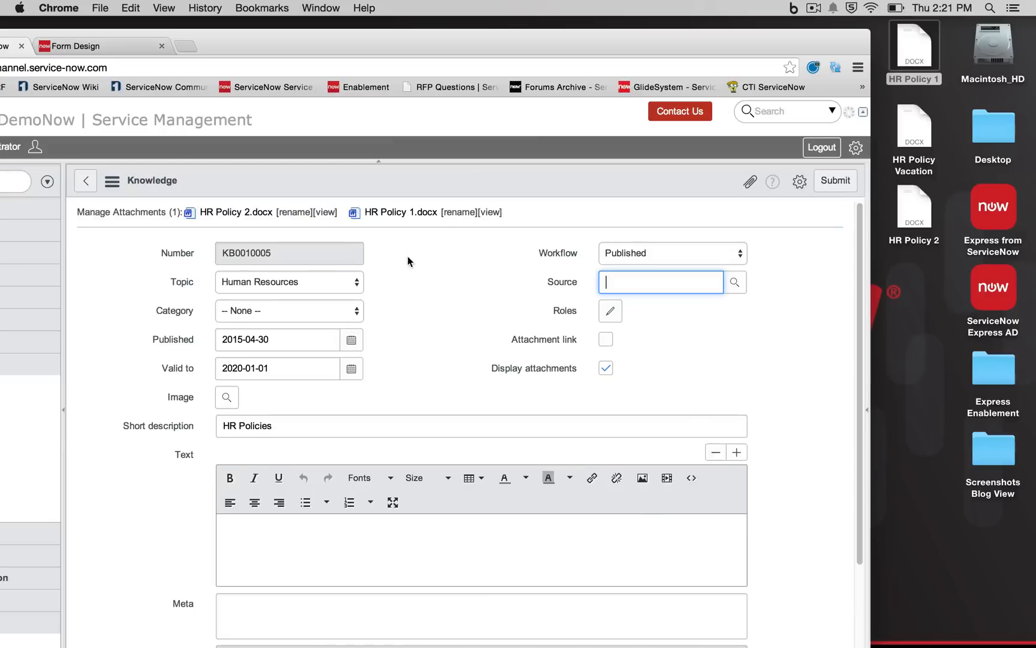
pyautogui.click(605, 368)
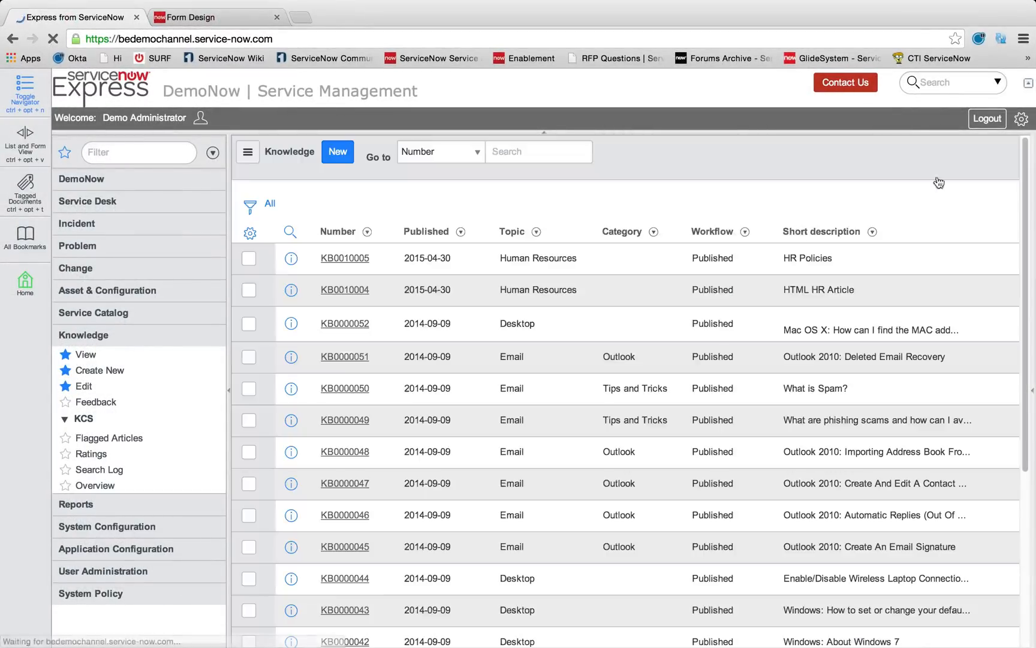
# View the HR Policies article under Human Resources and download its HR Policy 1.docx attachment
pyautogui.click(86, 355)
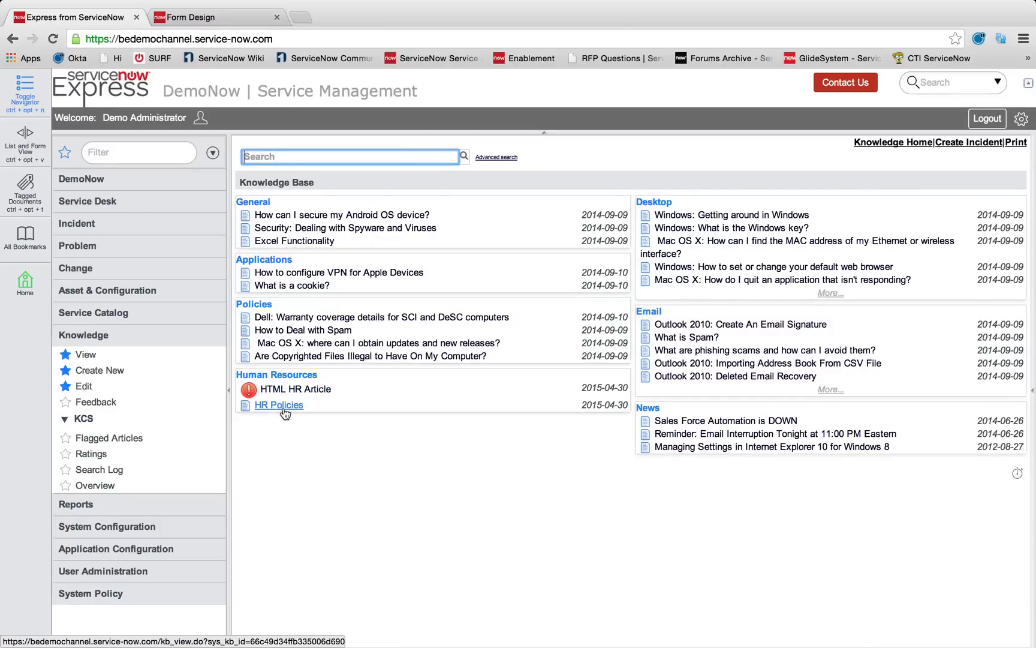
pyautogui.click(278, 404)
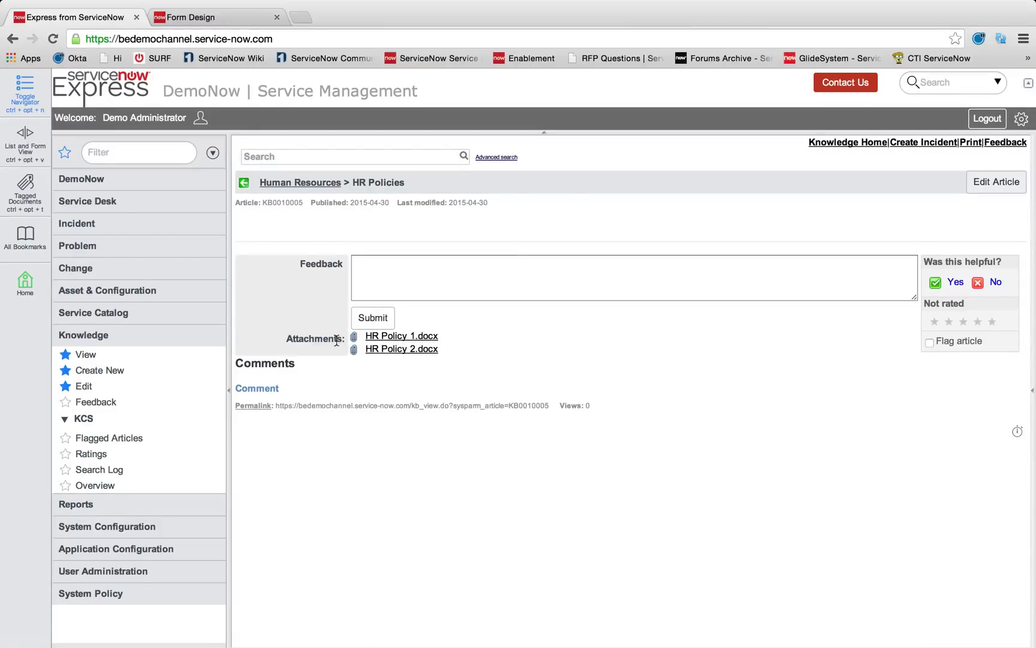
pyautogui.doubleClick(315, 338)
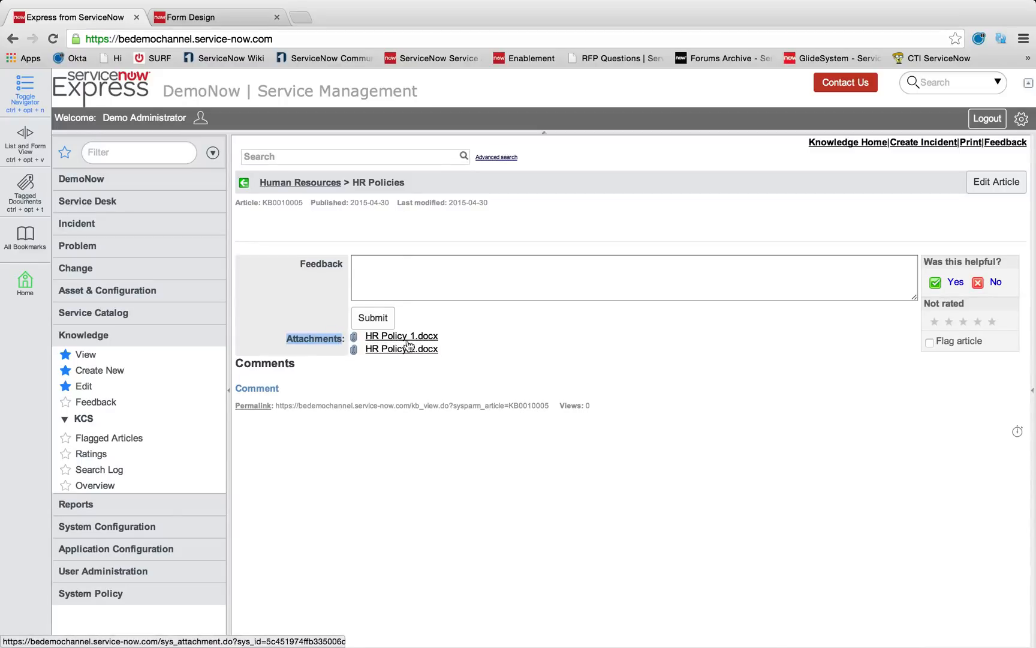
pyautogui.click(400, 335)
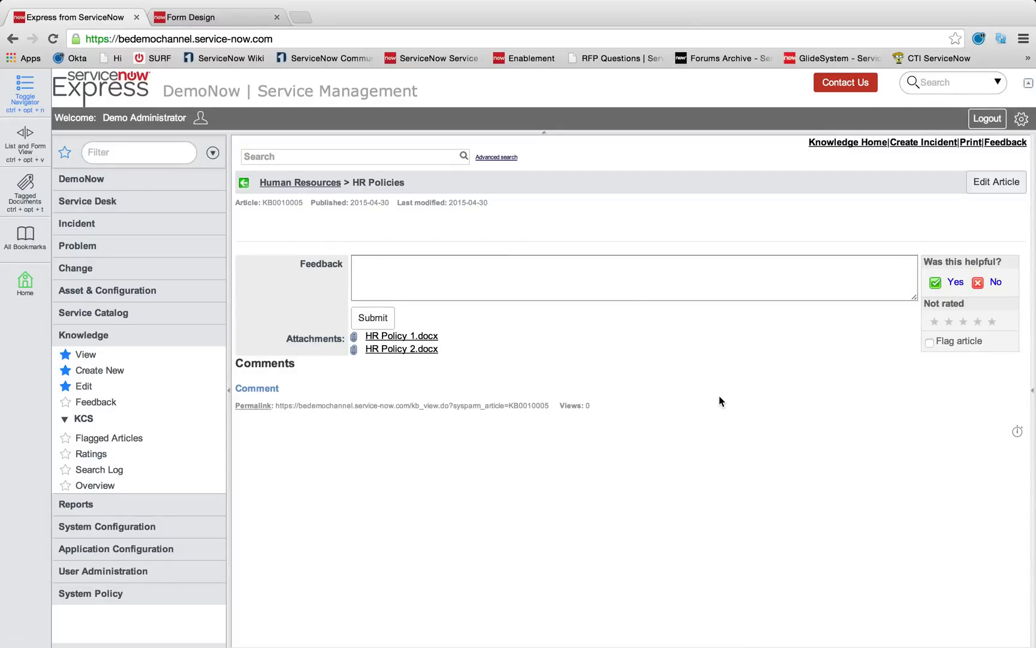
pyautogui.moveTo(413, 227)
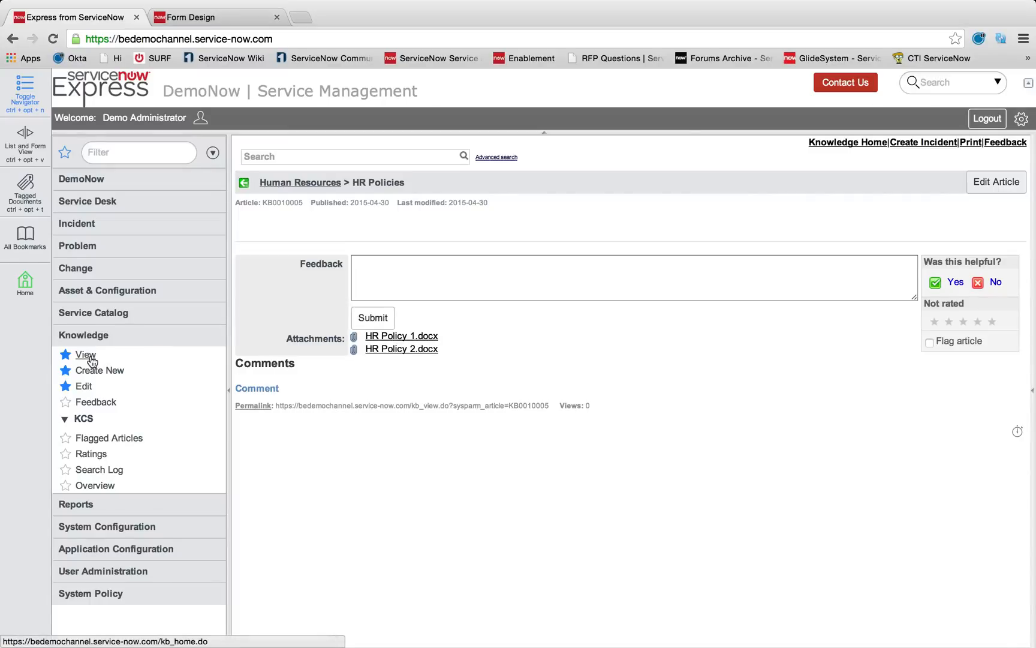
# Draft a new article 'Vacation Policy' with Attachment link enabled and topic Human Resources
pyautogui.click(100, 369)
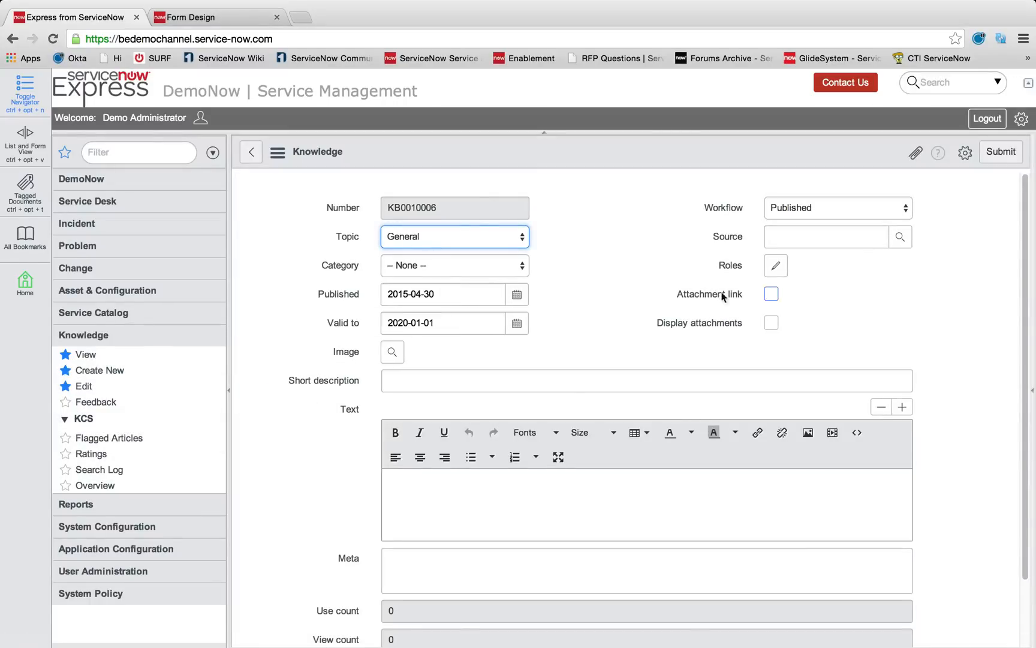
pyautogui.click(770, 294)
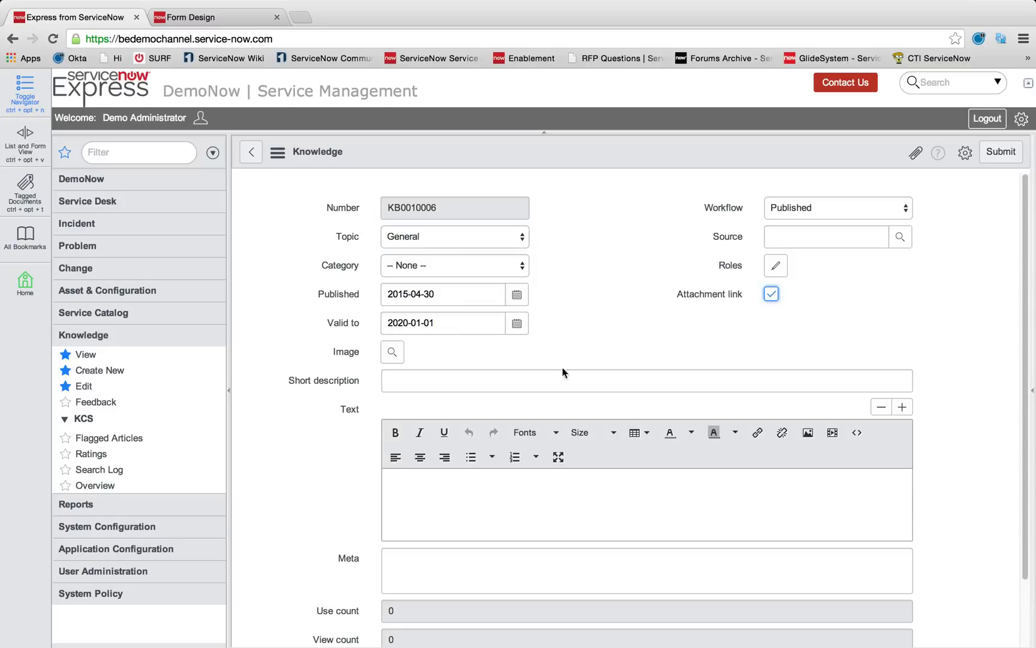
pyautogui.write('Vacation')
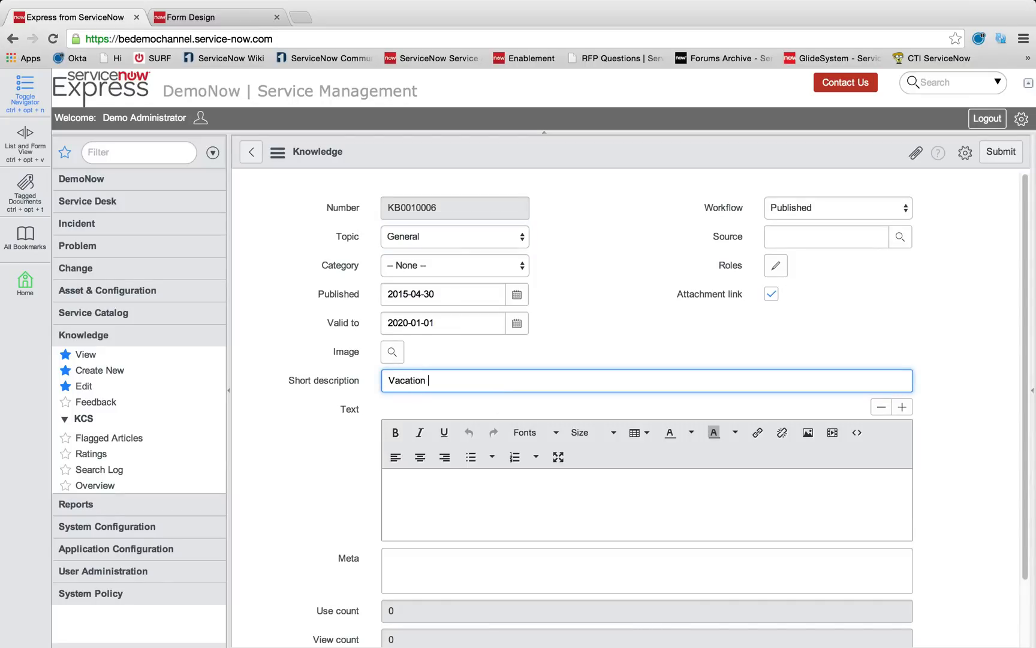
pyautogui.click(455, 236)
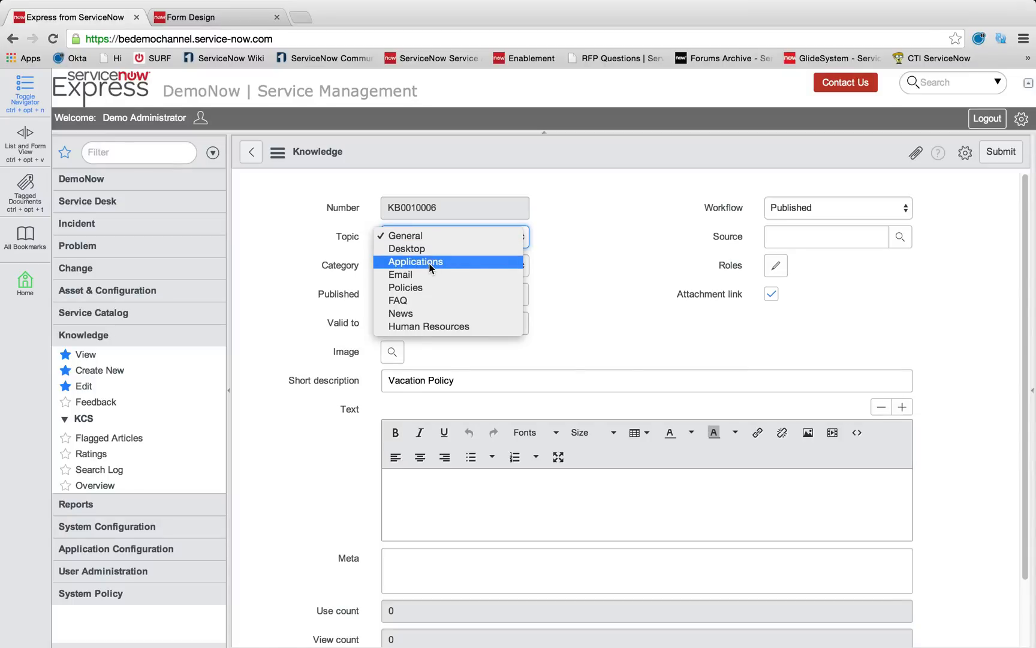
pyautogui.moveTo(429, 326)
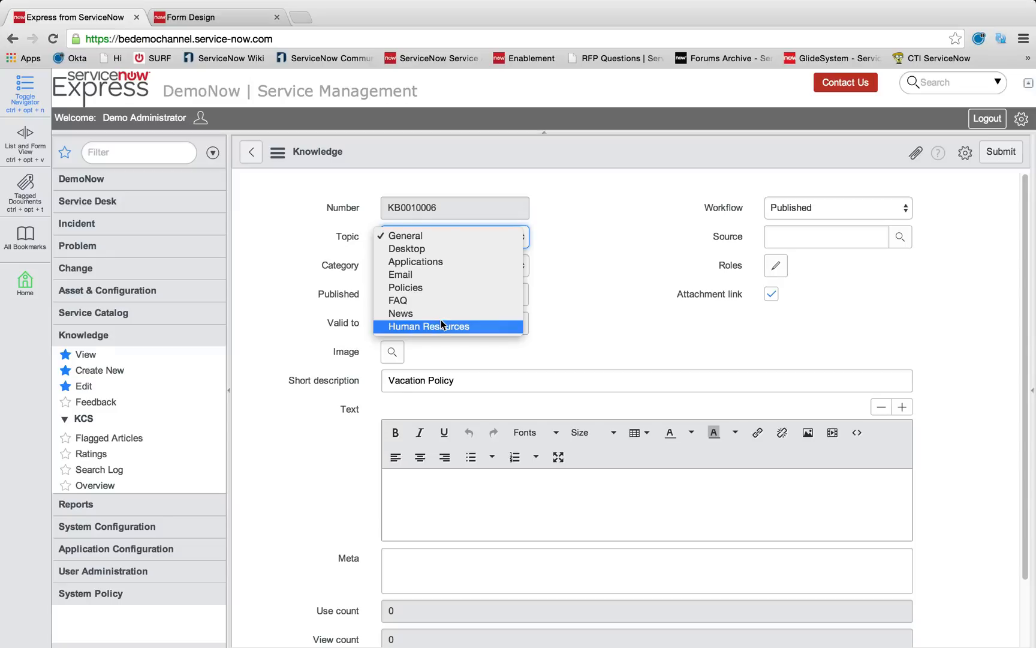
pyautogui.click(428, 326)
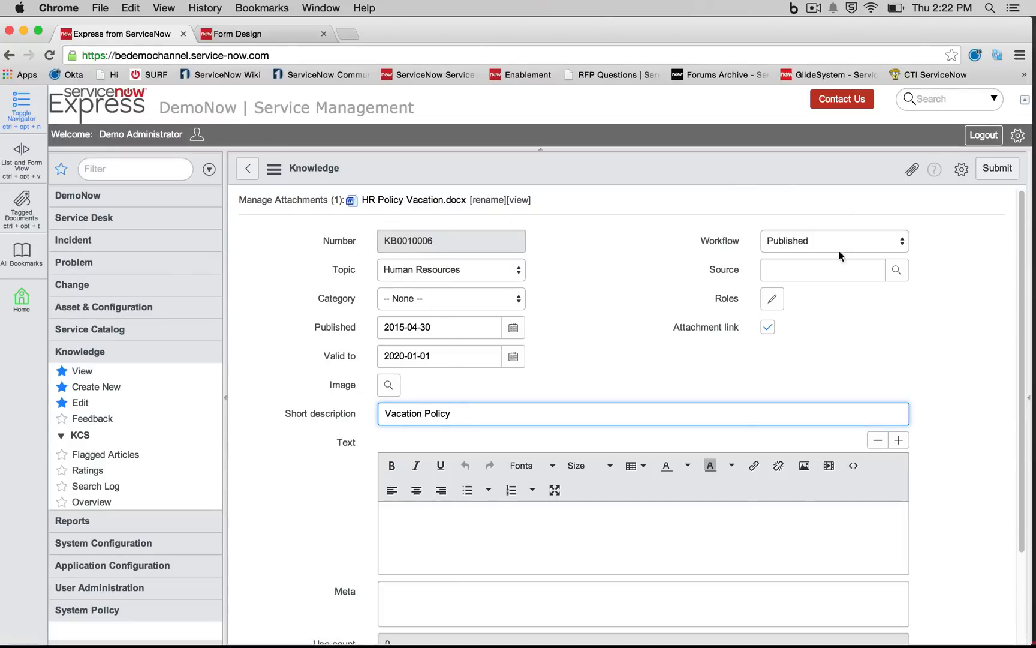
pyautogui.moveTo(917, 228)
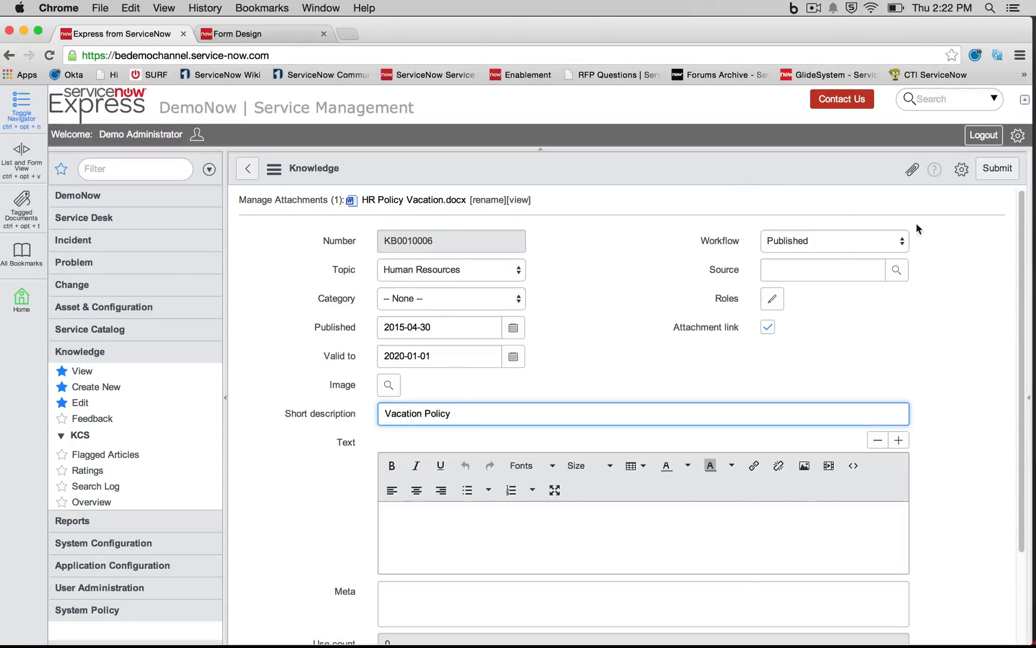
# Submit the Vacation Policy article and return to the knowledge base home page
pyautogui.click(81, 370)
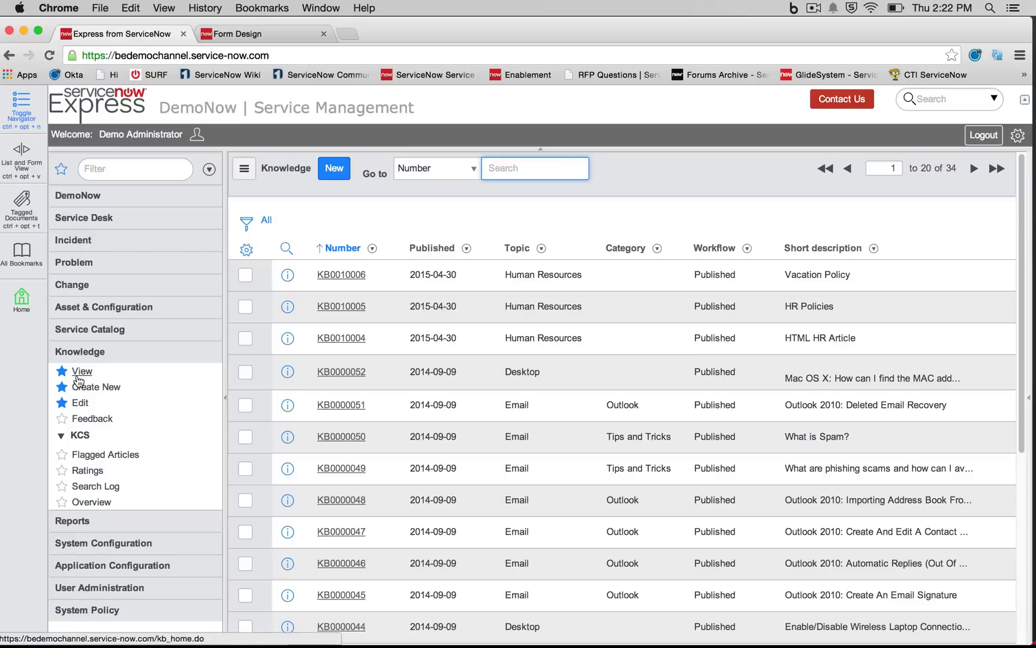
pyautogui.click(82, 370)
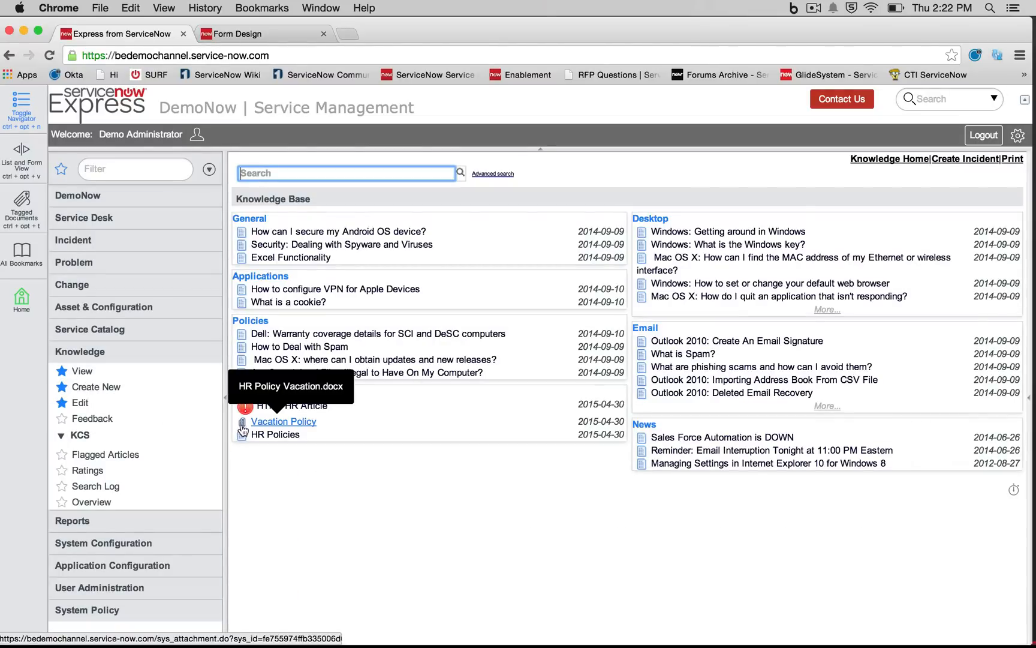
pyautogui.moveTo(331, 479)
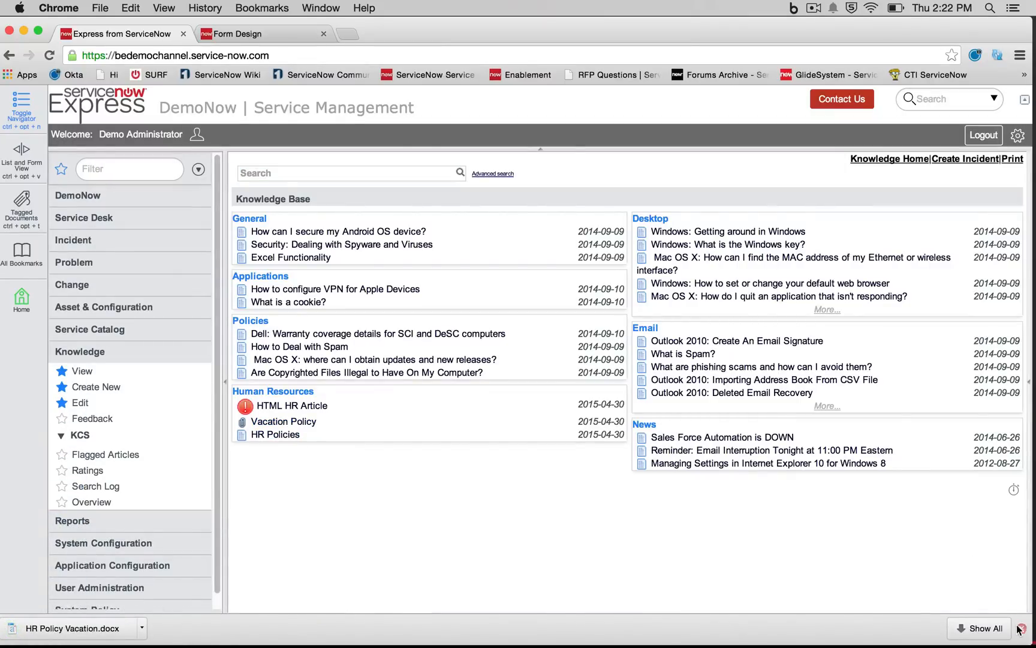
# Search the knowledge base for 'policy', then return to the home page
pyautogui.click(346, 173)
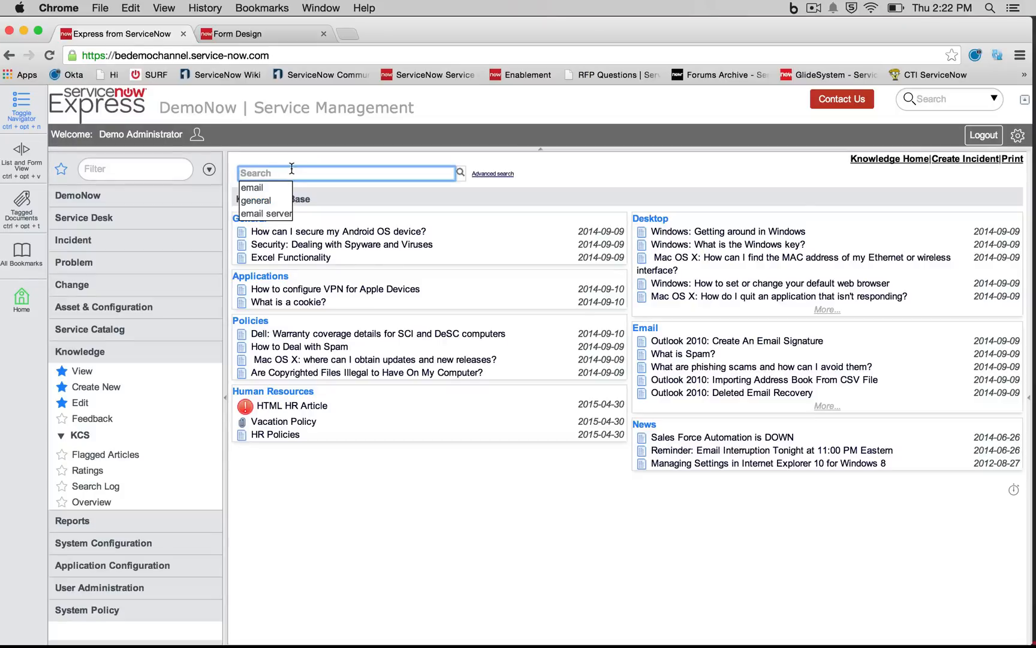
pyautogui.write('policy')
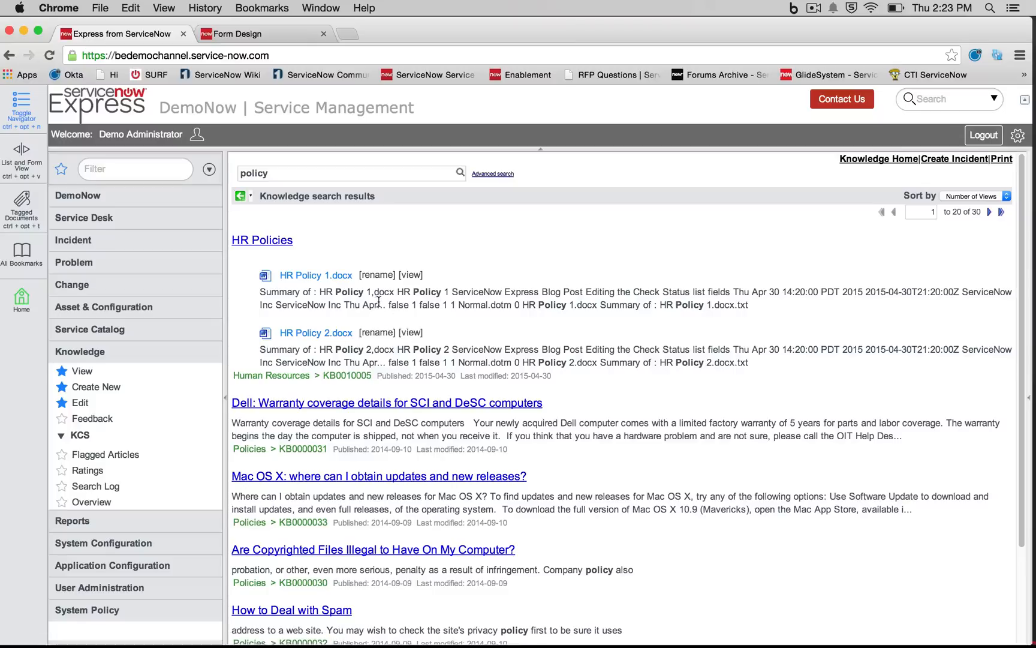
pyautogui.moveTo(507, 333)
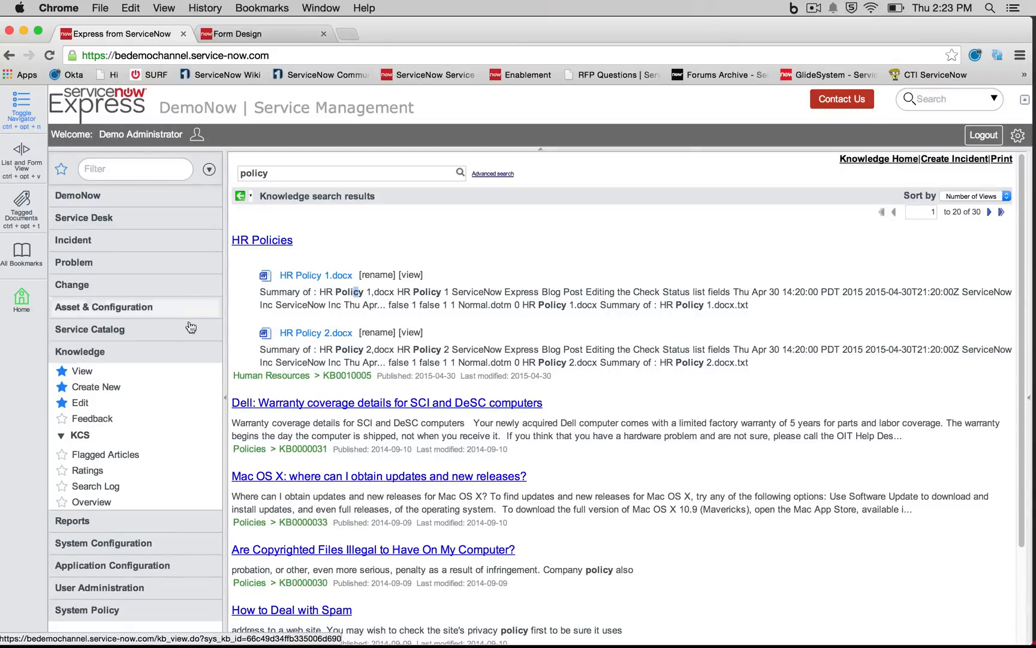
pyautogui.click(891, 158)
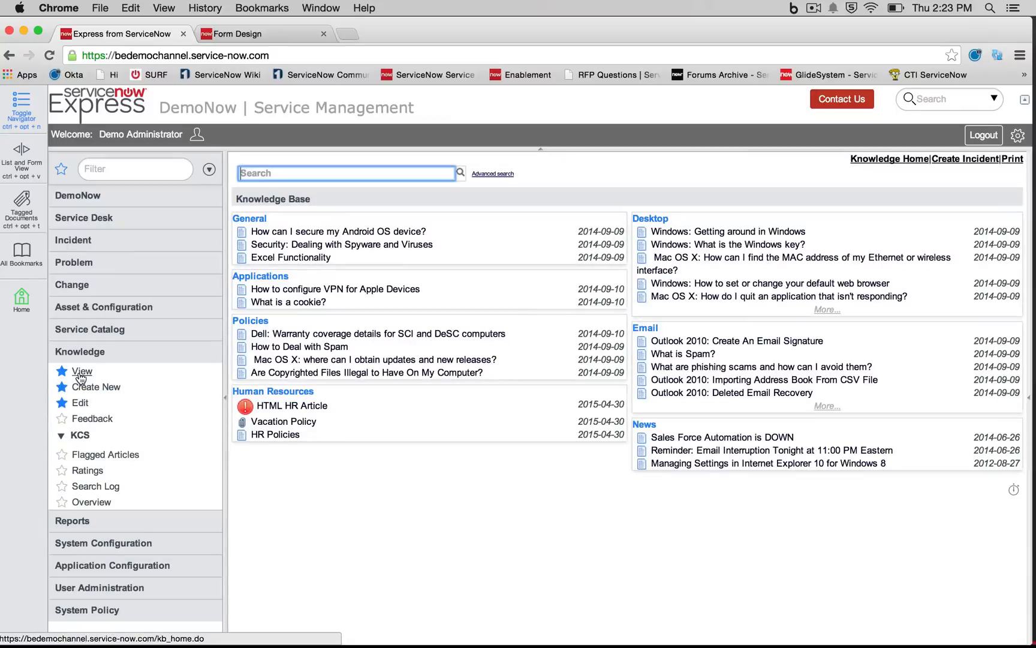
# Start a Knowledge import set to Insert and generate the Excel template kb_knowledge (2).xls
pyautogui.click(82, 403)
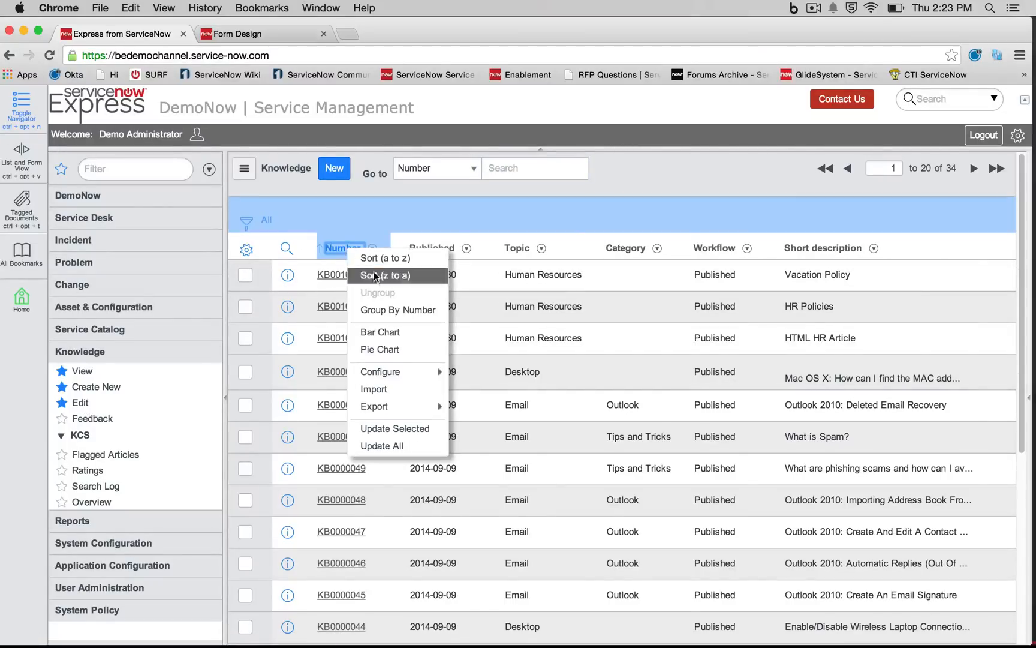
pyautogui.click(373, 389)
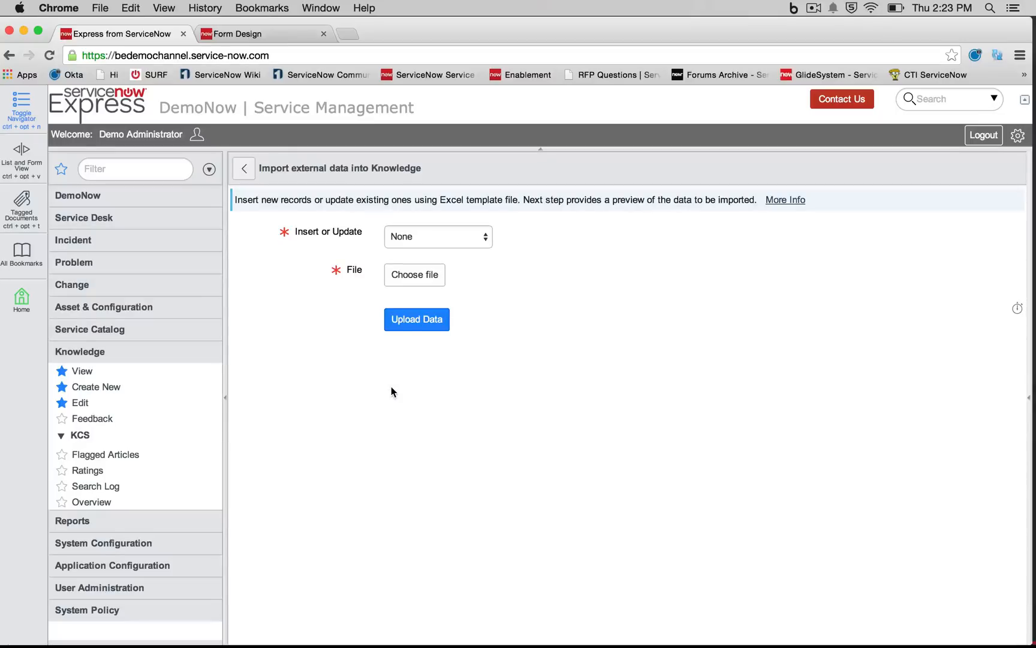
pyautogui.click(438, 237)
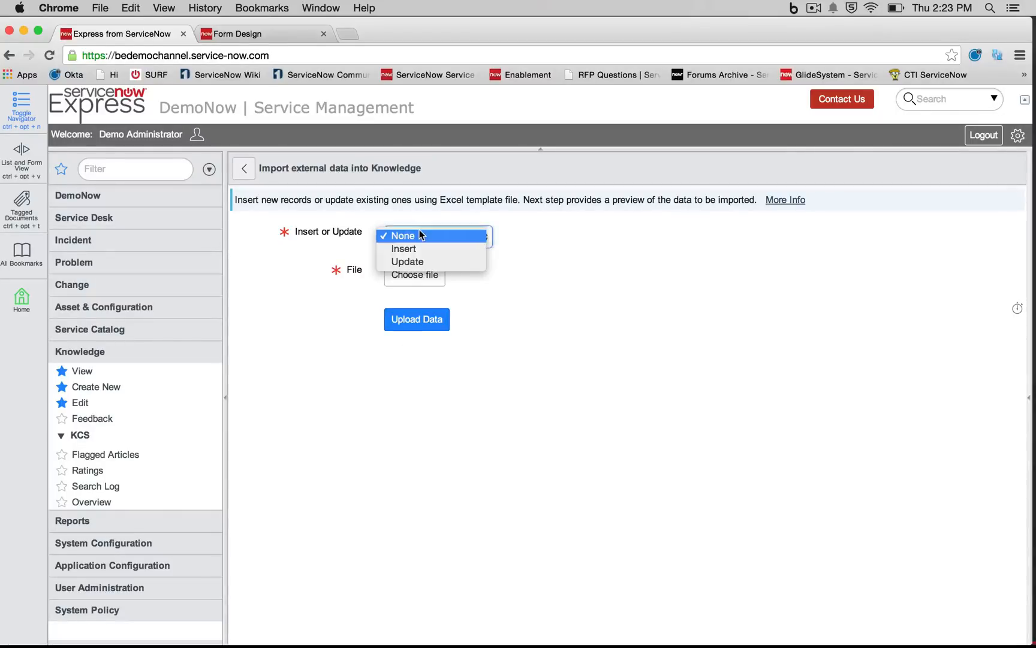
pyautogui.click(405, 248)
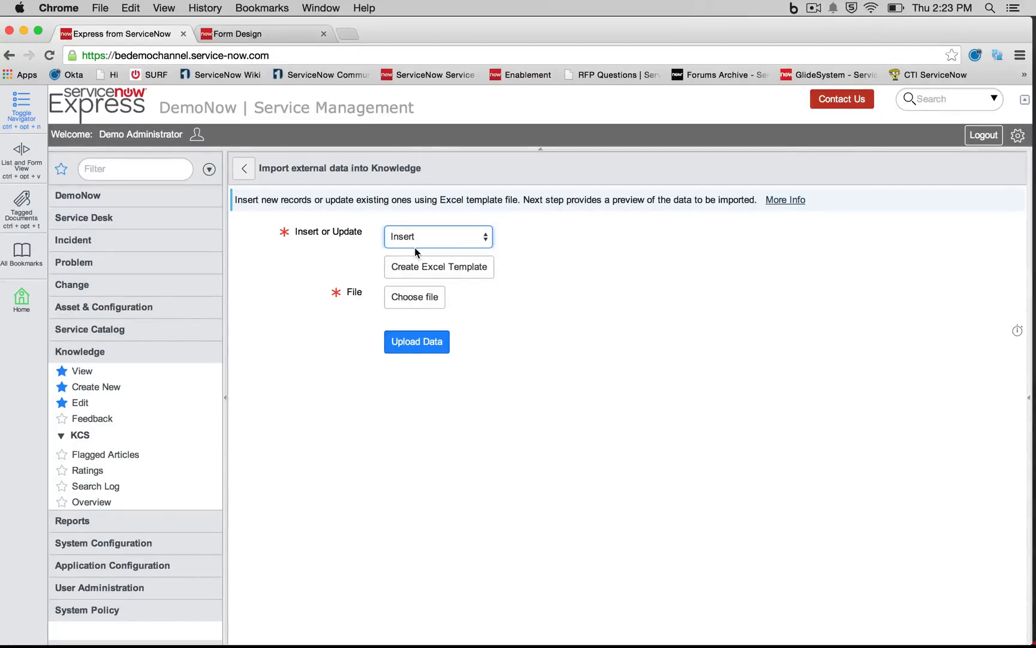
pyautogui.click(438, 268)
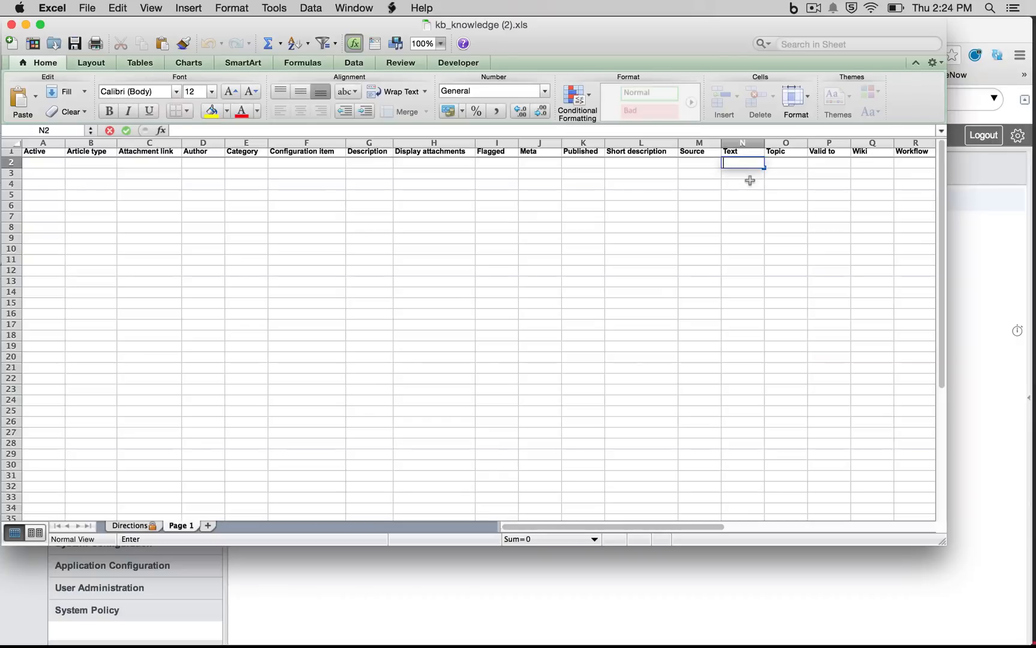
# Enter the bold HTML body 'NEW ARTICLE EXAMPLE BODY' in the template's first article row
pyautogui.write('NEW ARTICLE EXAMPLE BODY')
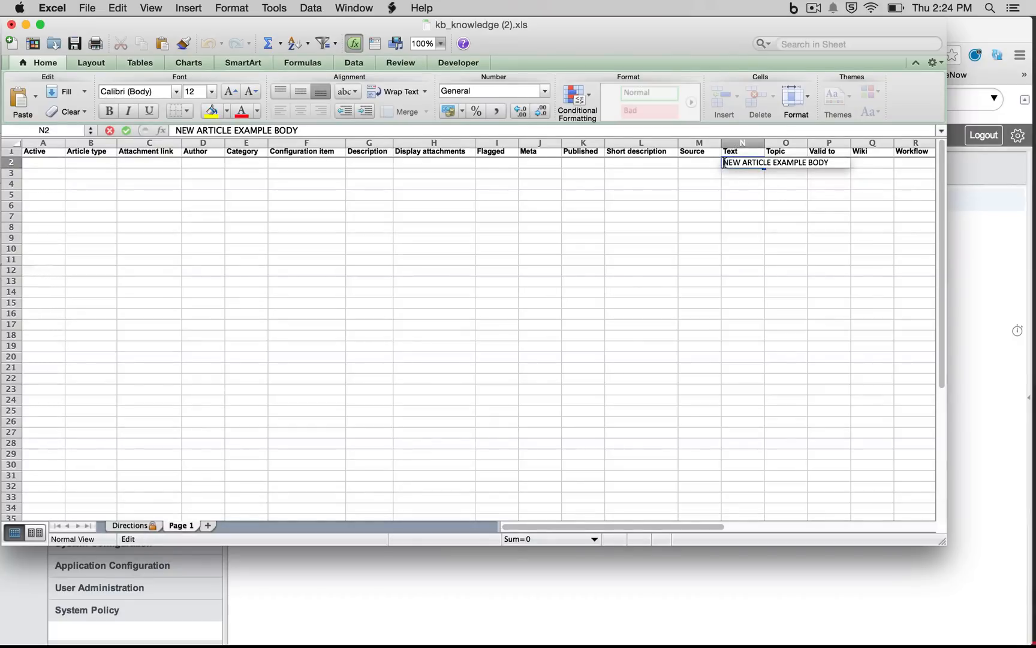
pyautogui.write('<b>')
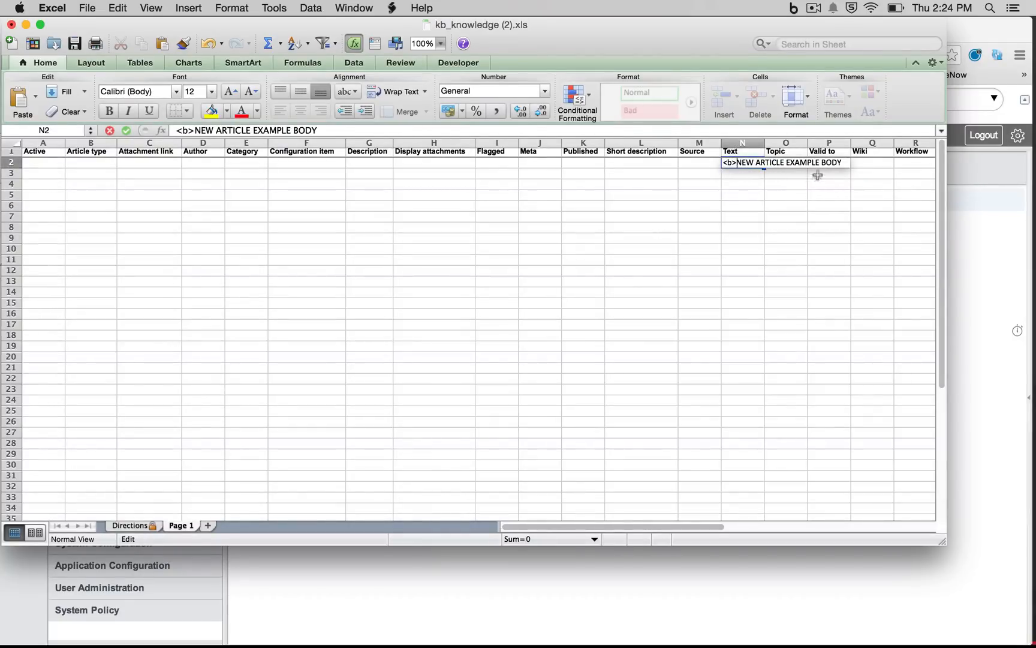
pyautogui.write('</b>')
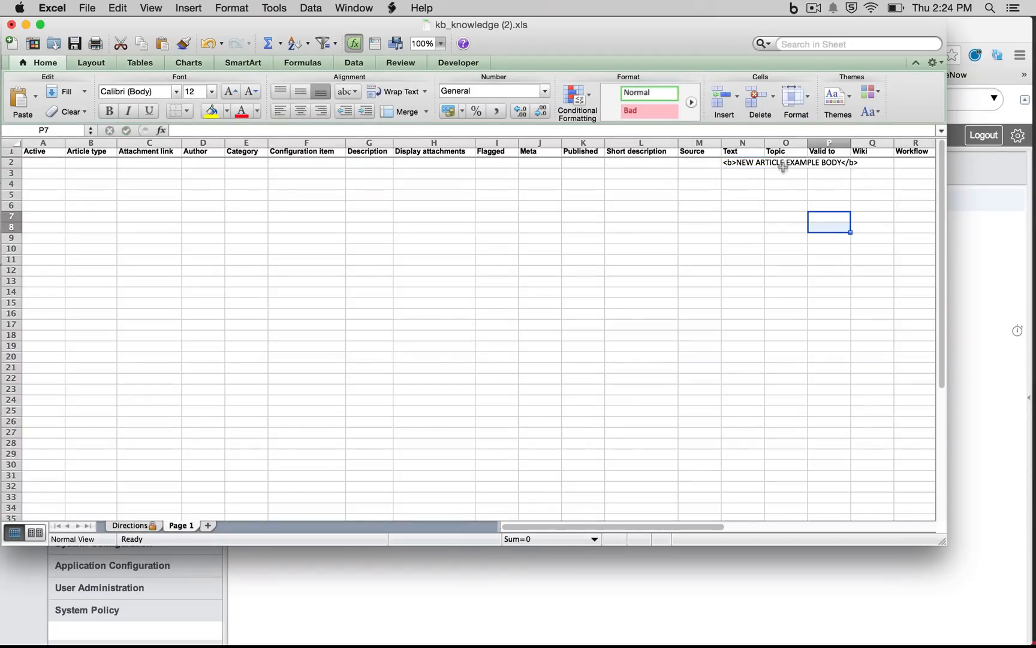
pyautogui.click(581, 196)
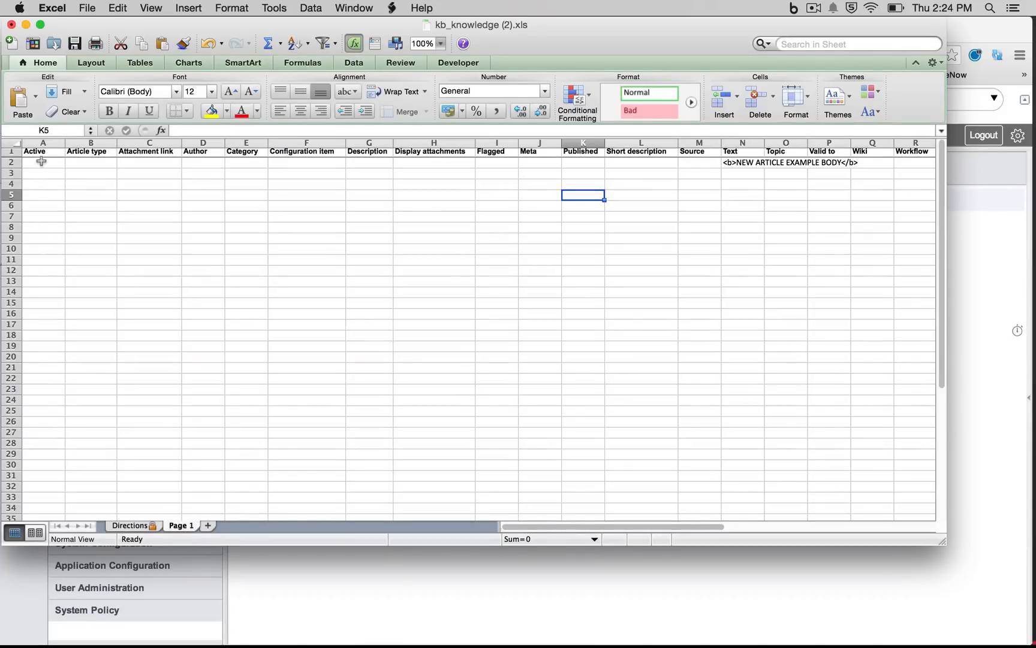
pyautogui.moveTo(249, 167)
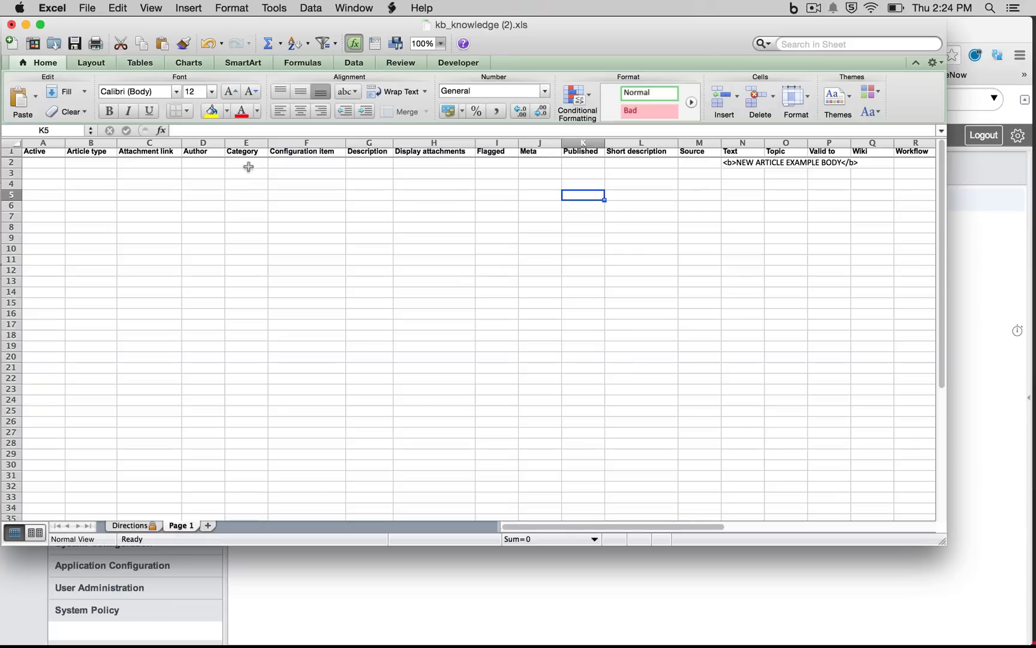
pyautogui.moveTo(694, 315)
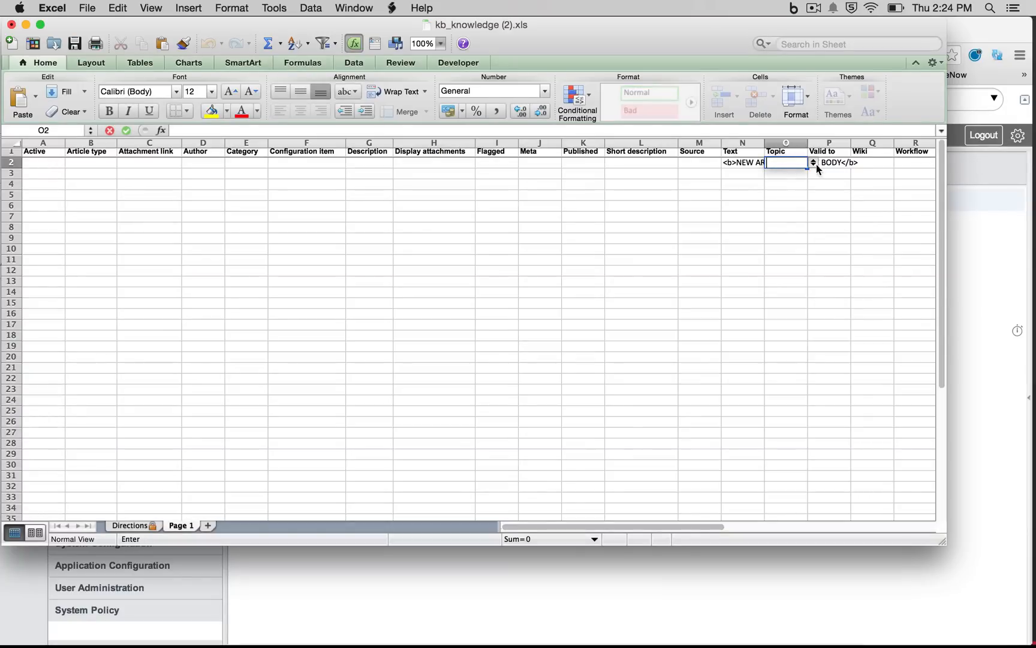
# Set topic Human Resources, workflow Published, and short description 'sample imported article'
pyautogui.click(813, 163)
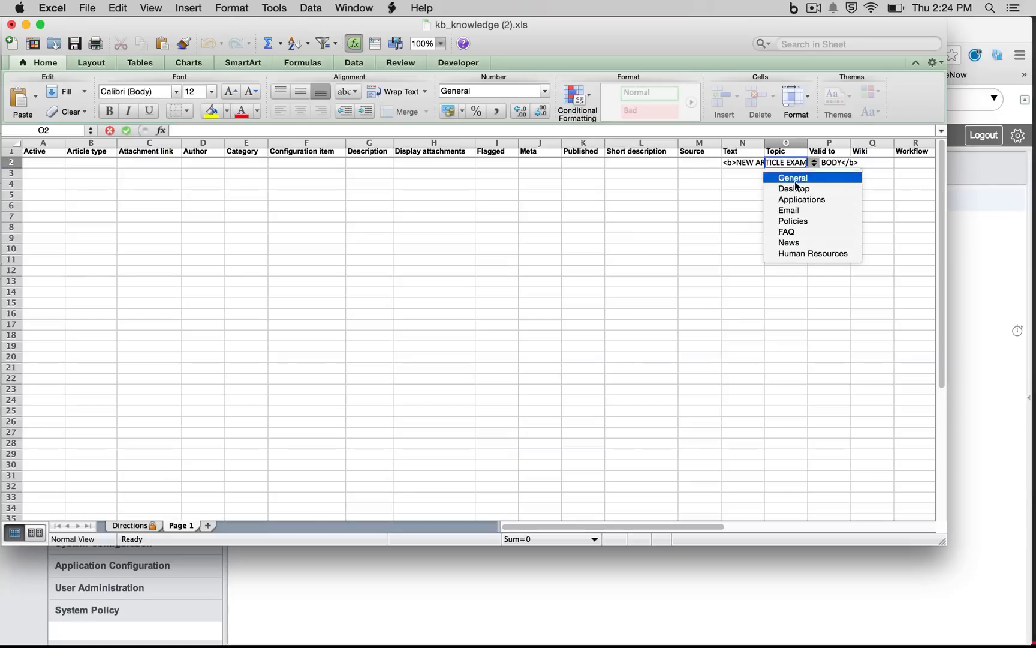
pyautogui.click(813, 254)
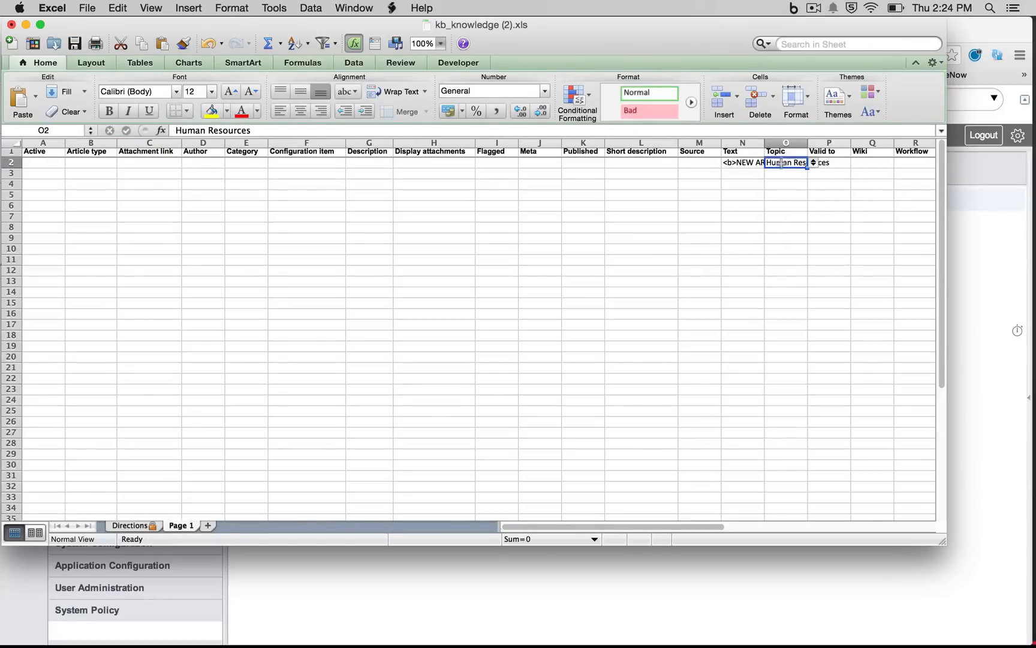
pyautogui.click(786, 205)
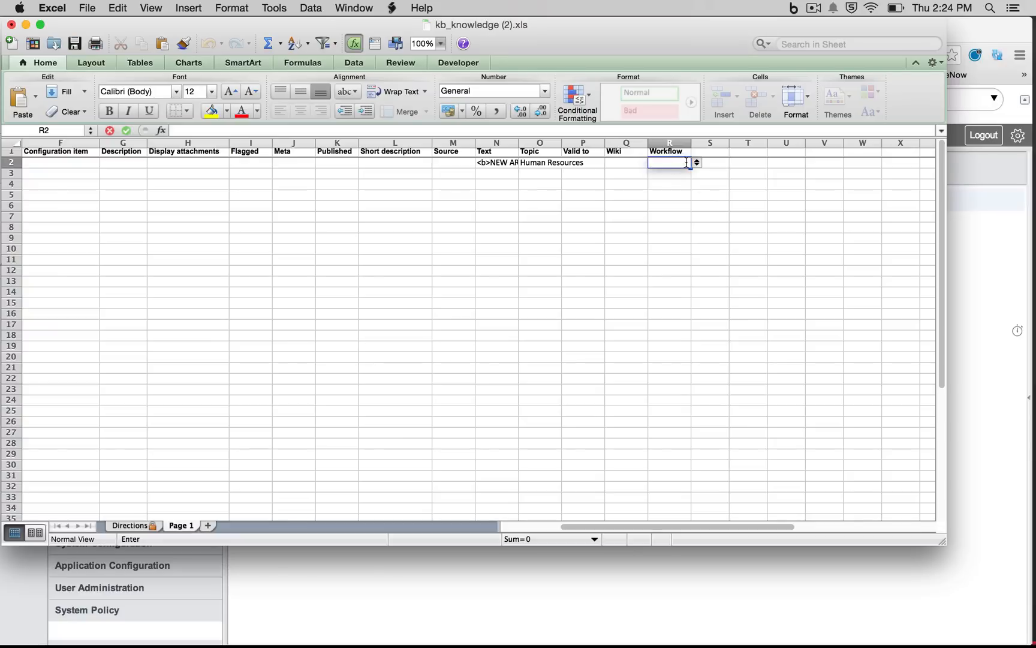
pyautogui.click(695, 162)
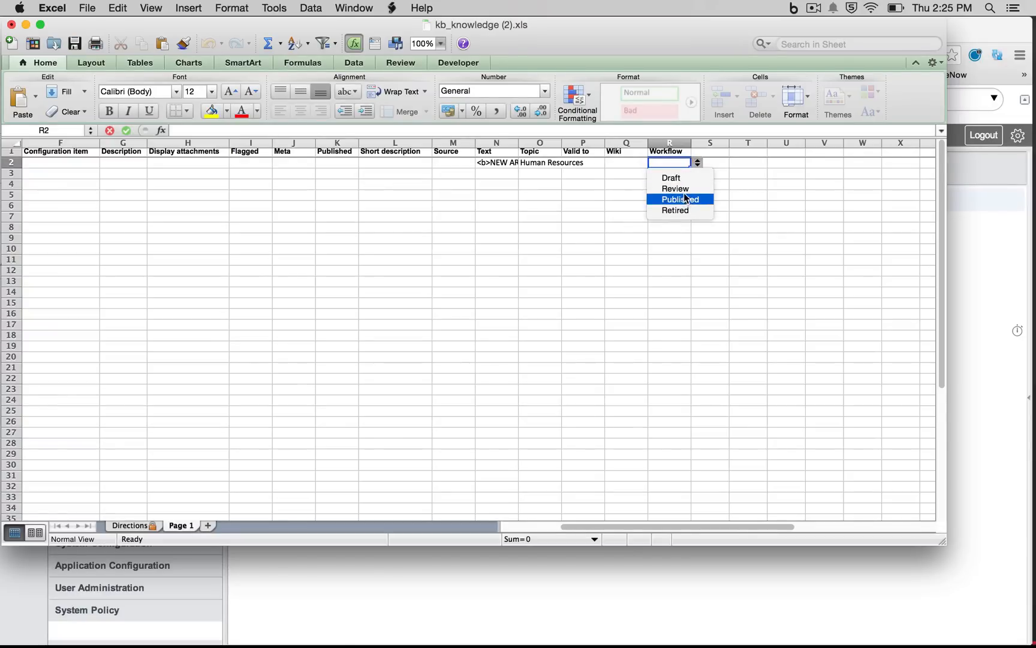
pyautogui.click(679, 199)
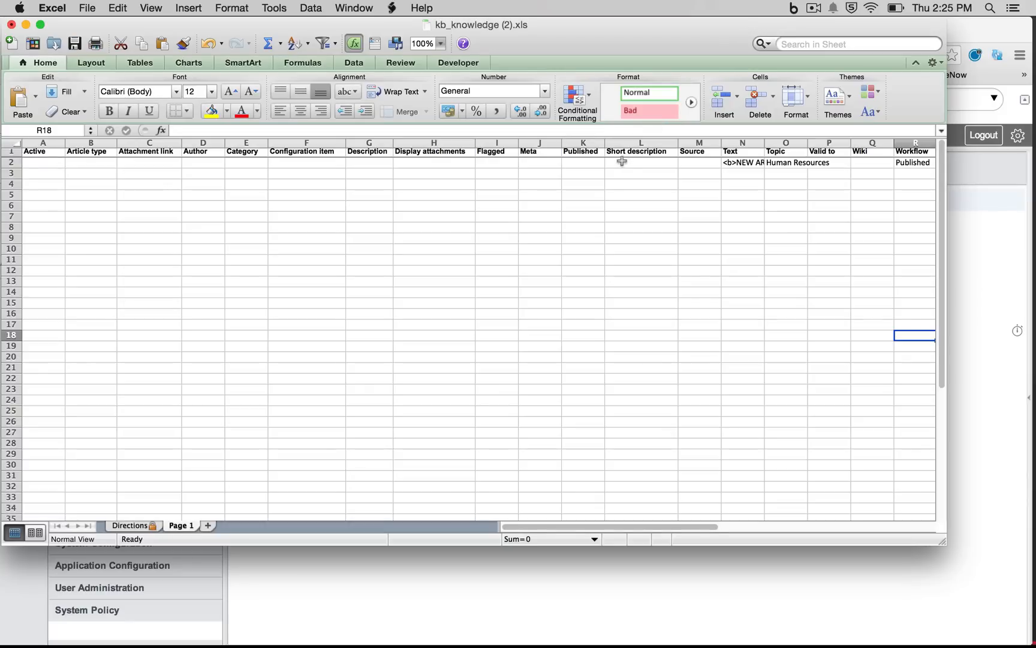
pyautogui.write('sample imported article')
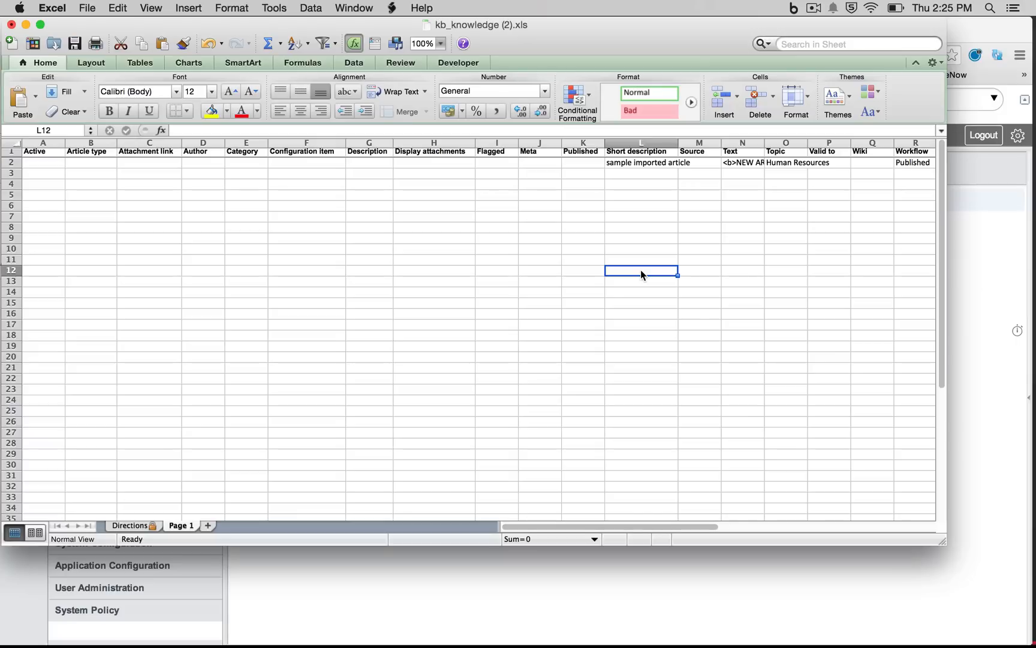
# Save kb_knowledge (2).xls in its current format and upload it to import the article
pyautogui.click(75, 43)
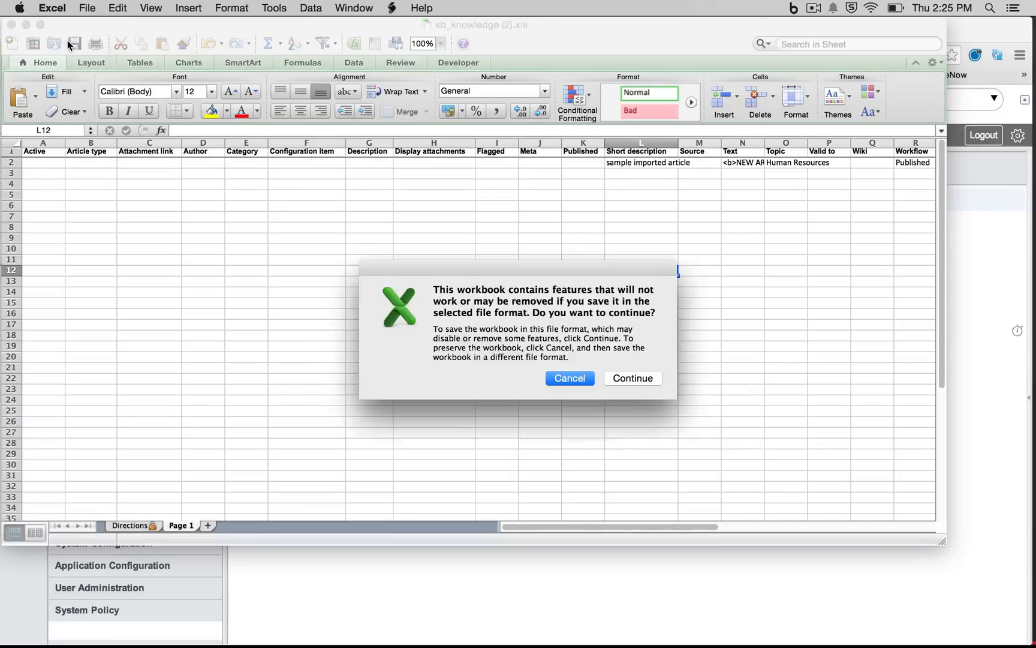
pyautogui.click(631, 378)
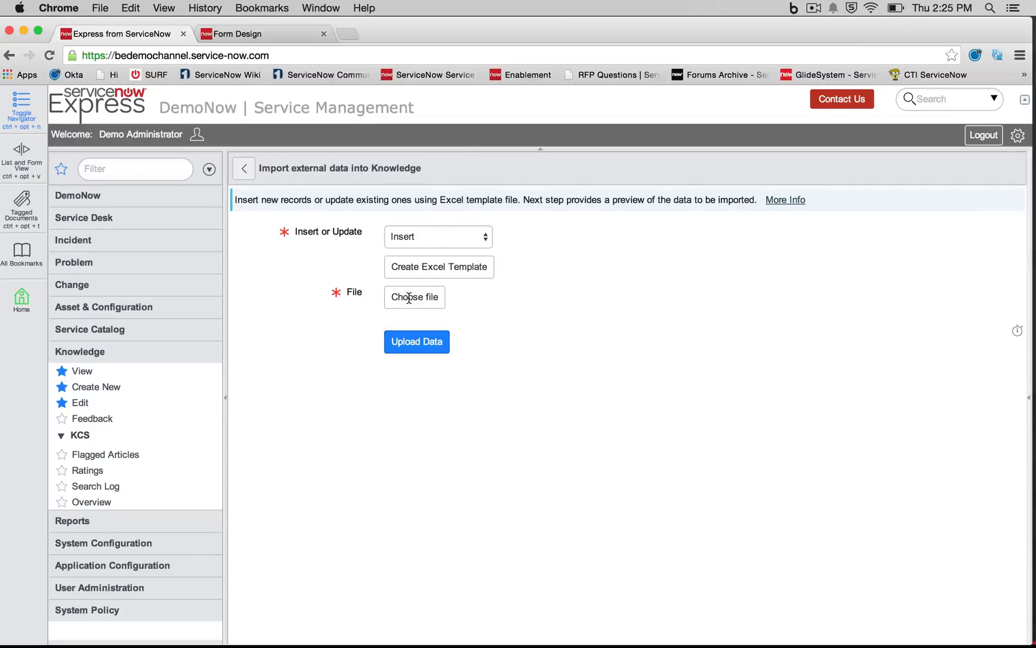
pyautogui.click(414, 296)
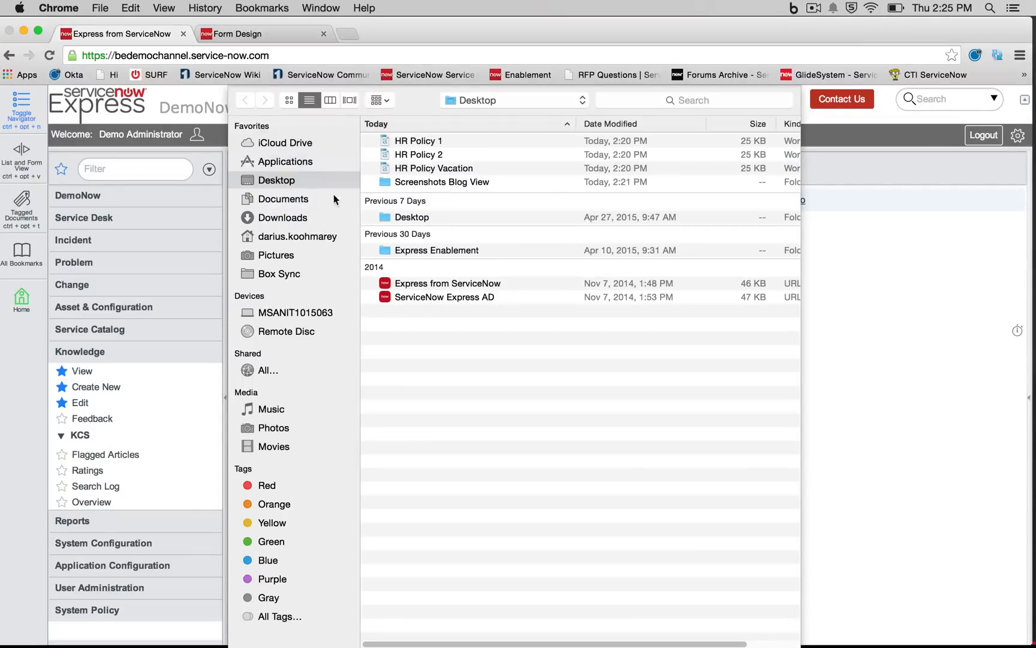
pyautogui.click(283, 217)
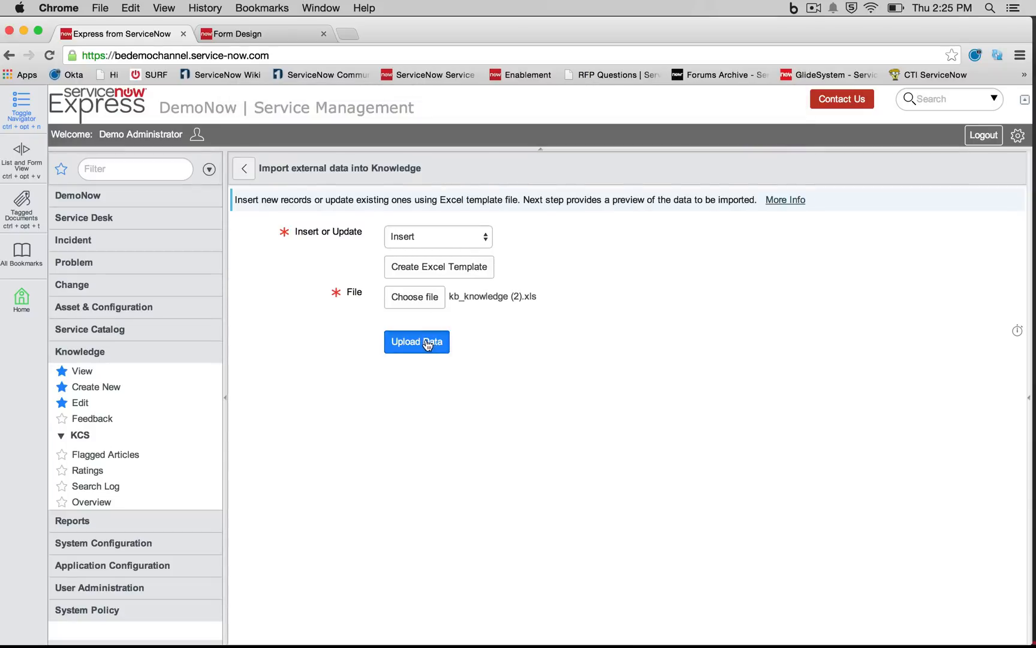
pyautogui.click(417, 342)
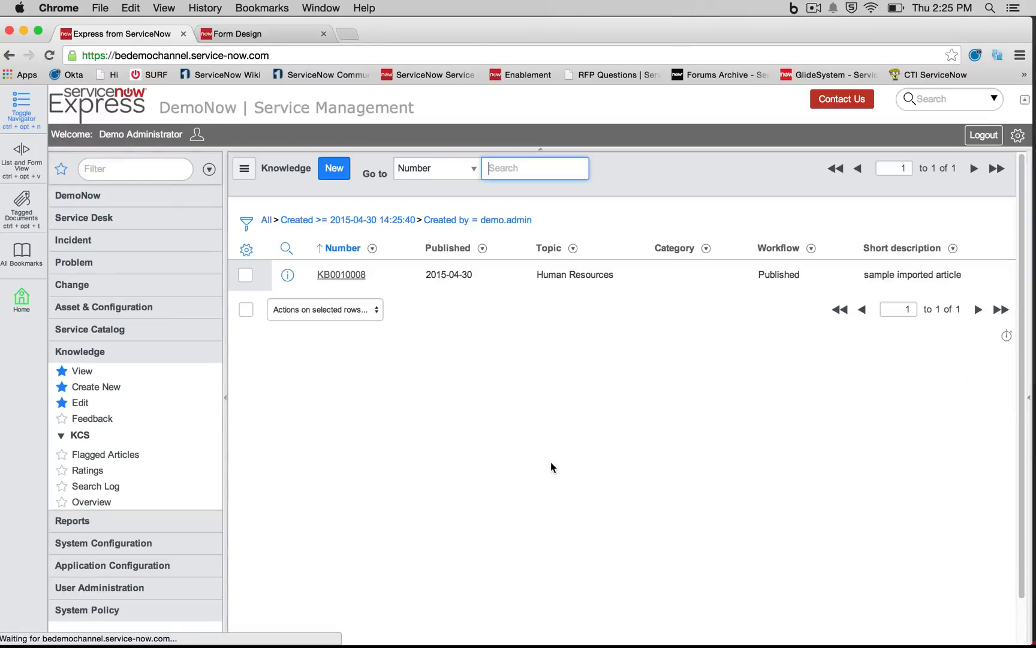
pyautogui.moveTo(158, 377)
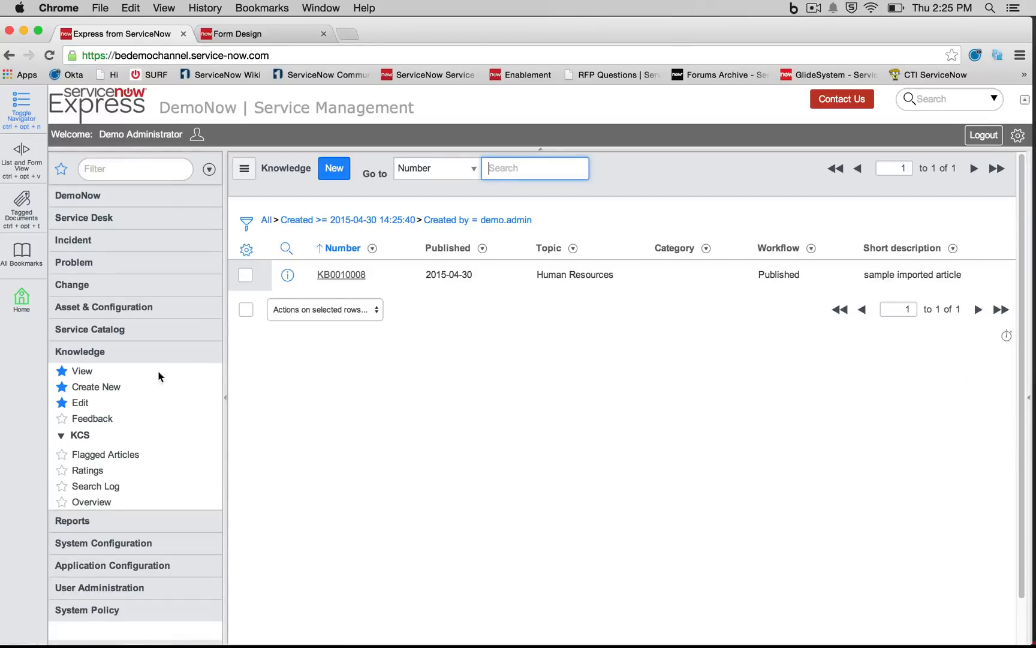
# Read 'sample imported article' under Human Resources in the knowledge base home
pyautogui.click(82, 370)
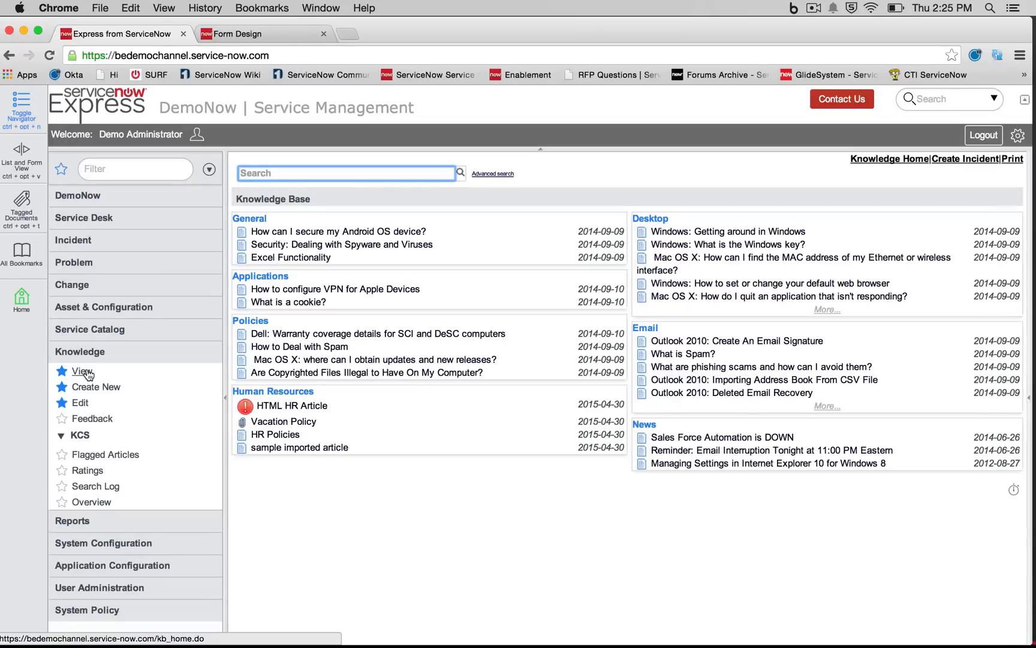
pyautogui.click(301, 447)
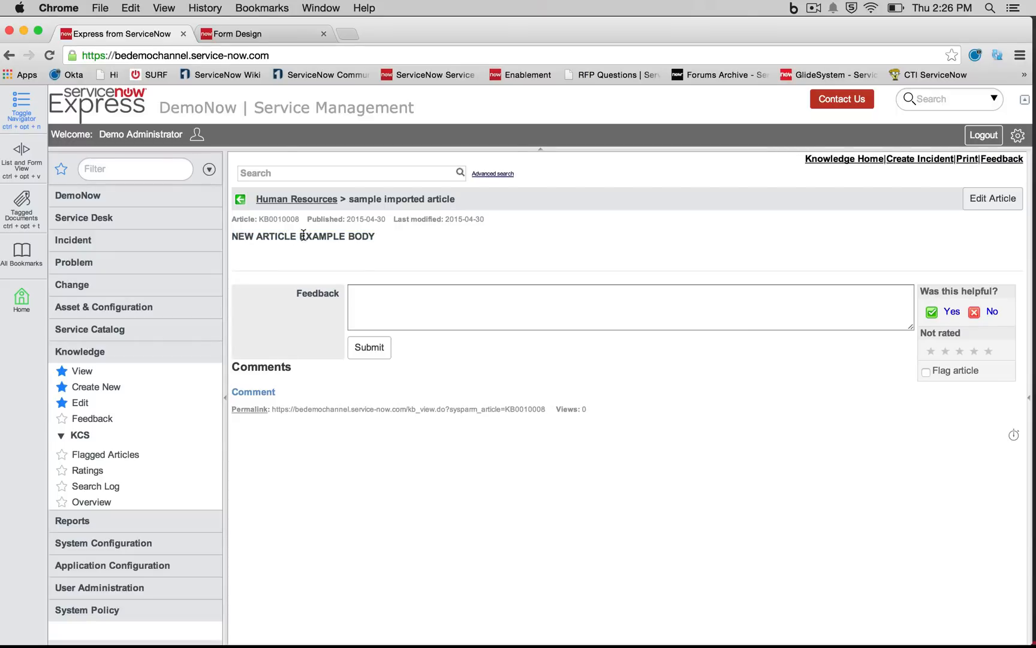
pyautogui.moveTo(359, 248)
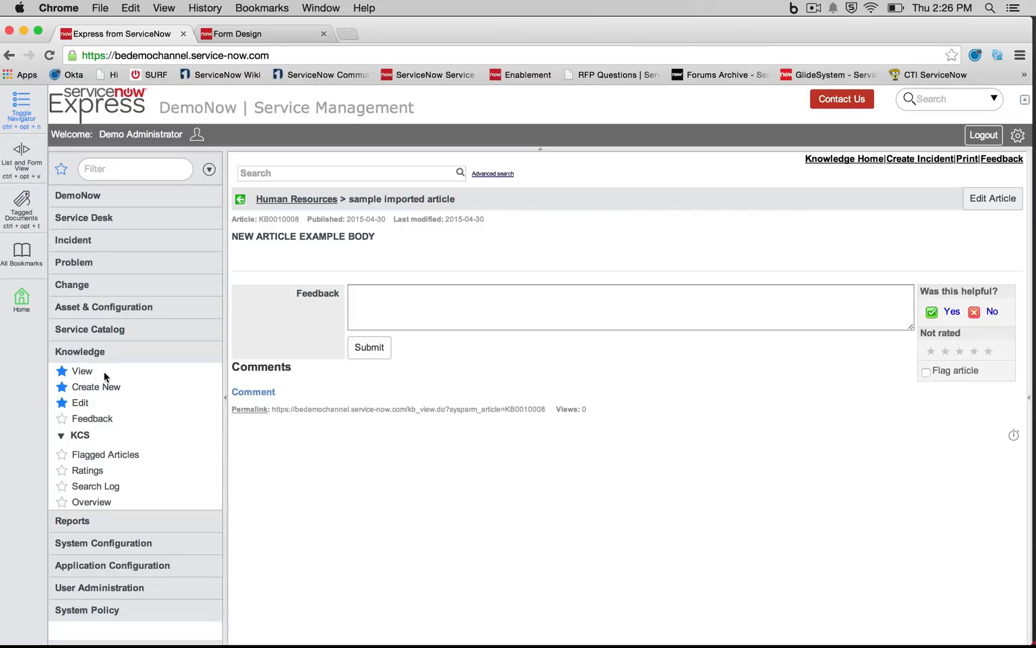
pyautogui.moveTo(93, 419)
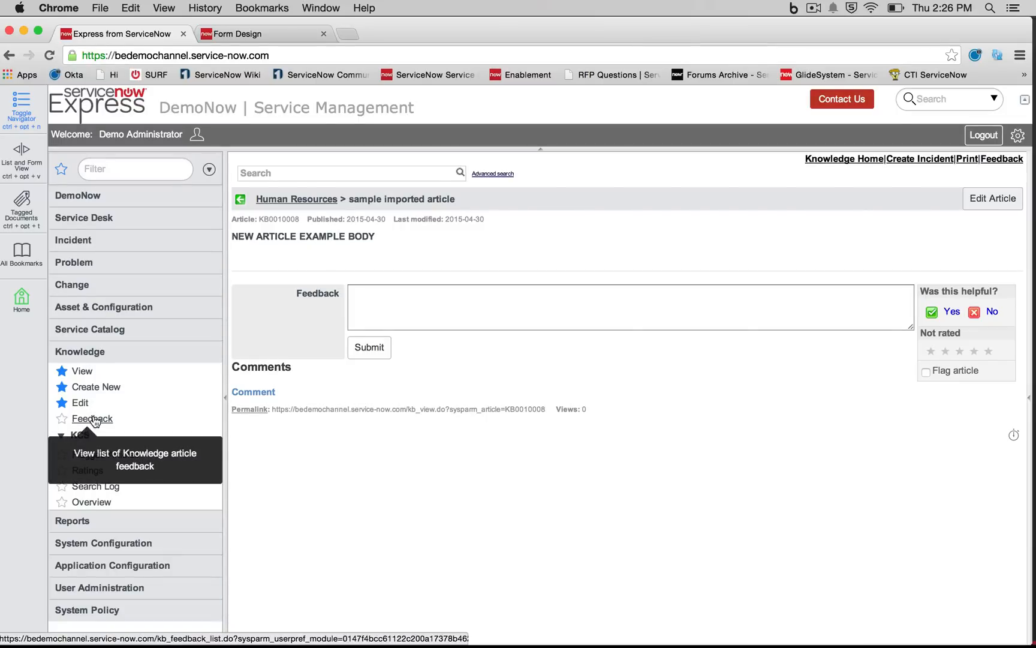
# Review the knowledge feedback list and the details of one feedback record
pyautogui.click(94, 419)
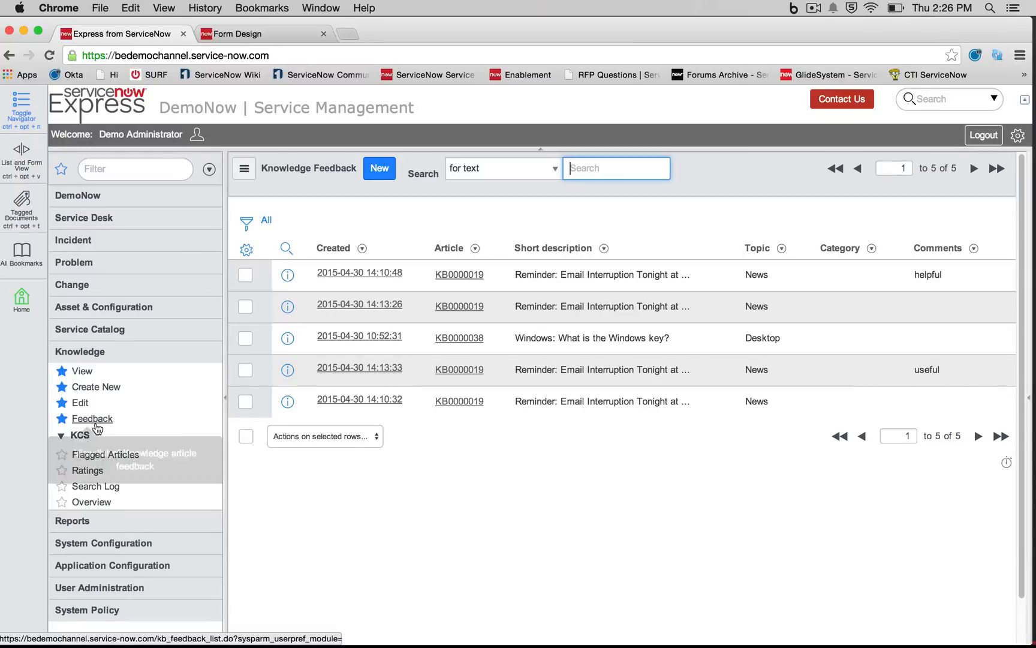
pyautogui.click(286, 306)
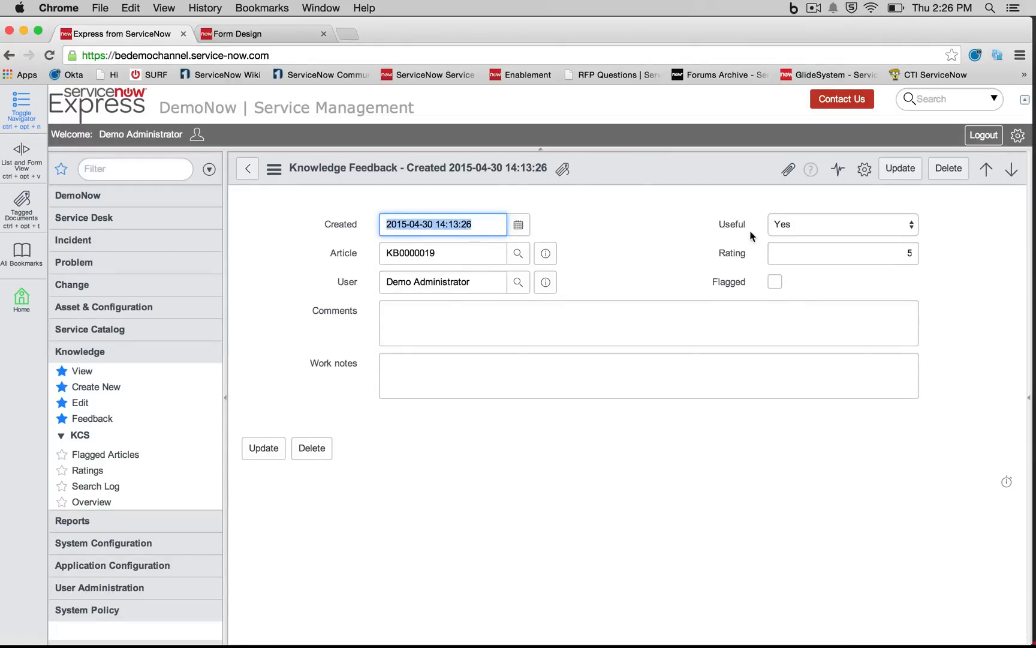
pyautogui.moveTo(794, 237)
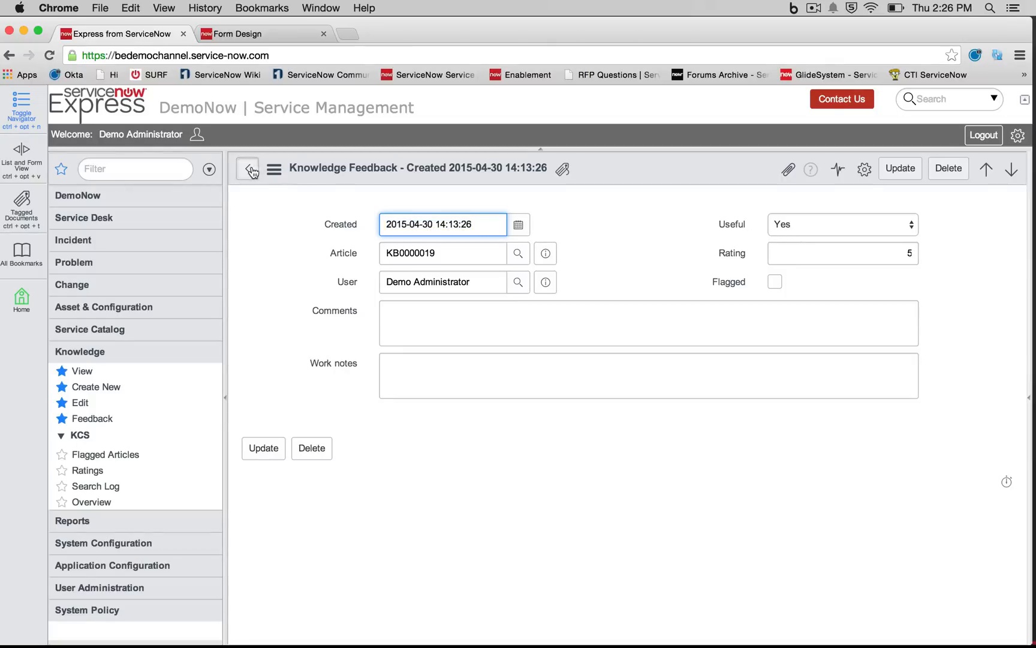
pyautogui.click(248, 170)
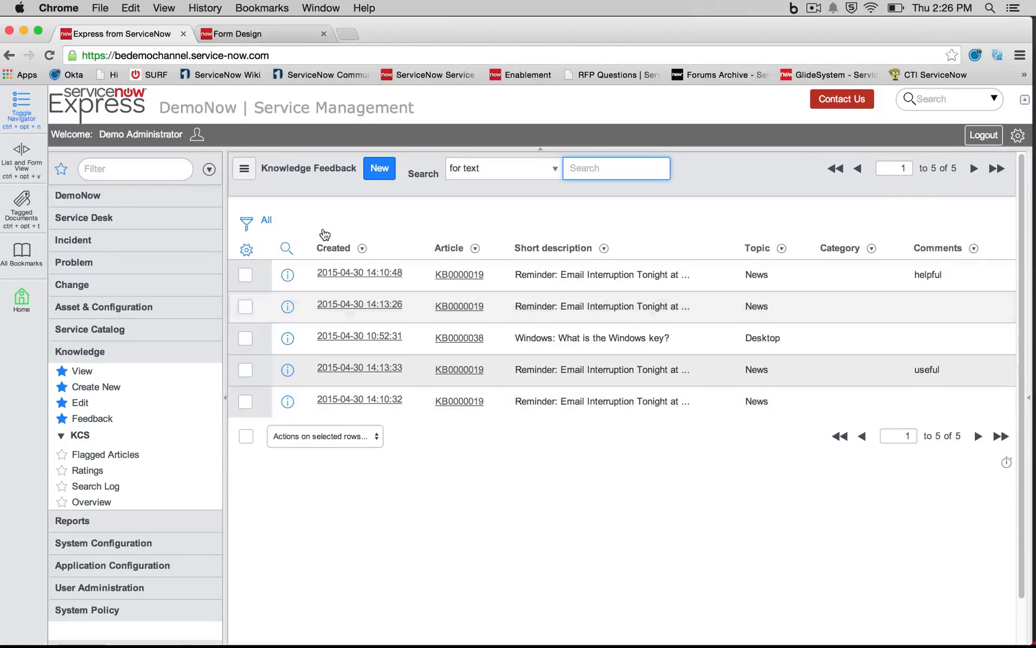
# Review the KCS Ratings list, then the Knowledge Searches log
pyautogui.click(87, 470)
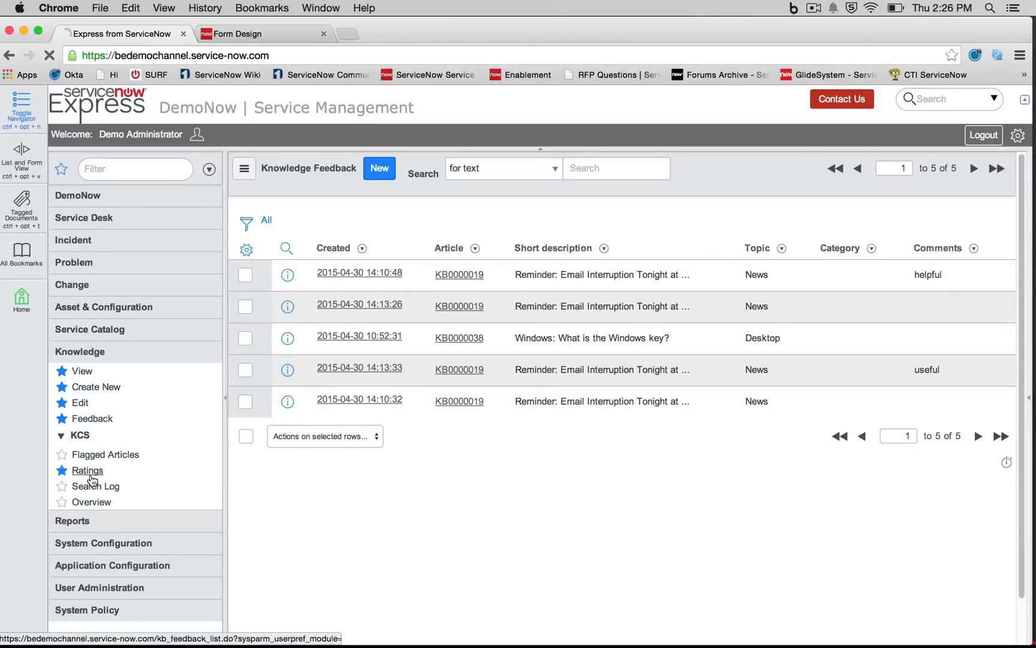
pyautogui.click(87, 470)
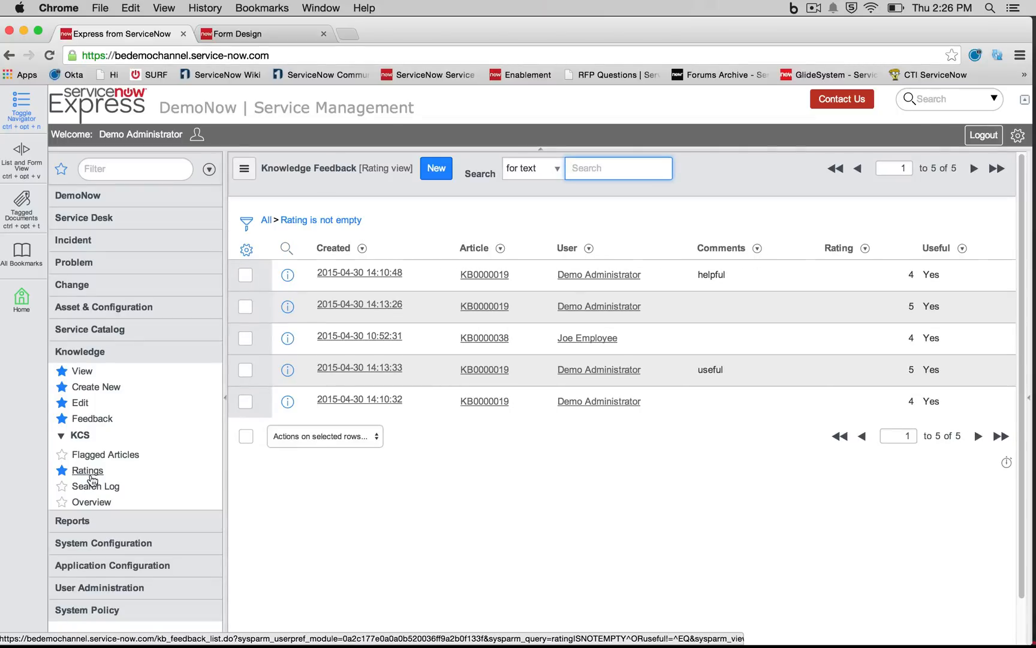
pyautogui.click(107, 454)
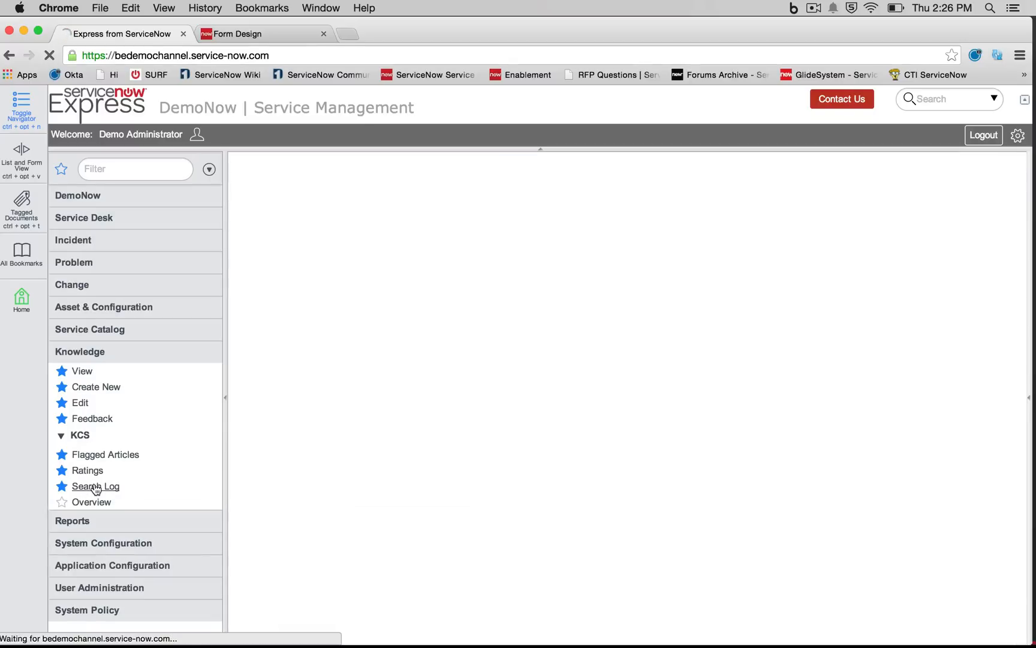
pyautogui.click(96, 487)
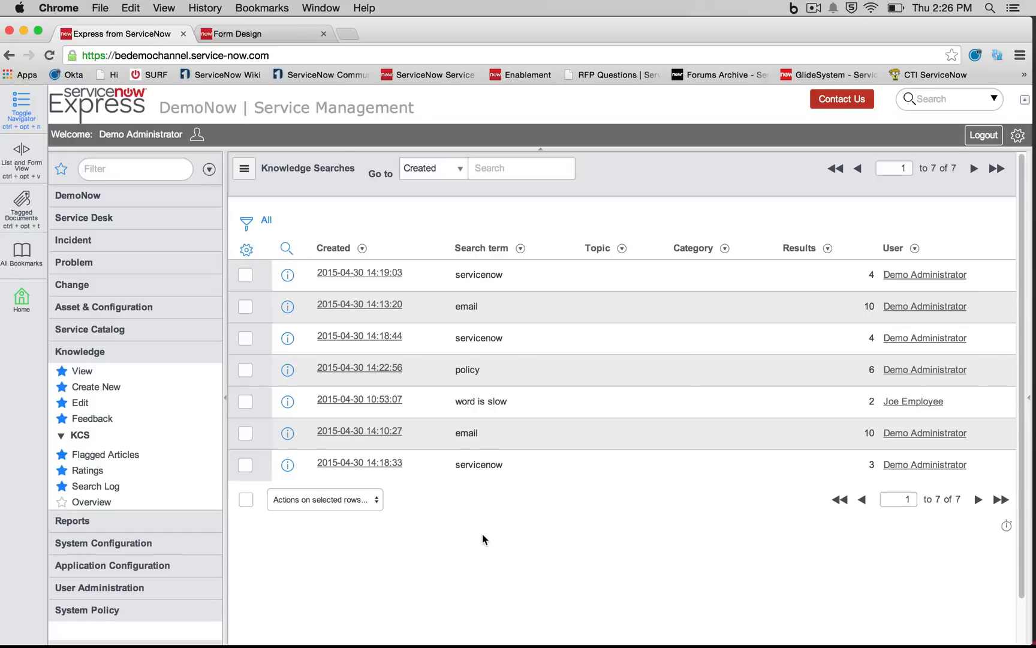
pyautogui.moveTo(93, 503)
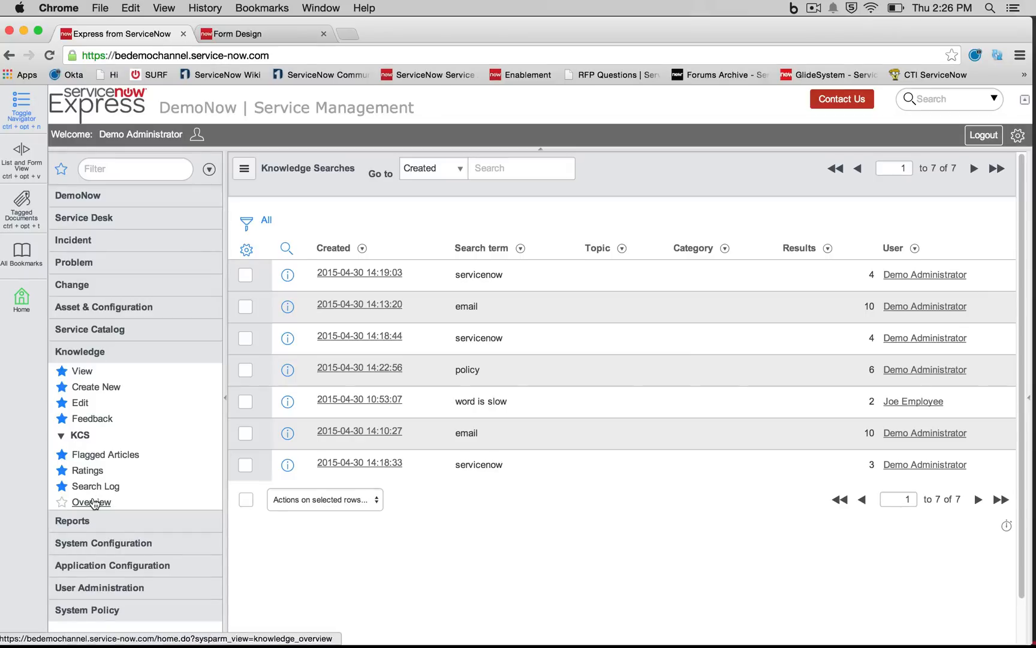
# Scroll through the KCS Overview dashboard charts, then list all knowledge articles
pyautogui.click(91, 501)
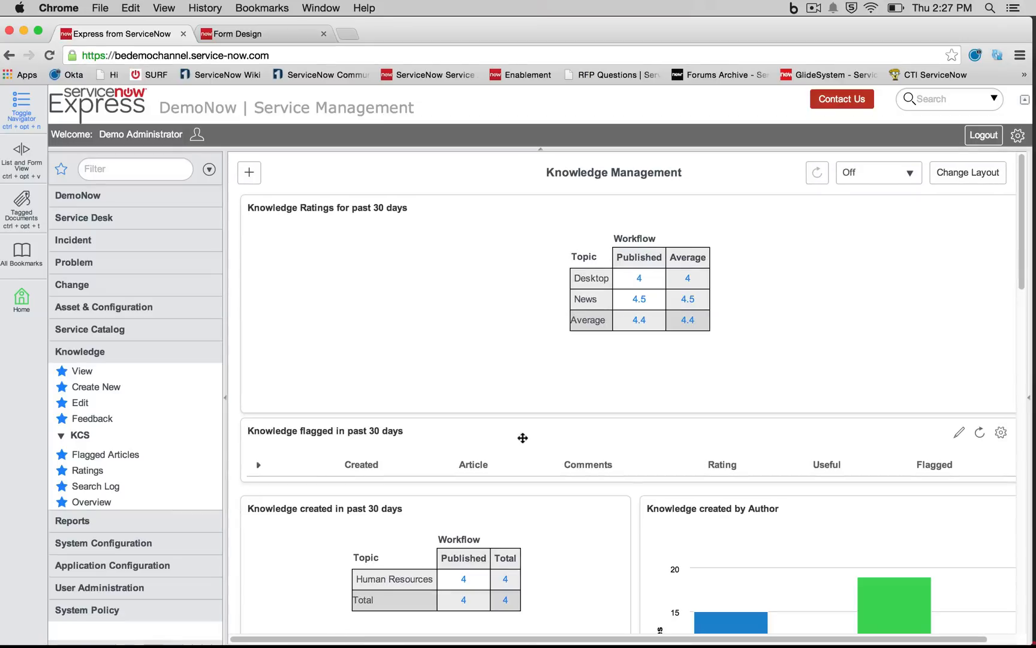
pyautogui.moveTo(485, 380)
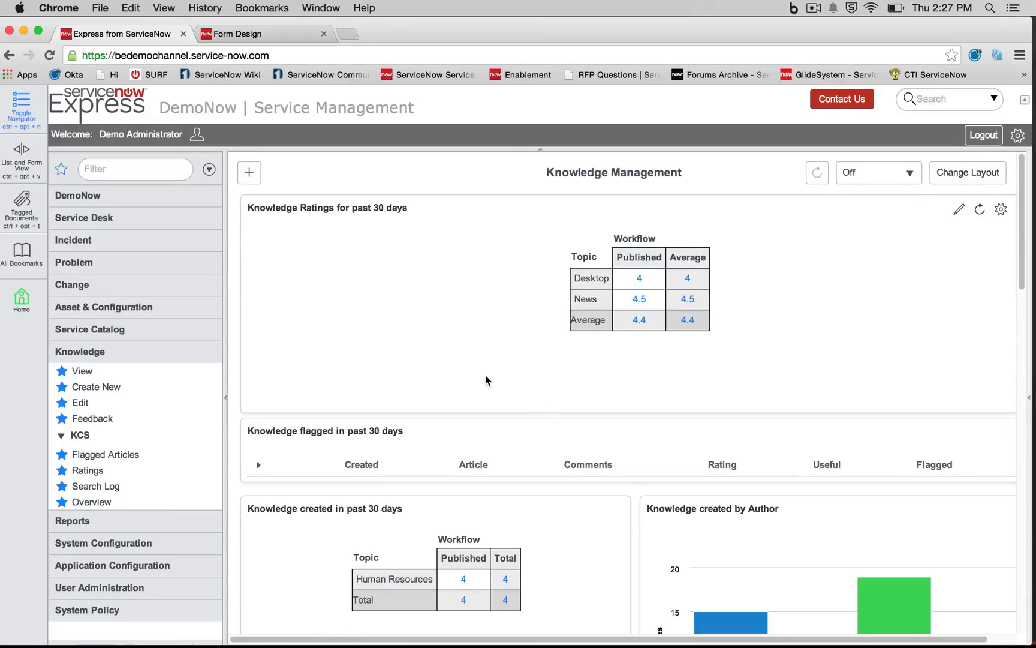
pyautogui.scroll(-3)
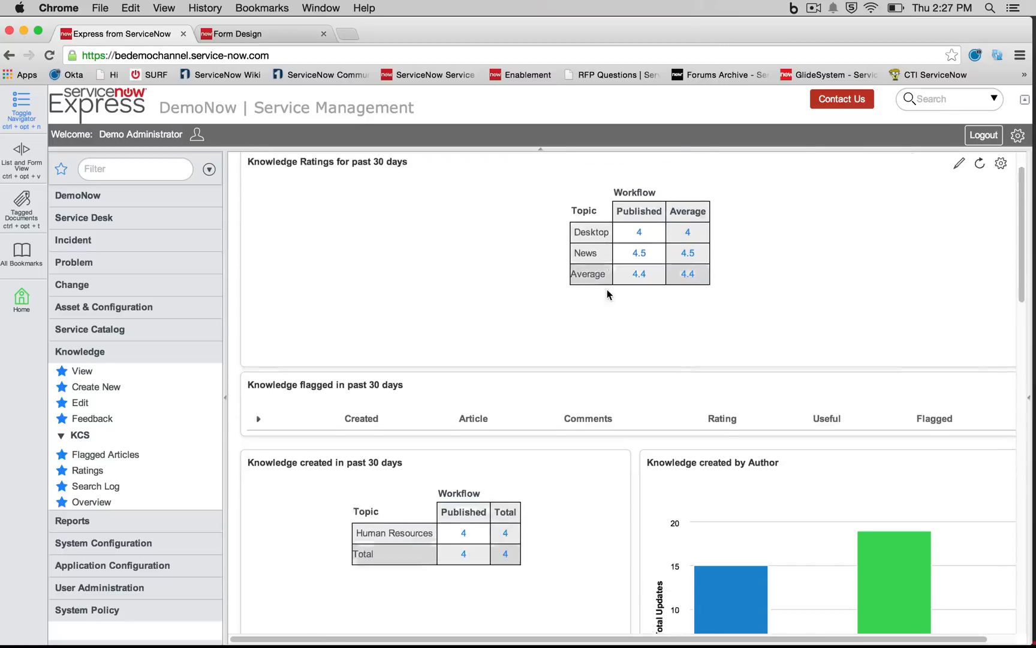
pyautogui.scroll(-3)
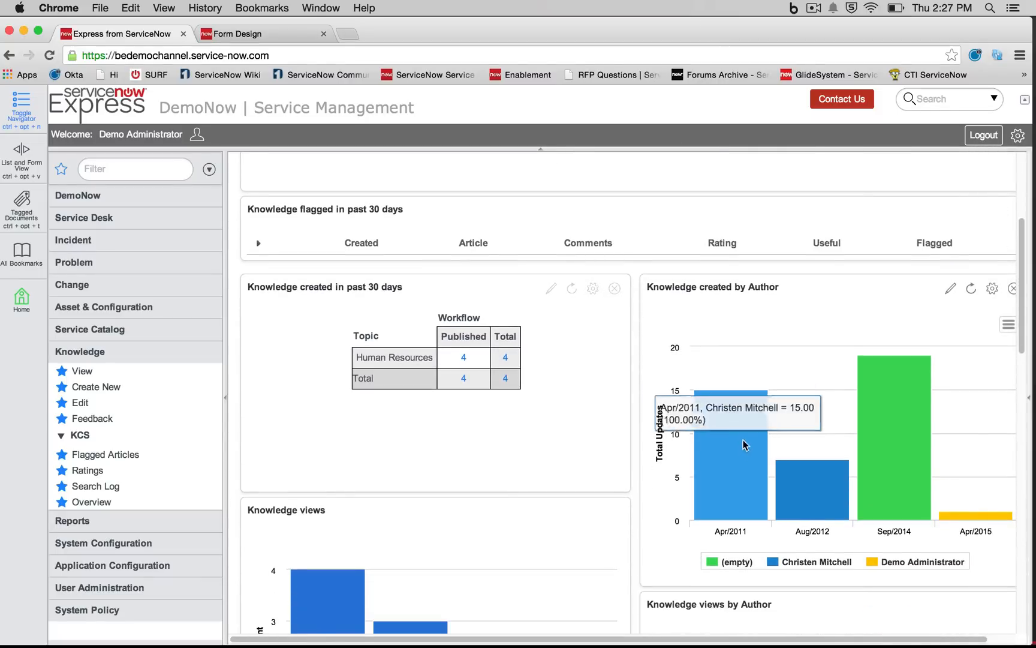
pyautogui.scroll(-3)
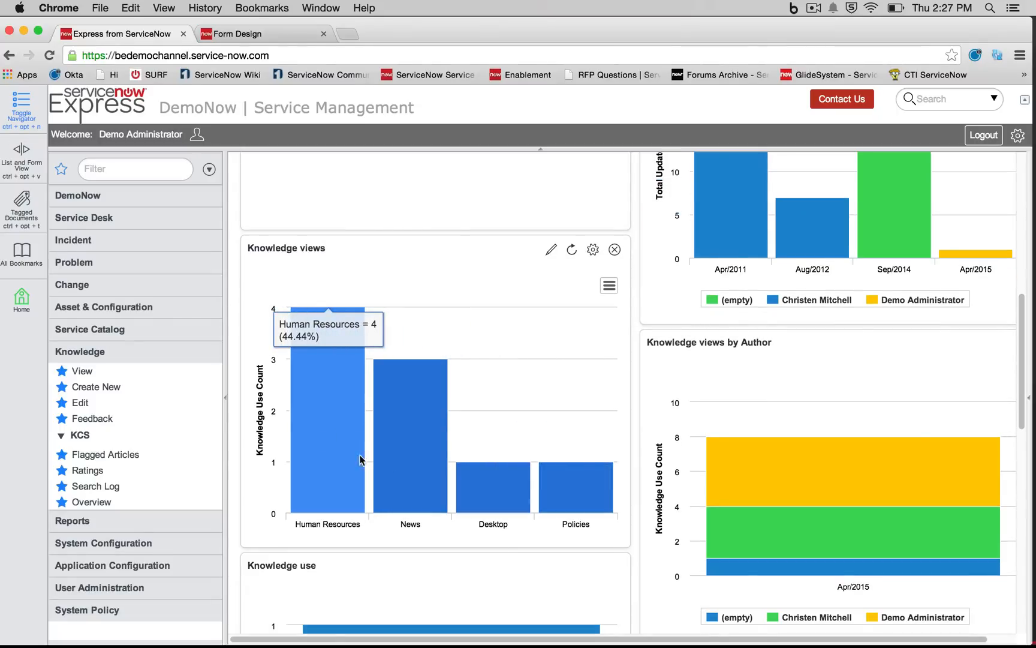
pyautogui.moveTo(397, 465)
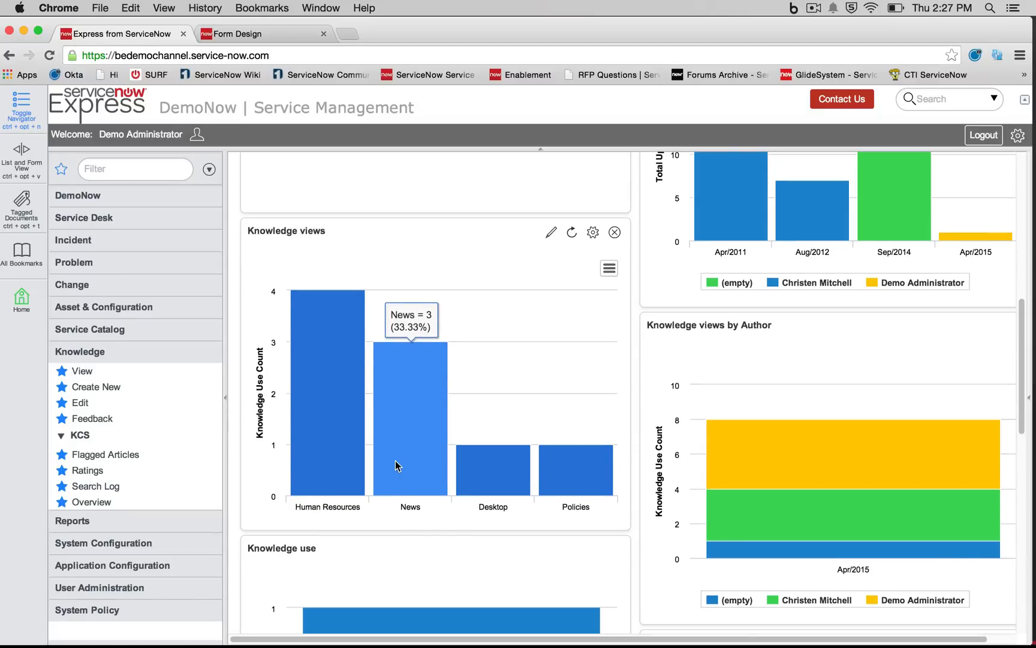
pyautogui.click(82, 371)
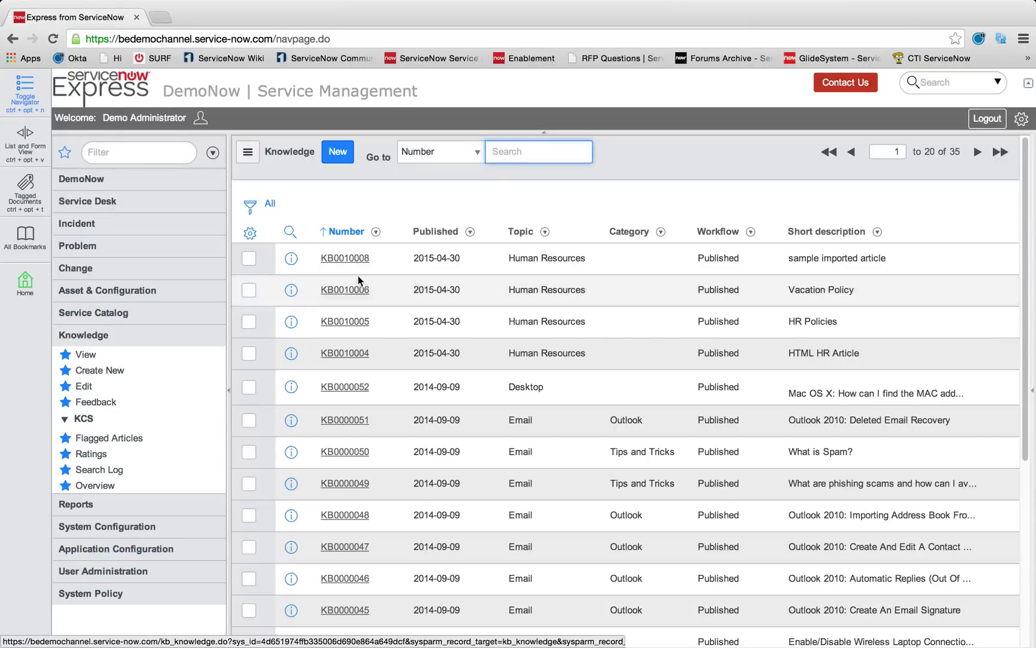
# Save the KB0010008 knowledge form layout in Form Design with the Article type and Wiki fields included
pyautogui.click(345, 258)
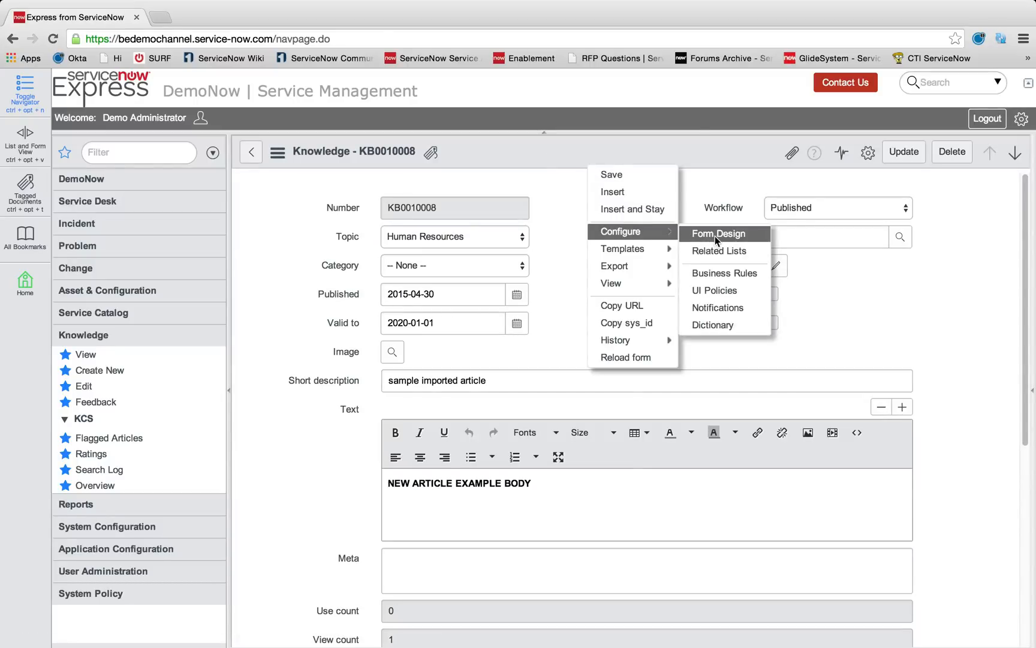
pyautogui.click(720, 234)
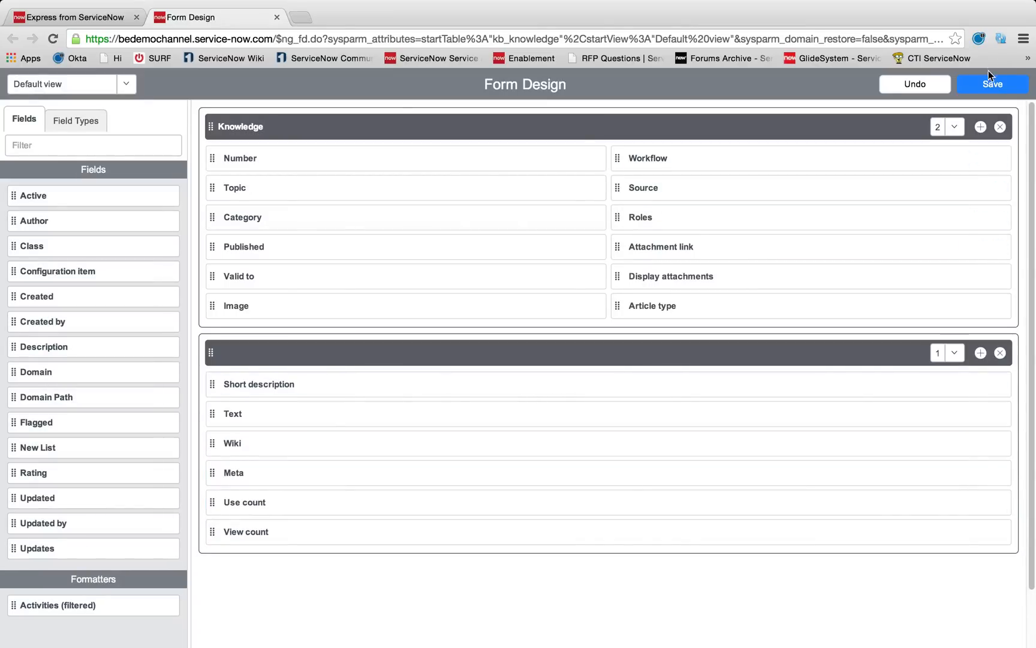
pyautogui.click(992, 84)
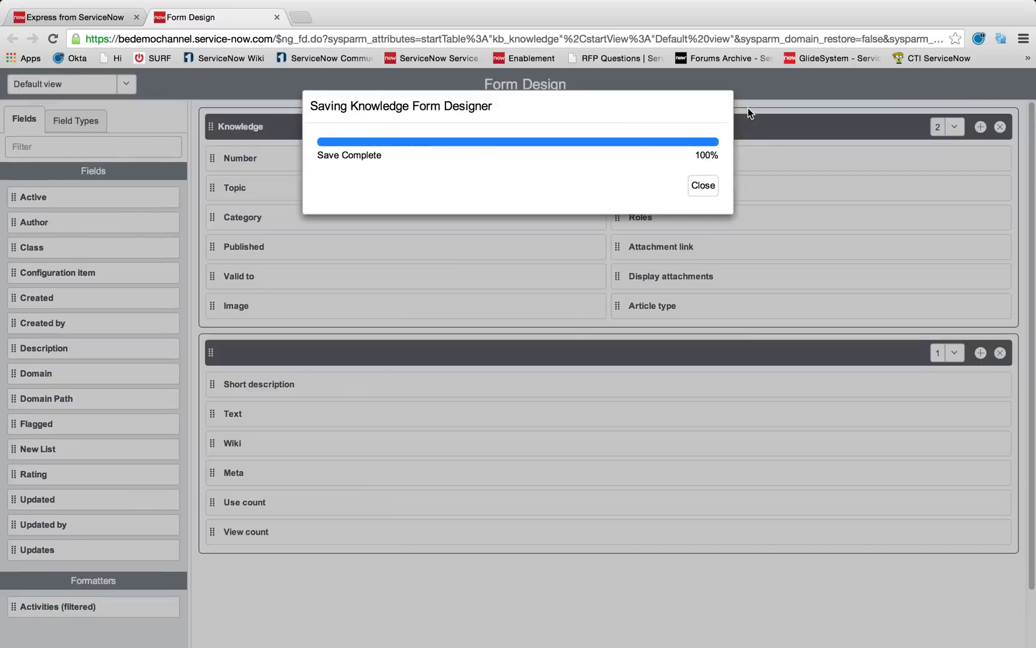
pyautogui.click(703, 184)
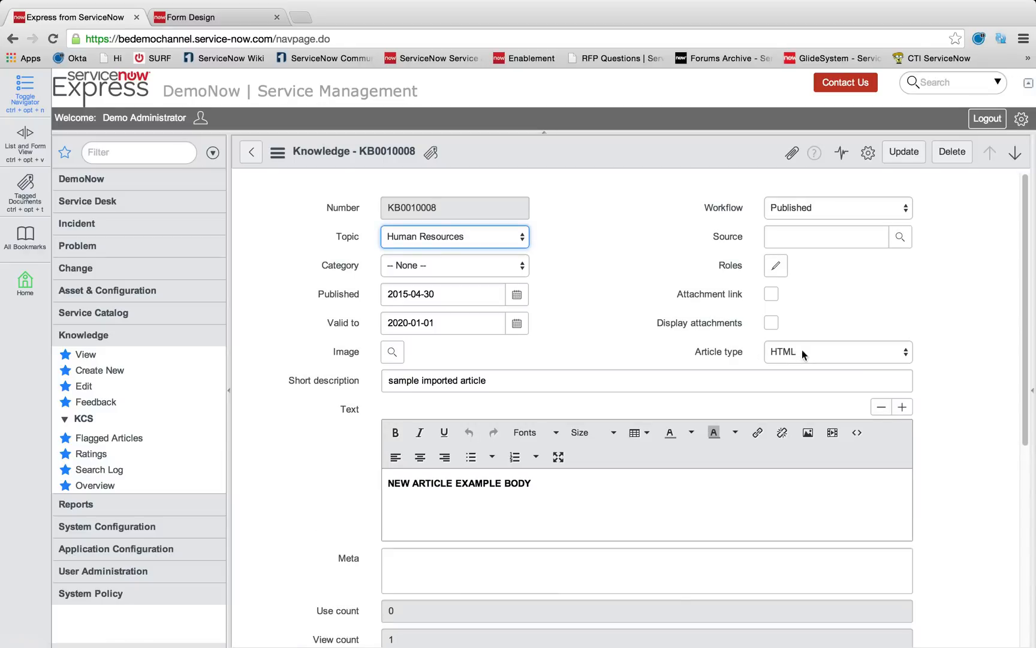
# Set KB0010008's Article type to Wiki and move into the empty Wikitext editing area
pyautogui.click(837, 351)
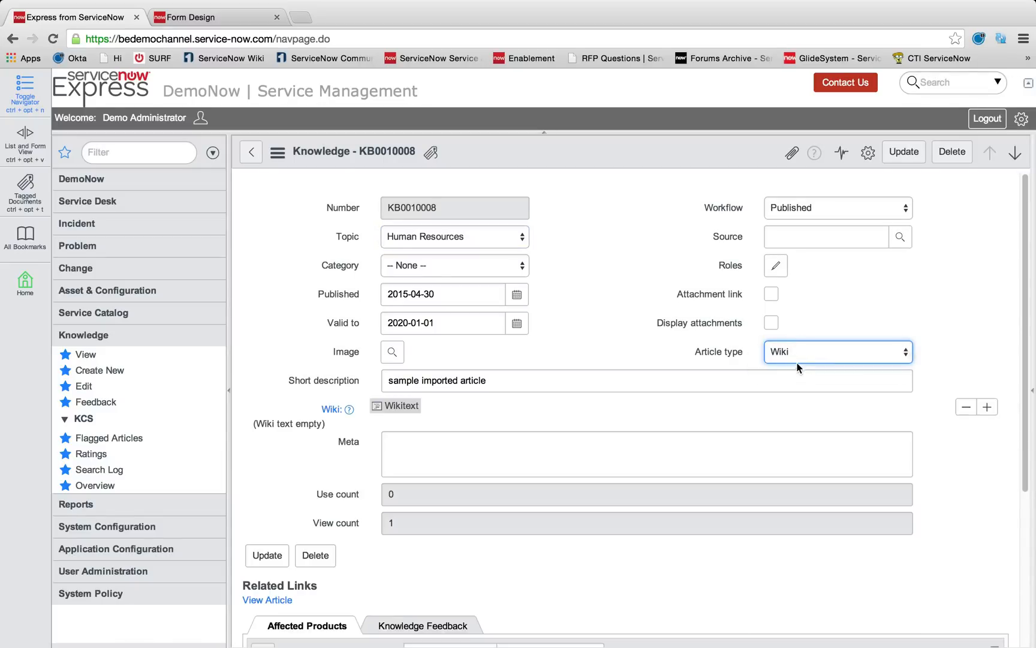
pyautogui.click(395, 405)
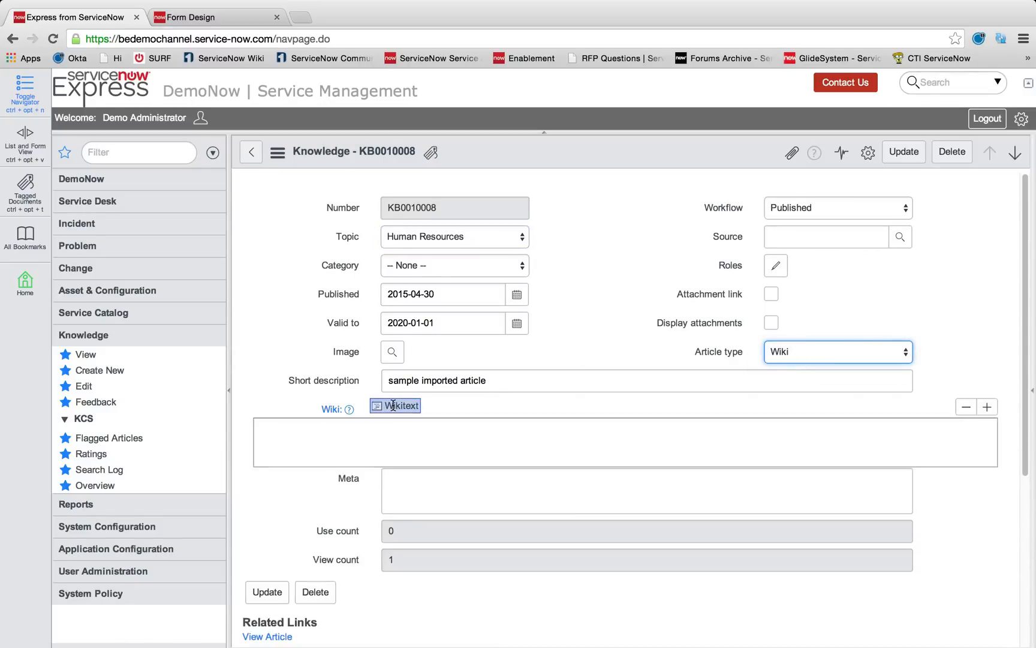